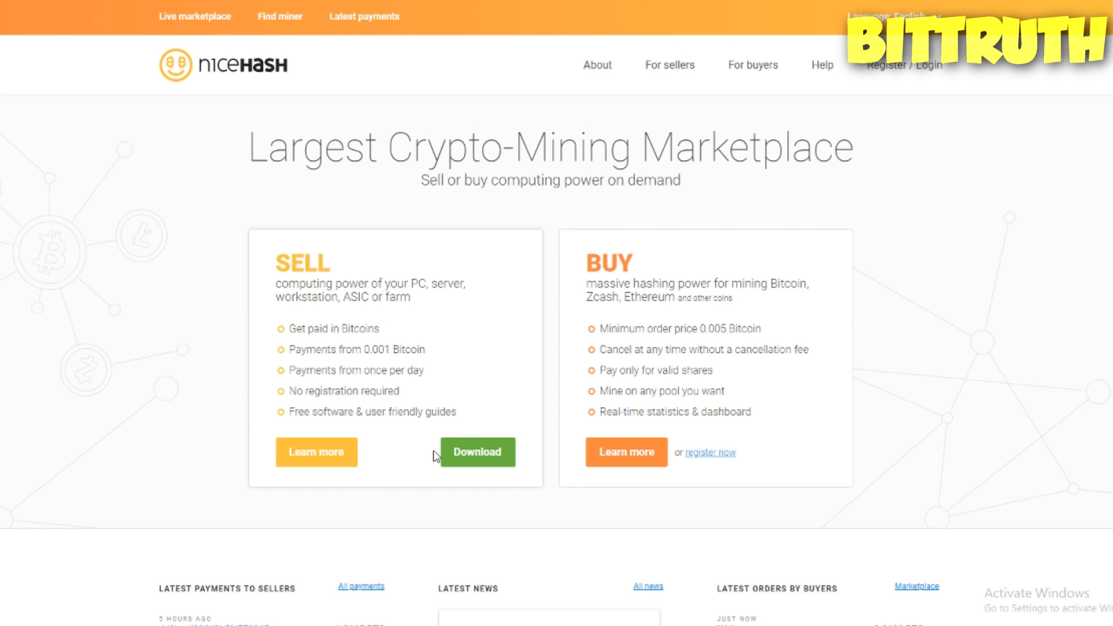
mouse_move(858, 350)
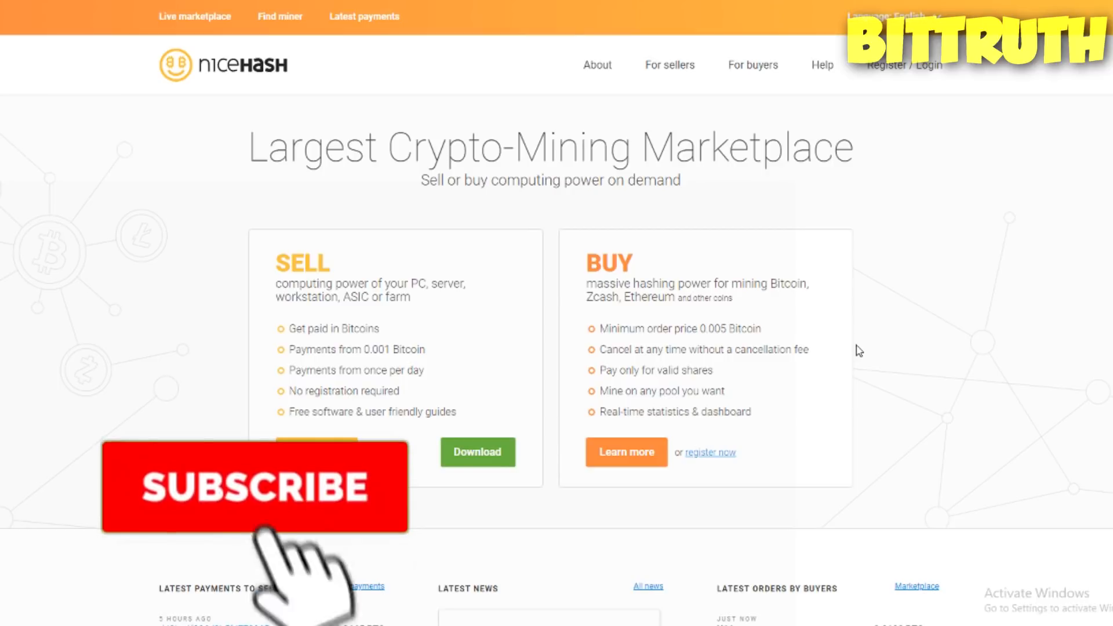
Step: Switch the browser from nicehash.com to coinbase.com and view its price list
left_click(254, 487)
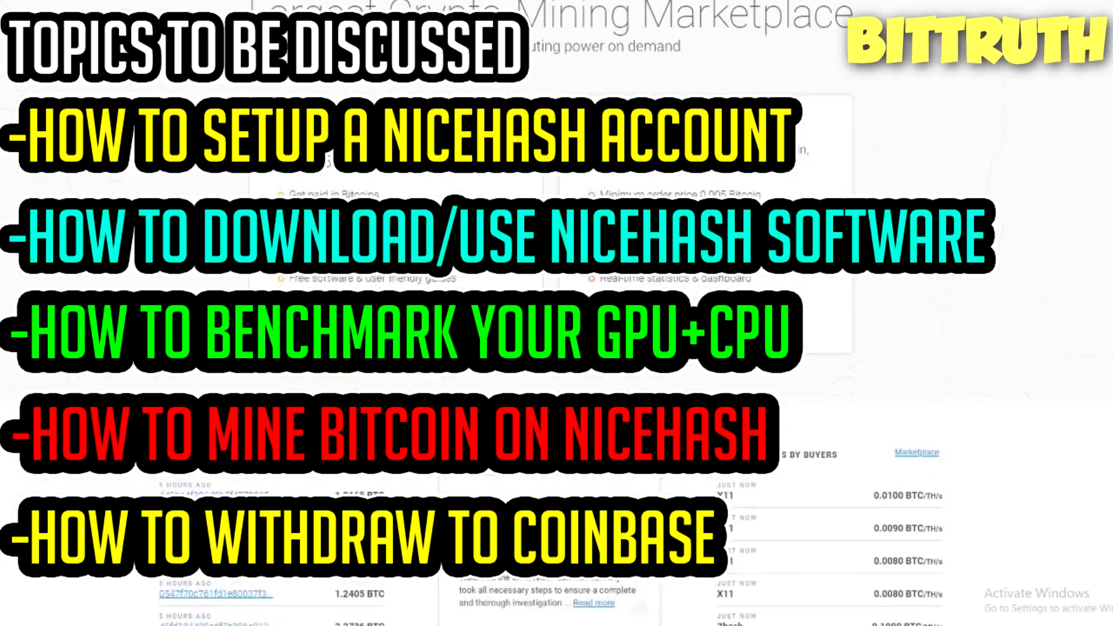
scroll("up", 3)
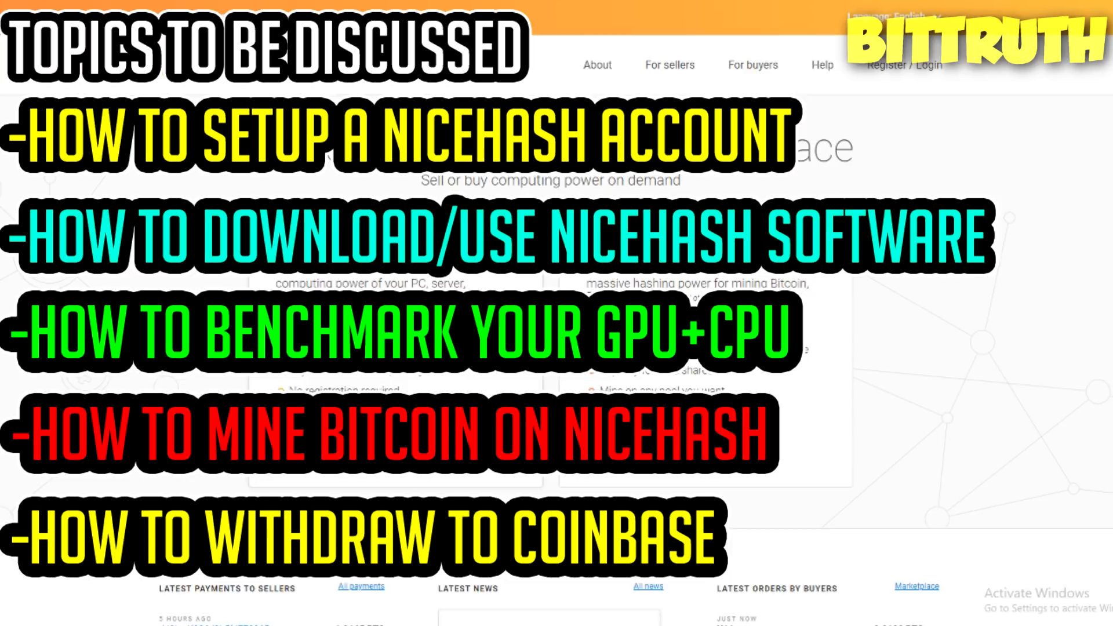
mouse_move(920, 146)
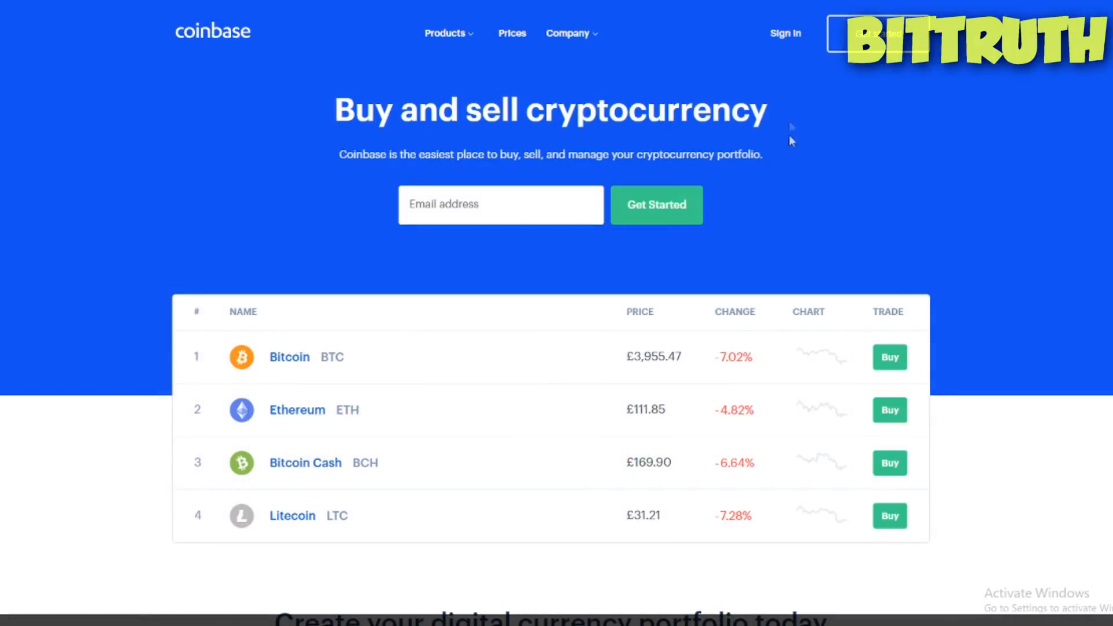
scroll("down", 3)
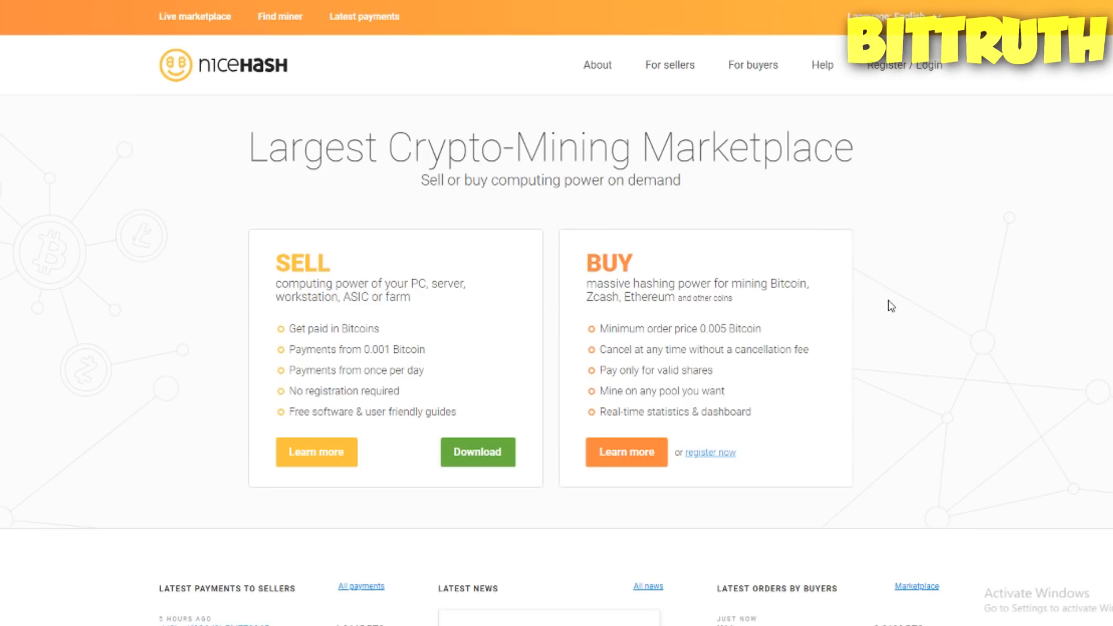
mouse_move(886, 66)
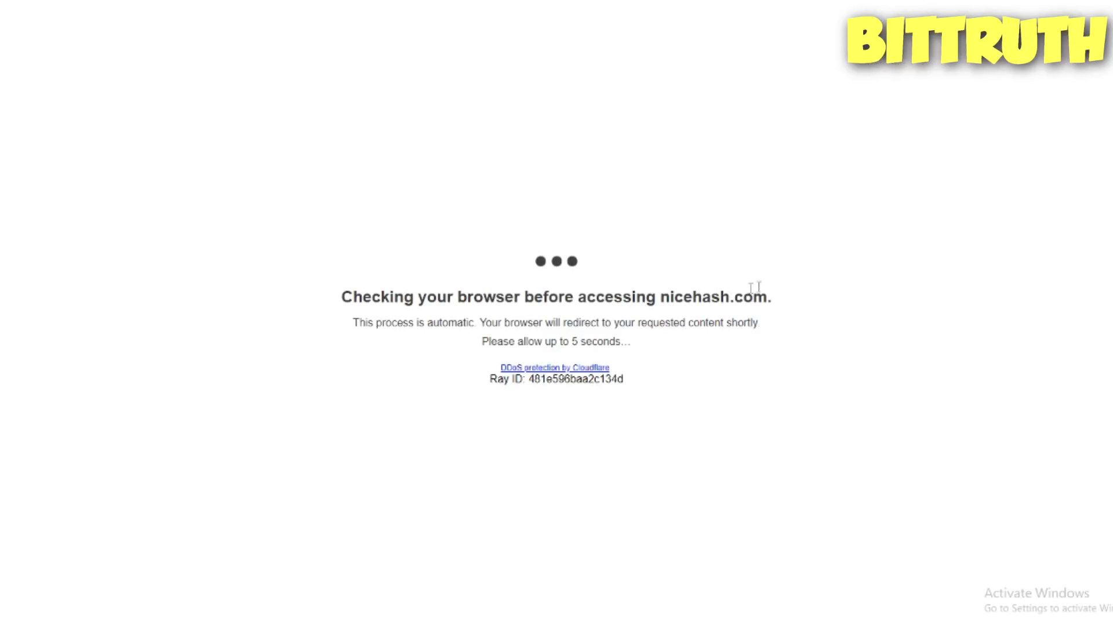
mouse_move(756, 243)
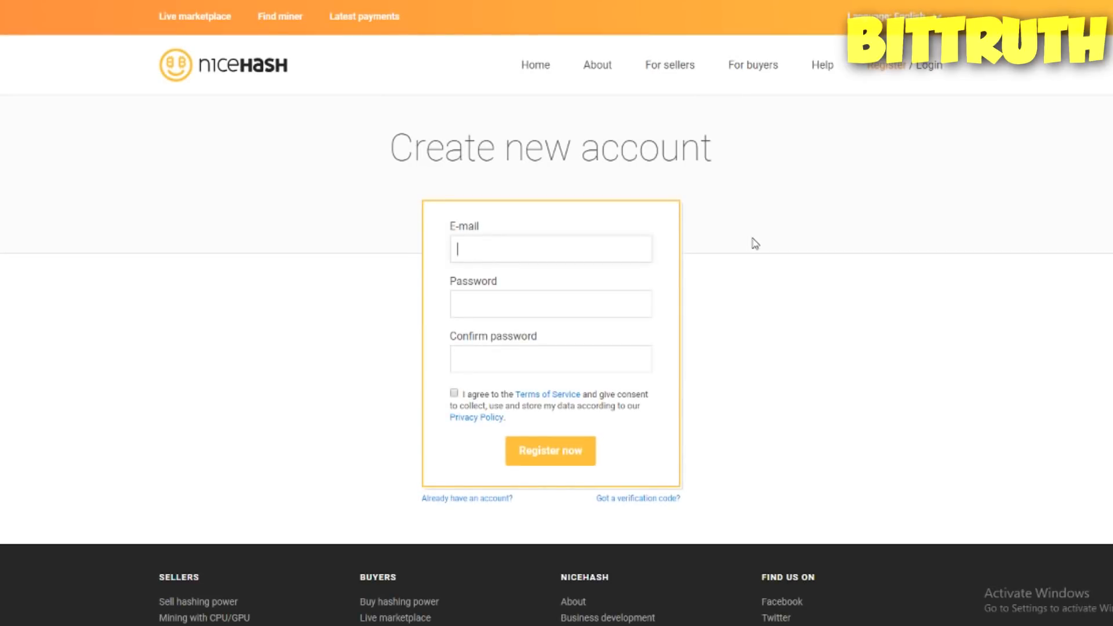
mouse_move(667, 64)
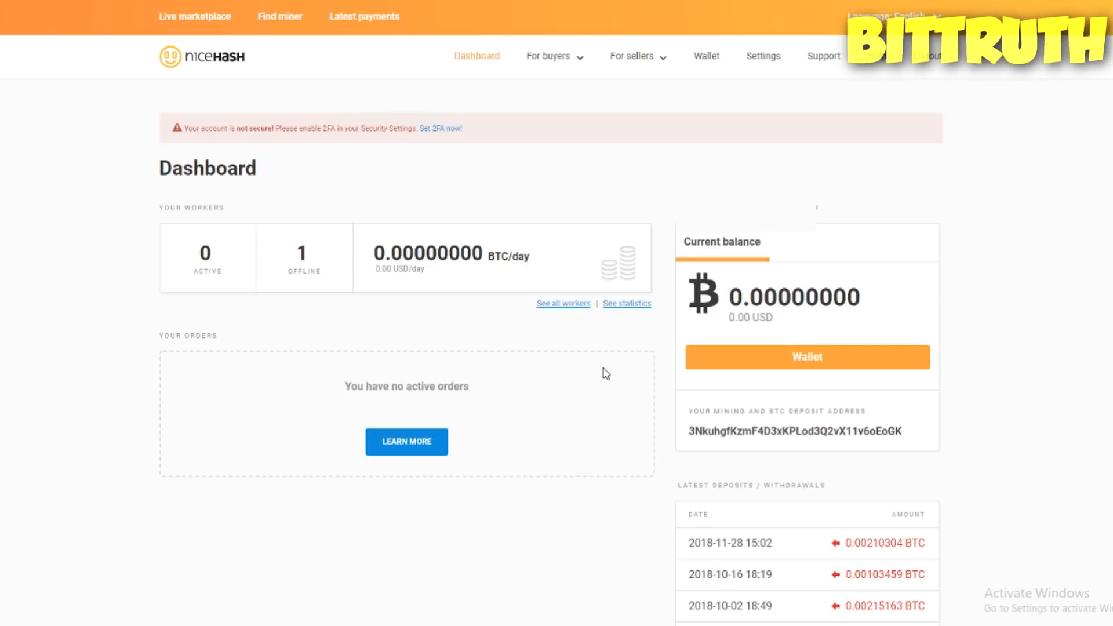
mouse_move(340, 275)
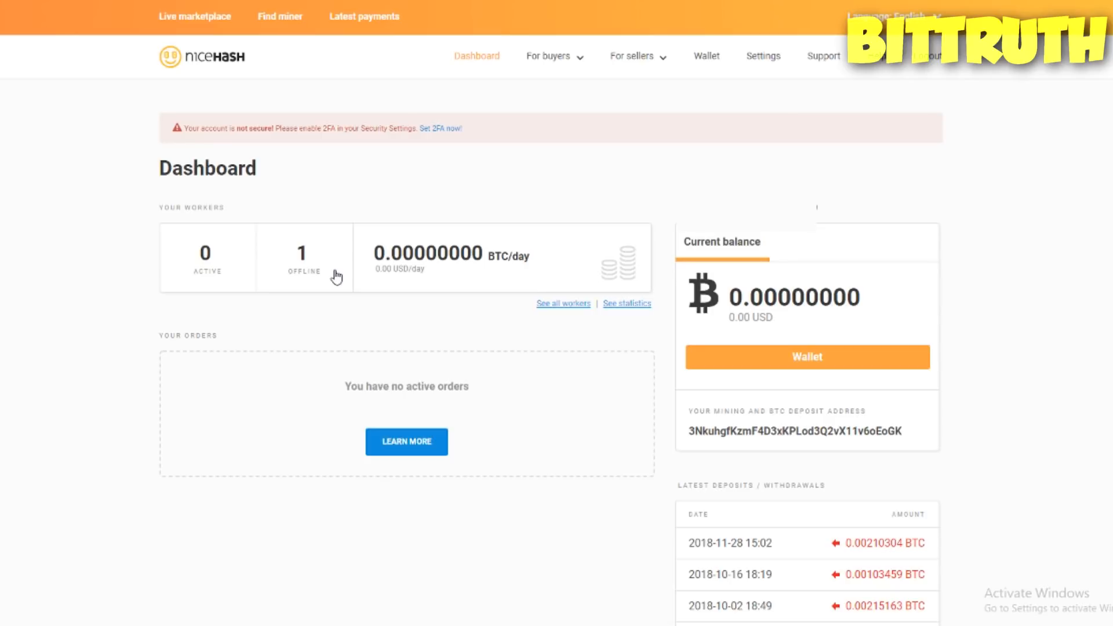
mouse_move(523, 335)
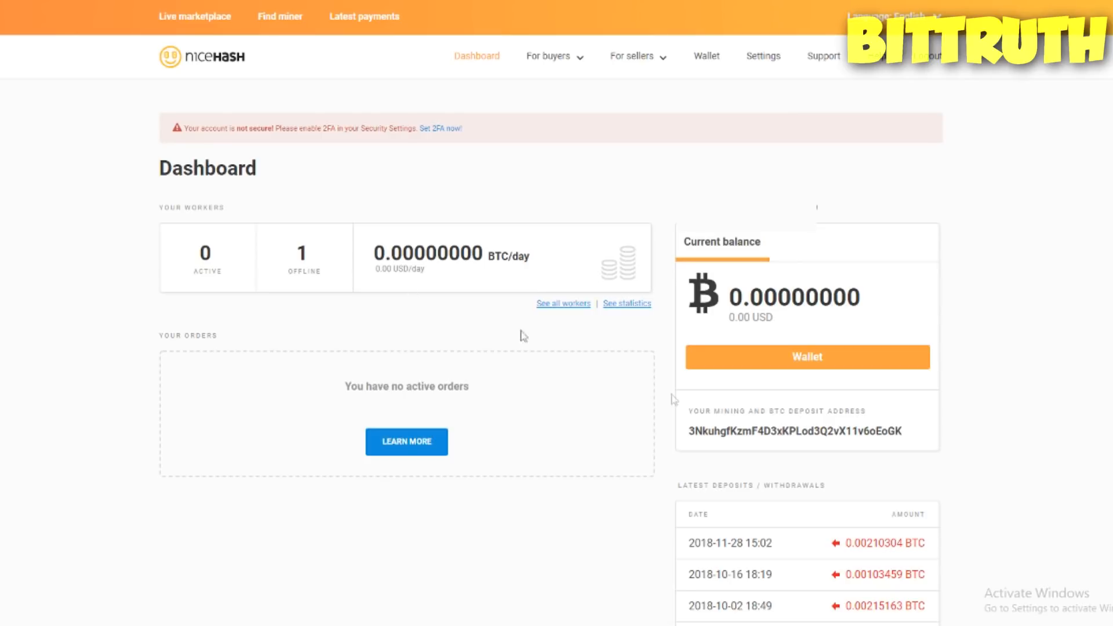
mouse_move(754, 361)
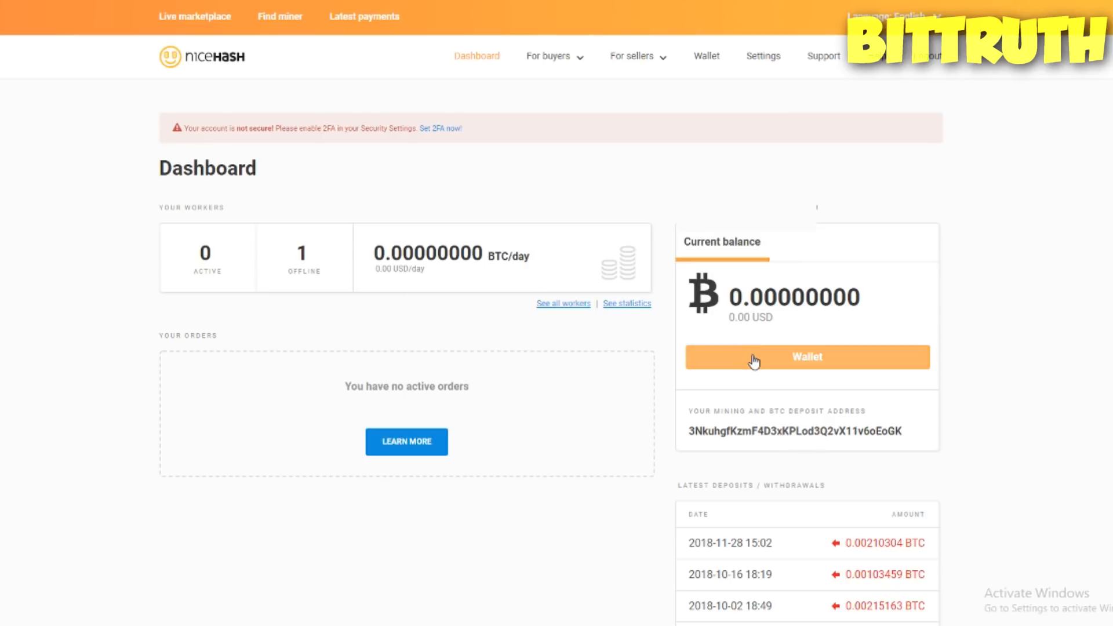
Step: Go to the NiceHash Wallet page and select the full BTC deposit address
left_click(806, 357)
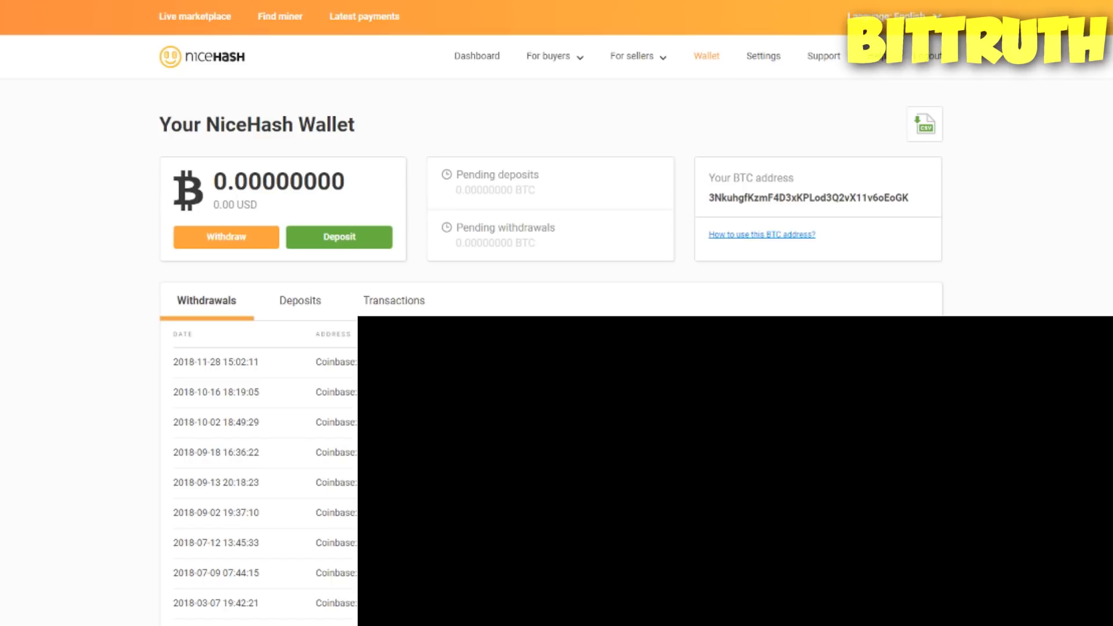
mouse_move(843, 212)
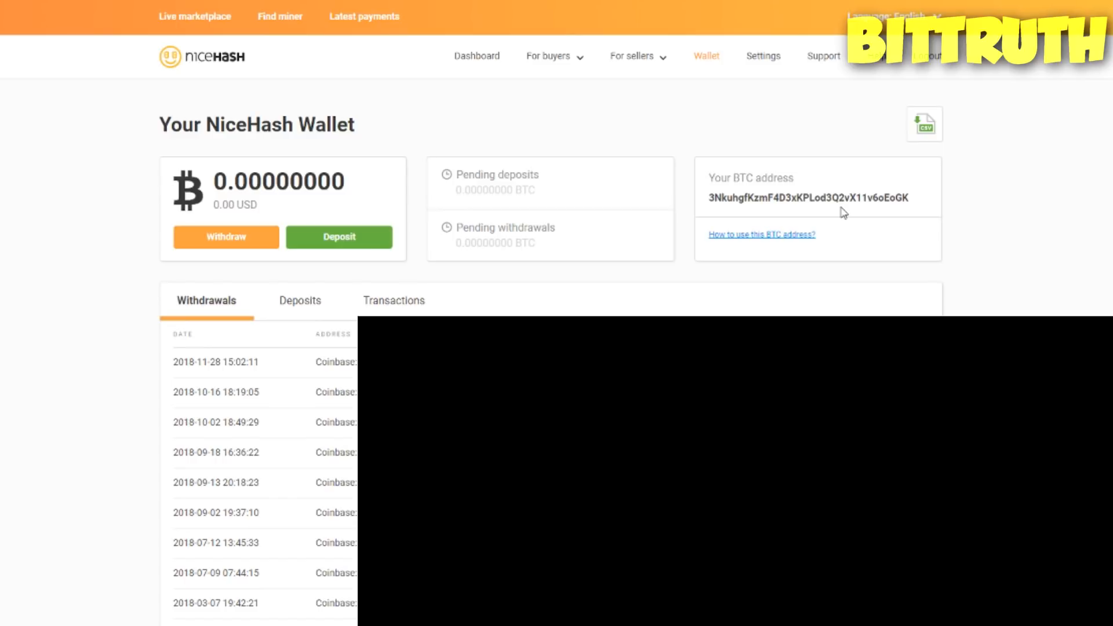
mouse_move(712, 202)
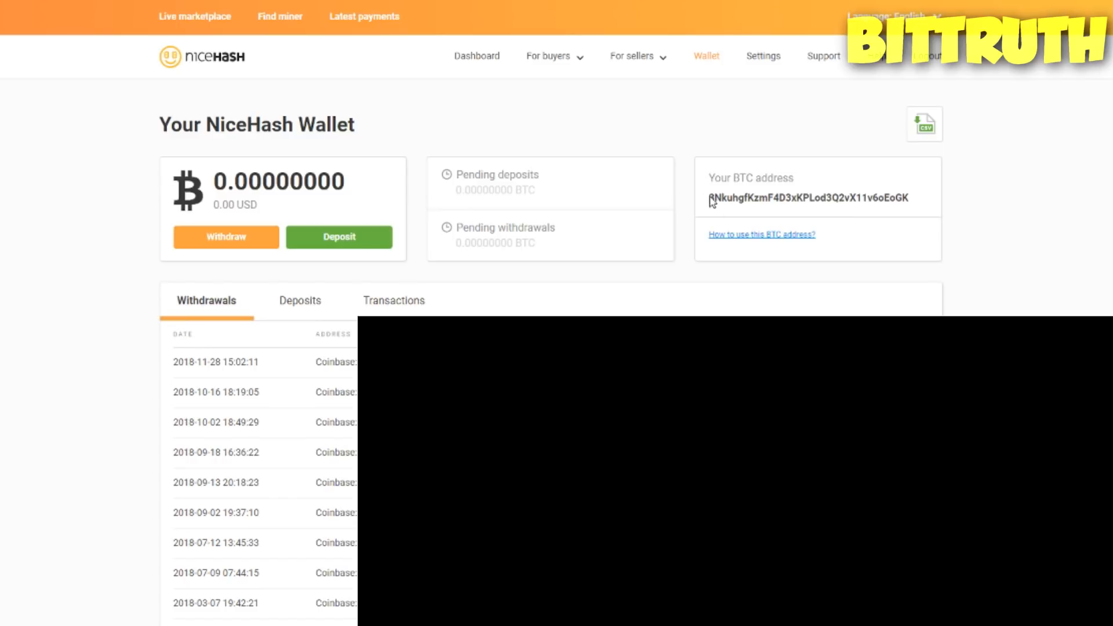
double_click(807, 197)
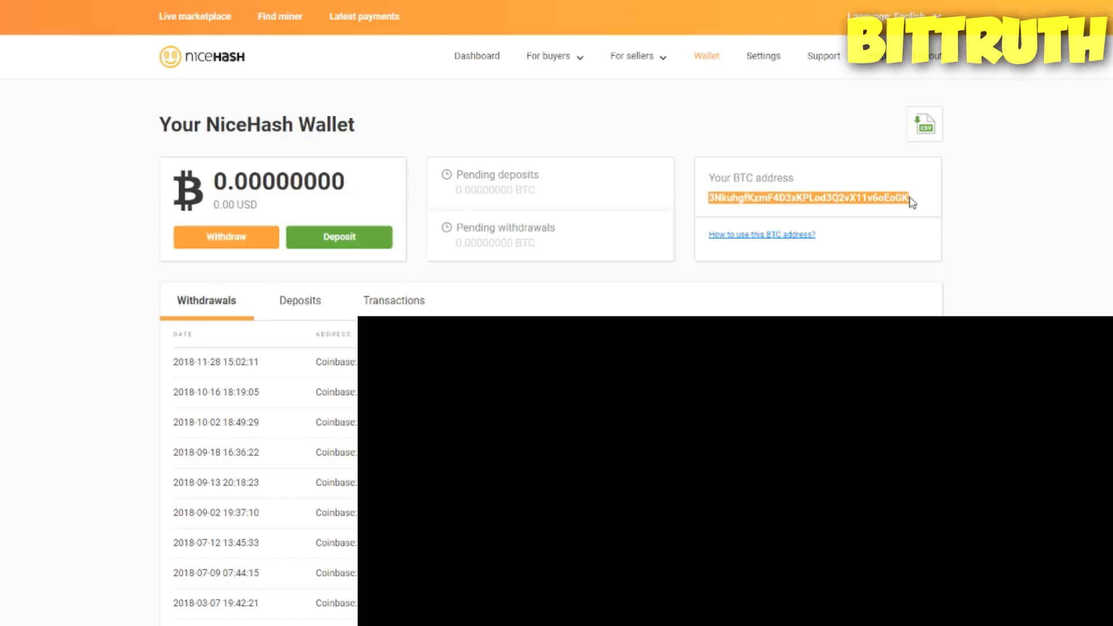
mouse_move(911, 227)
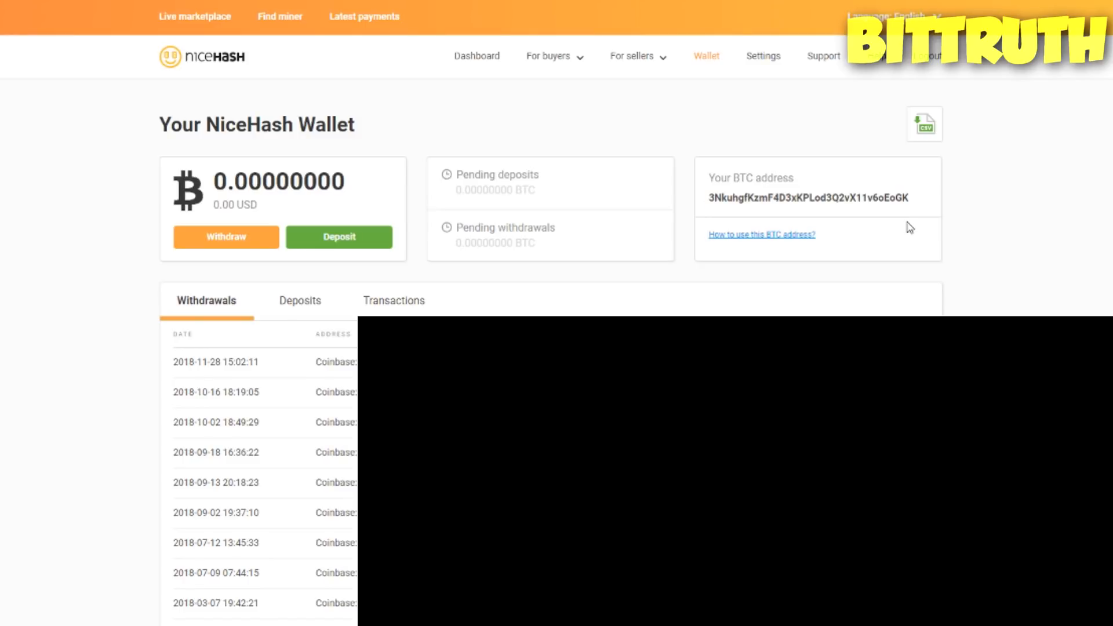
mouse_move(328, 199)
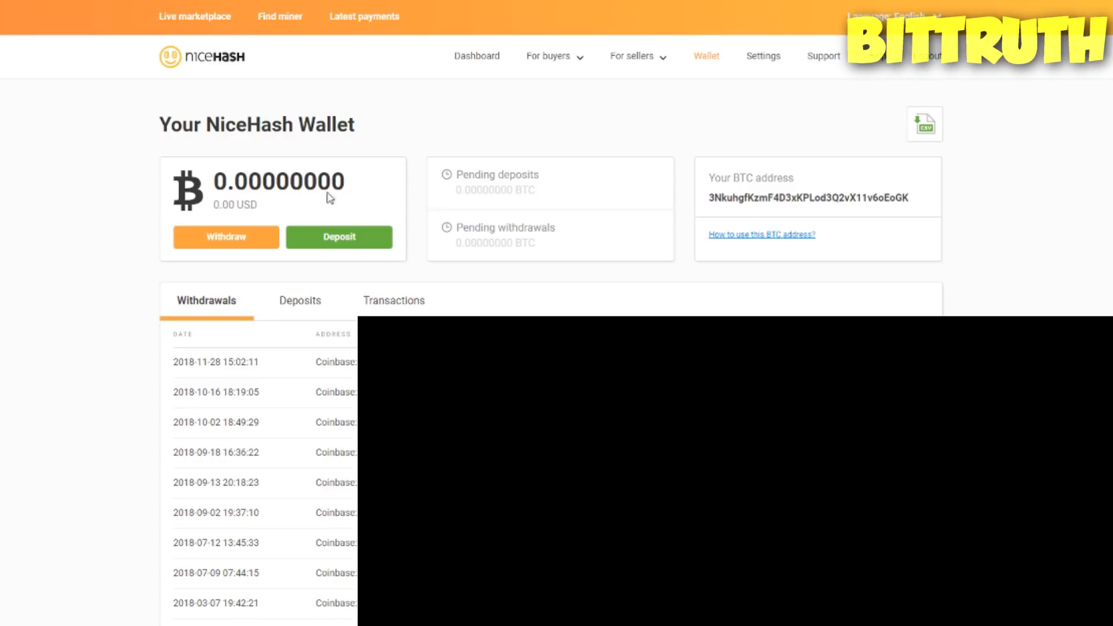
mouse_move(446, 238)
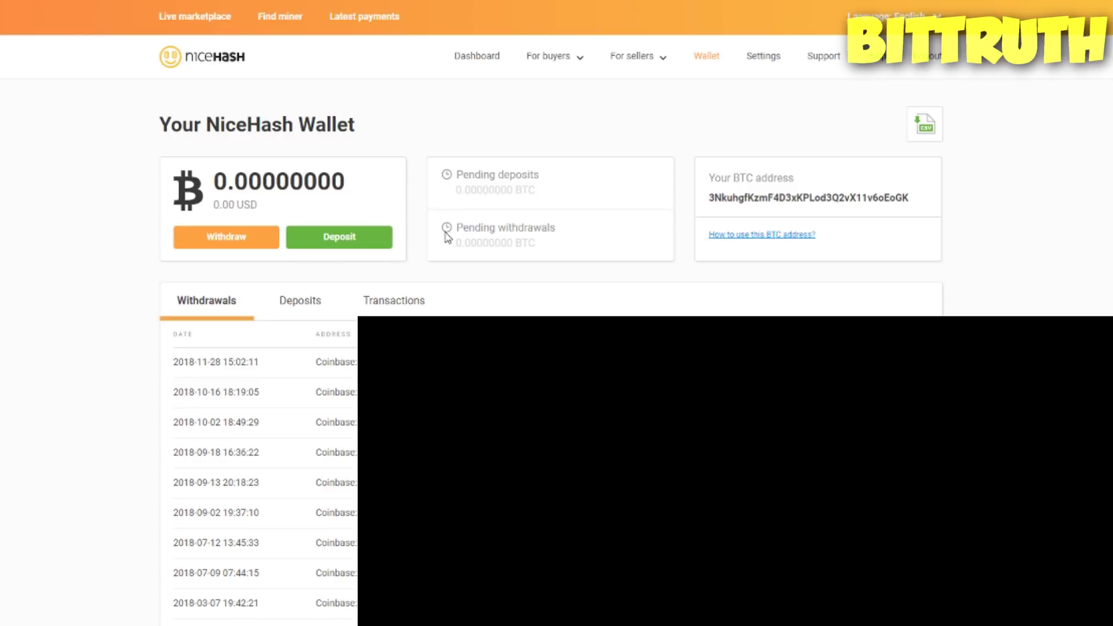
mouse_move(546, 284)
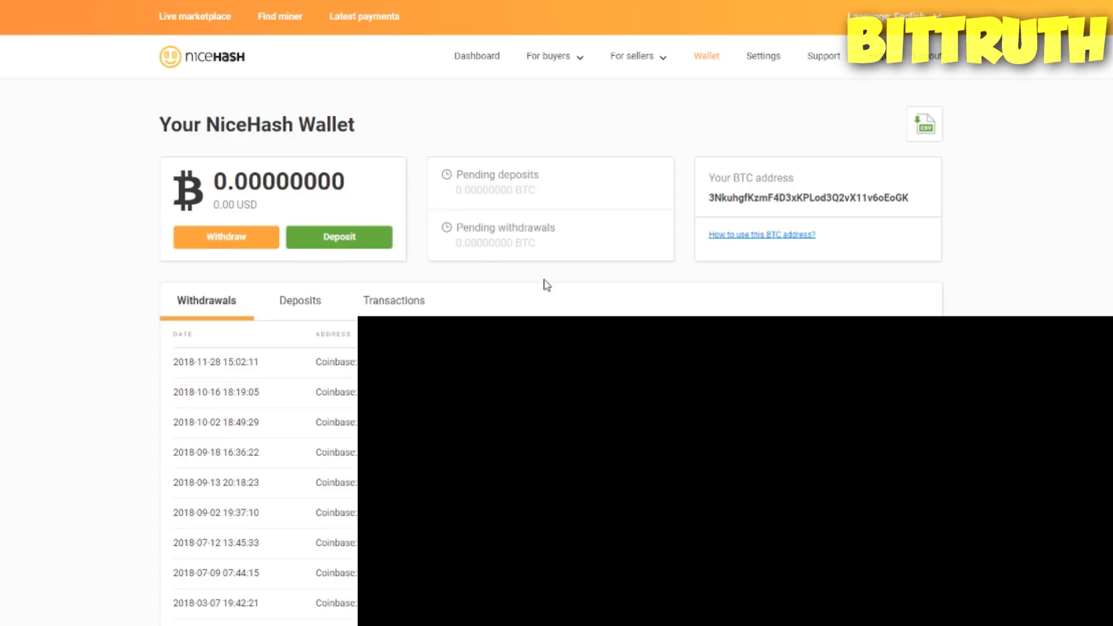
mouse_move(573, 288)
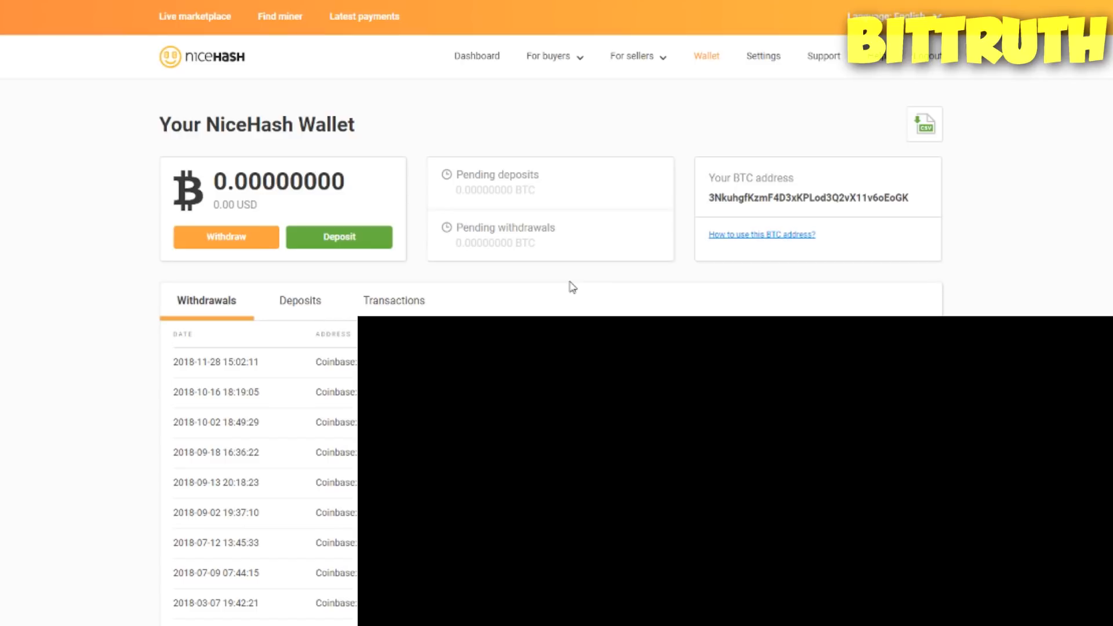
mouse_move(225, 237)
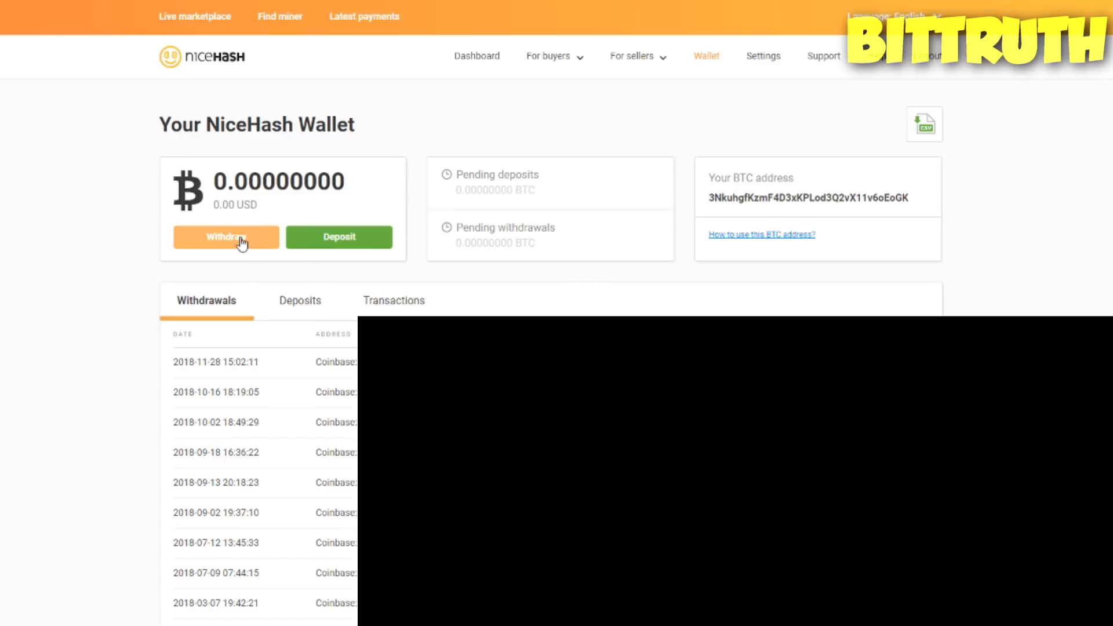
Step: View the BTC wallet versus Coinbase withdraw options, then return to the marketplace homepage
left_click(225, 237)
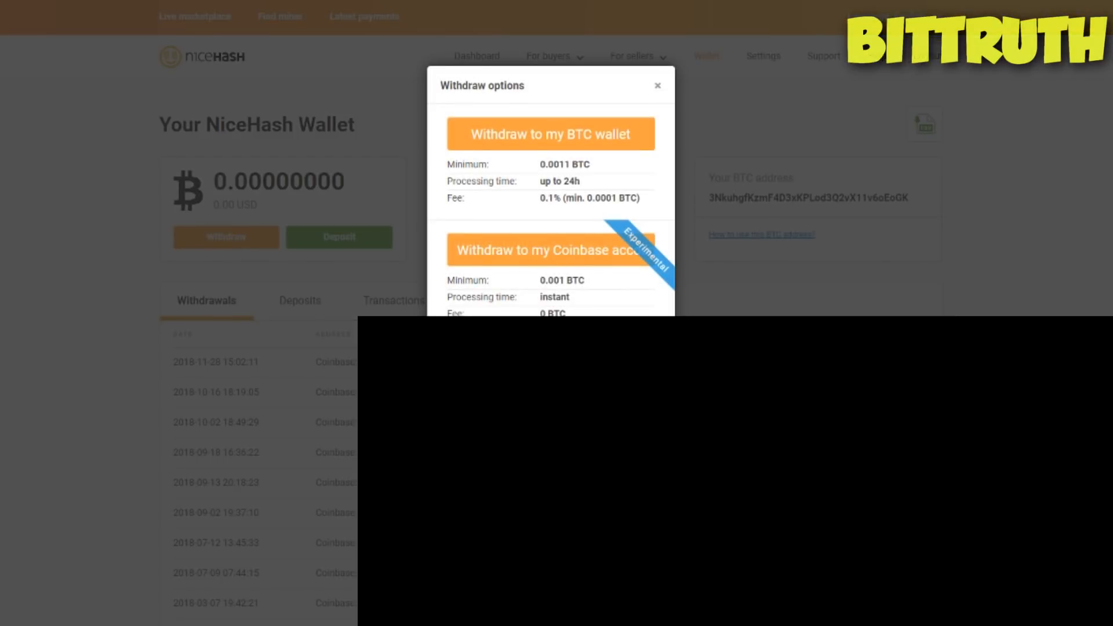
mouse_move(579, 213)
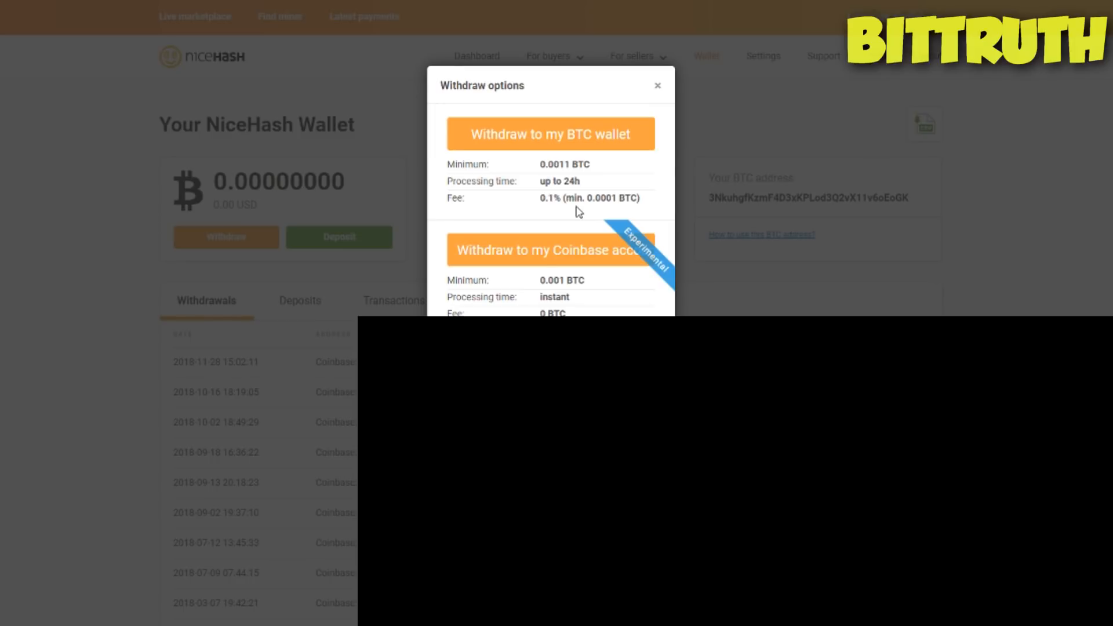
mouse_move(574, 212)
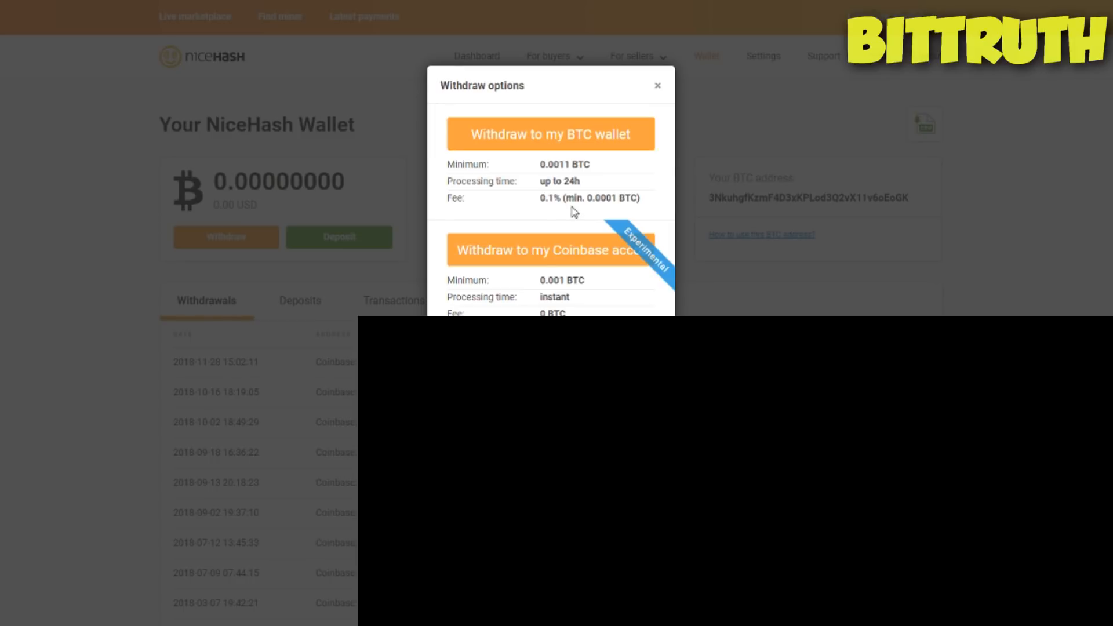
mouse_move(580, 296)
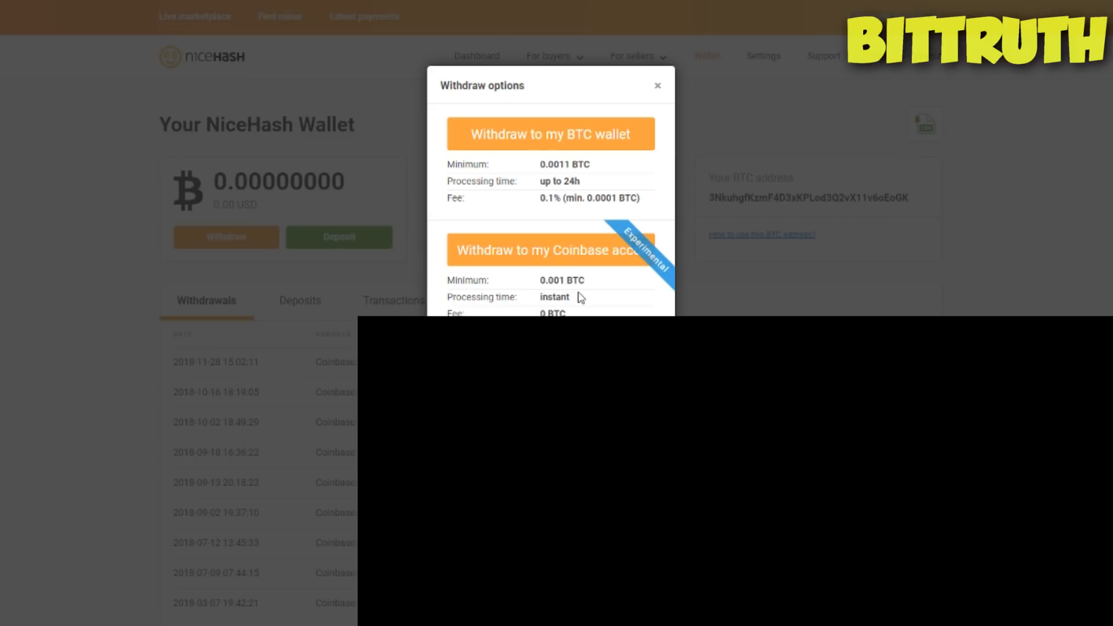
mouse_move(525, 312)
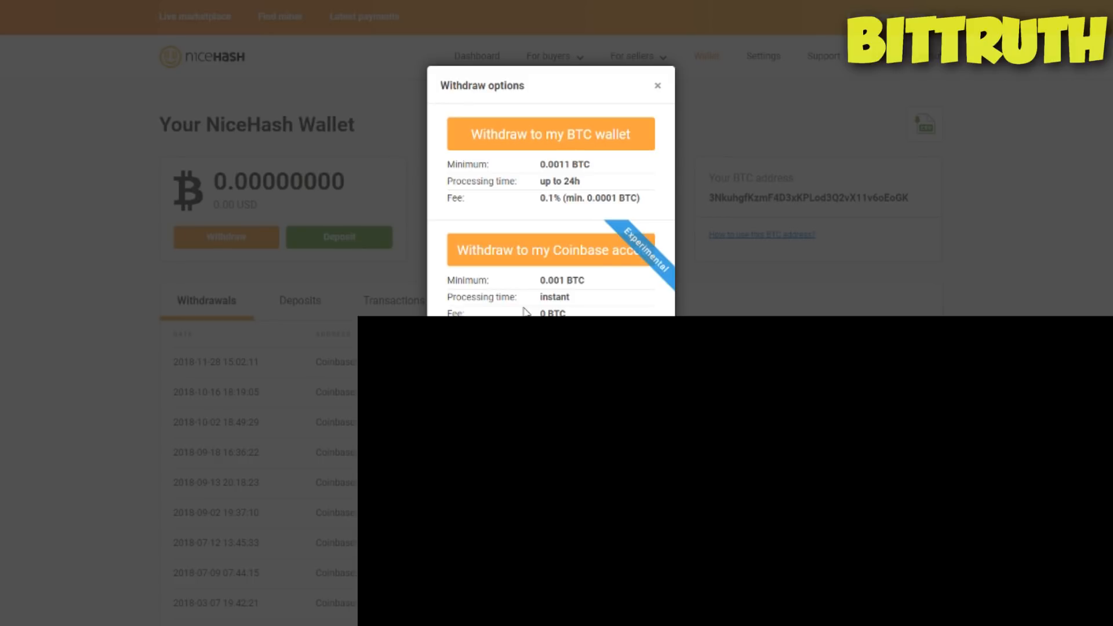
mouse_move(666, 267)
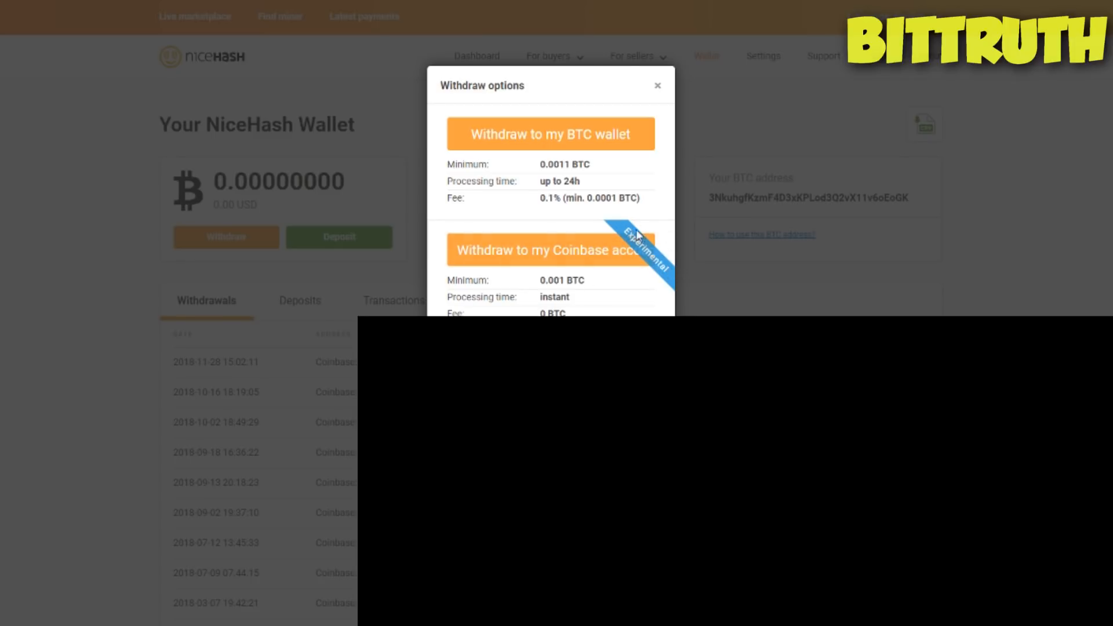
mouse_move(627, 284)
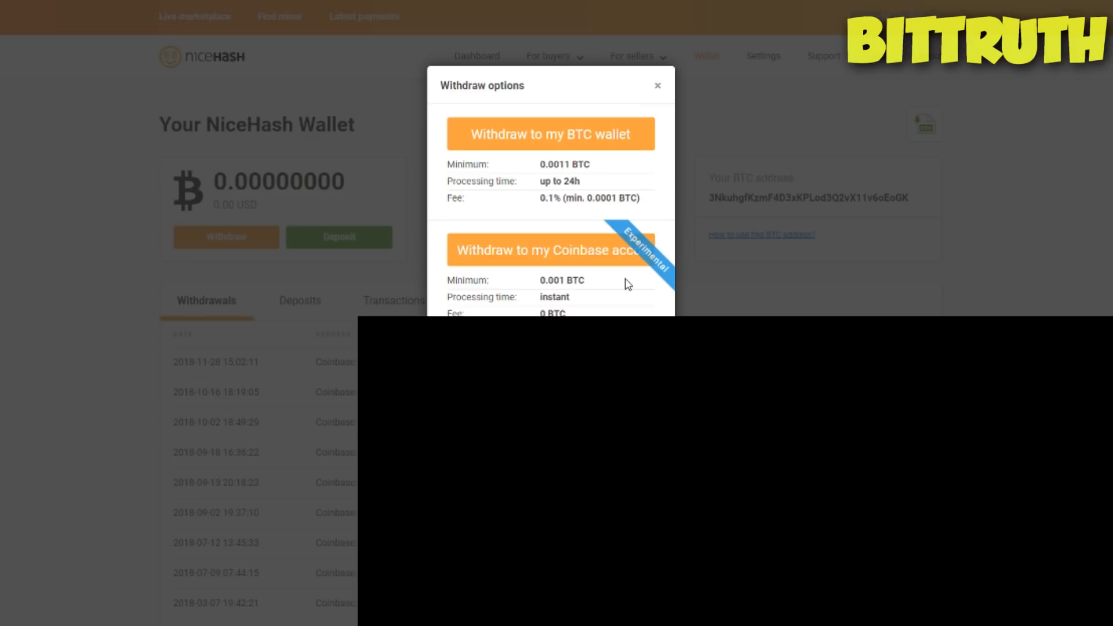
mouse_move(648, 274)
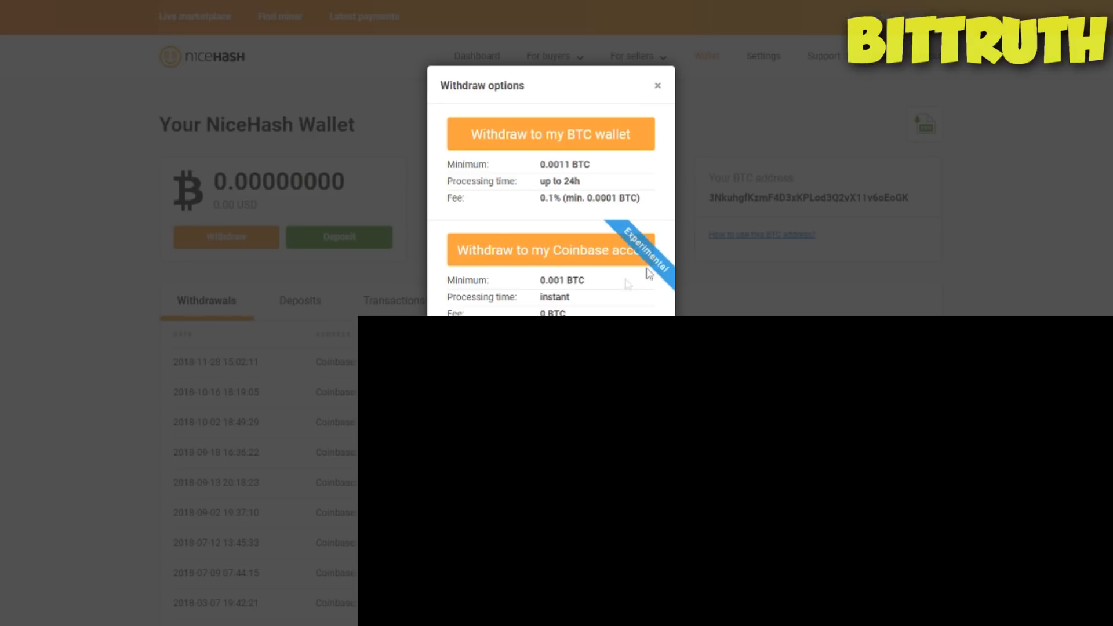
left_click(657, 85)
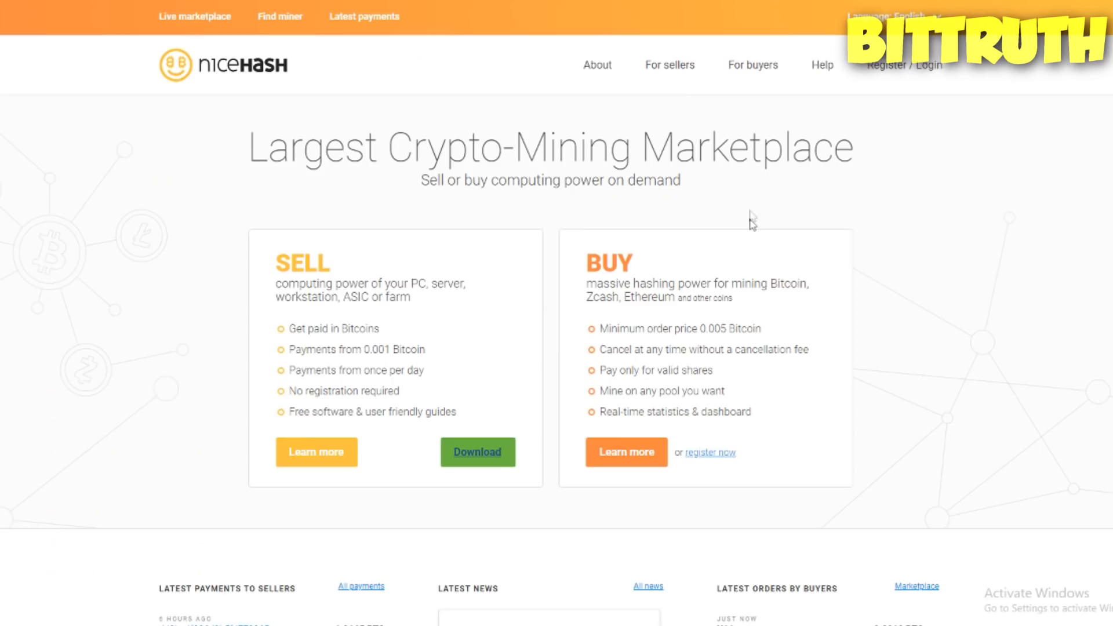
mouse_move(568, 322)
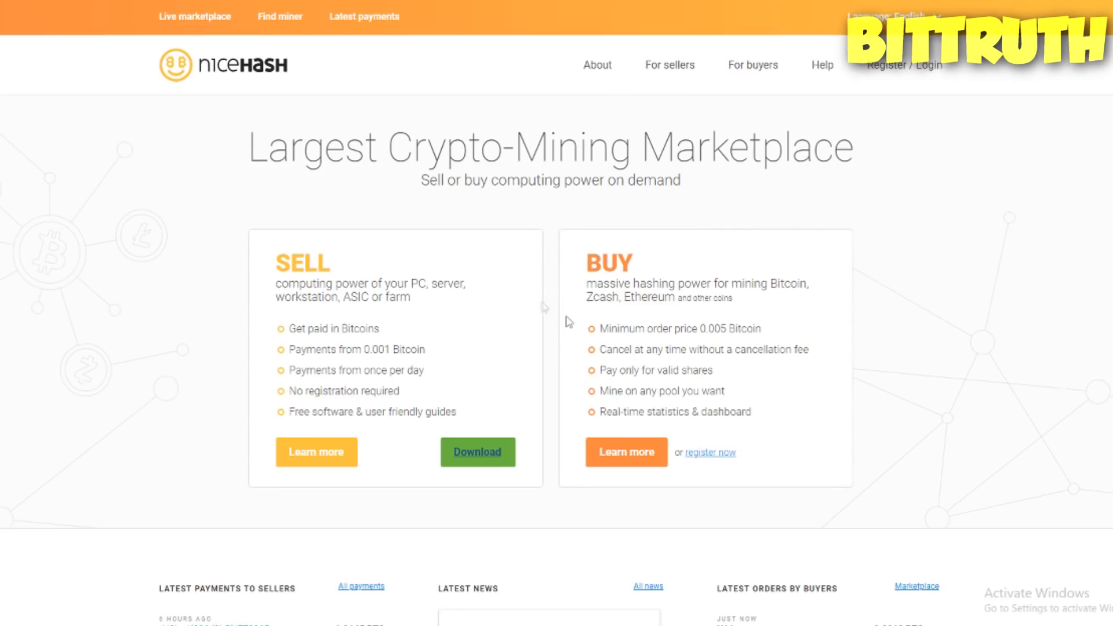
mouse_move(477, 453)
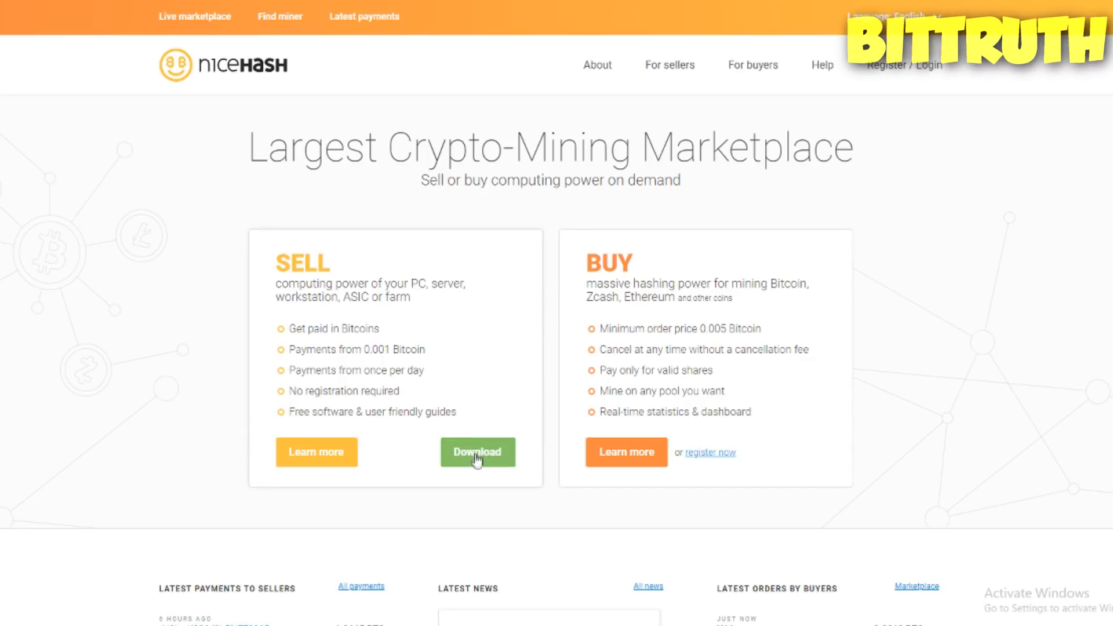
mouse_move(449, 304)
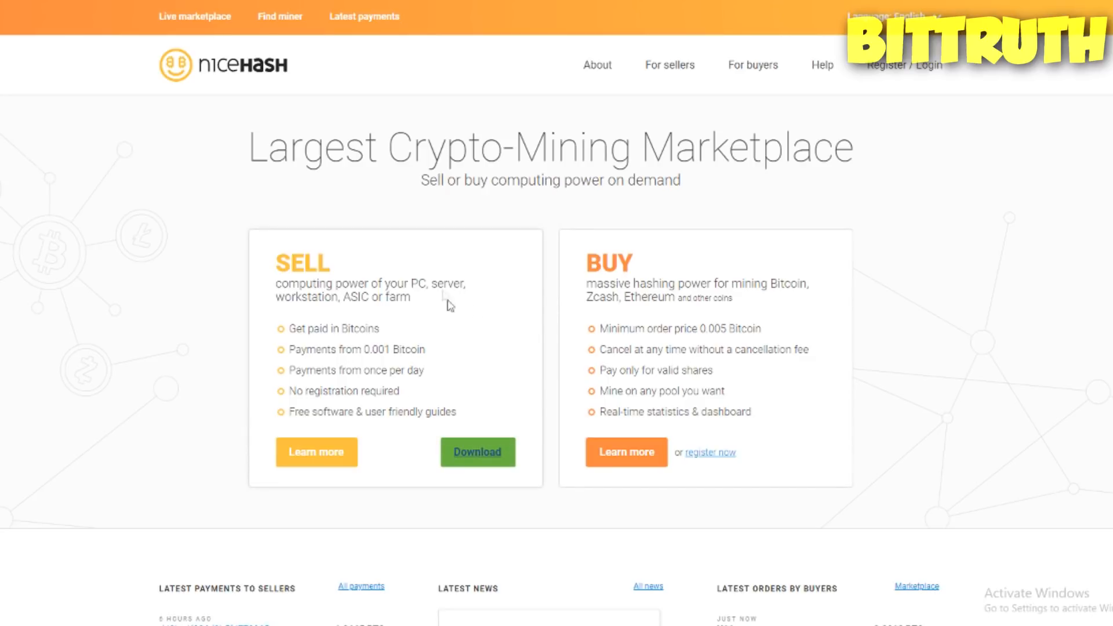
Step: Use Download in the SELL panel to reach the Windows miner download page
left_click(477, 452)
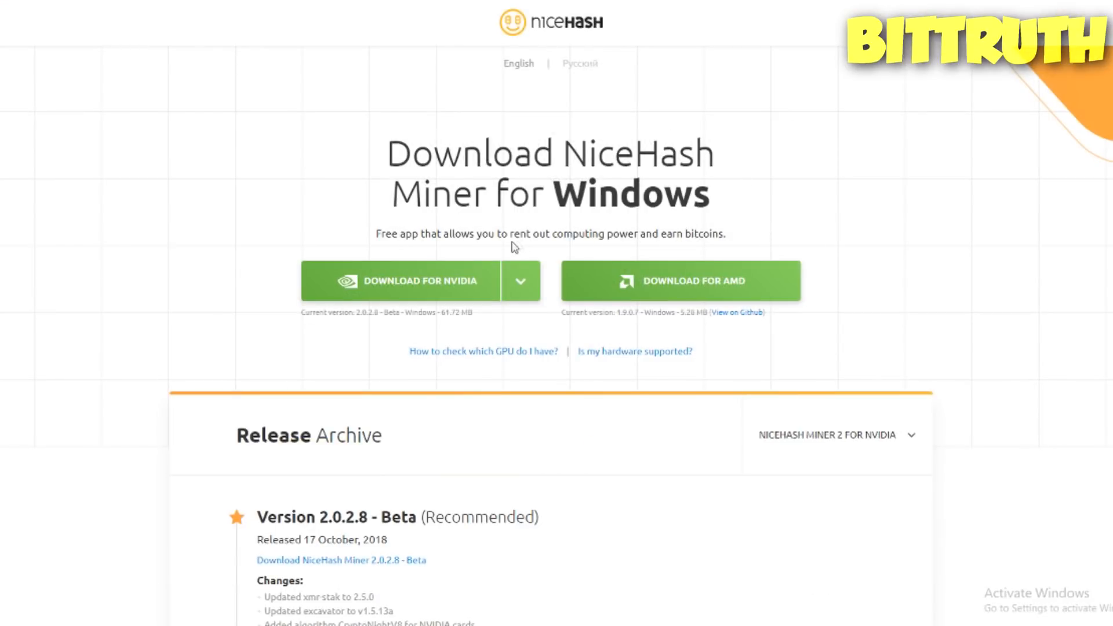
mouse_move(440, 231)
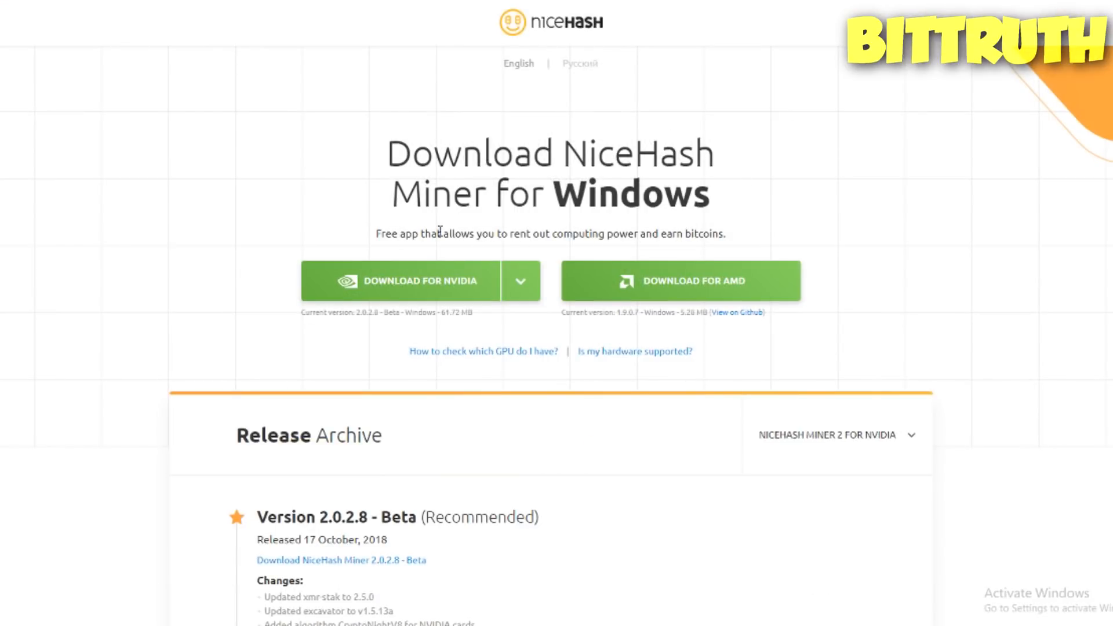
mouse_move(618, 235)
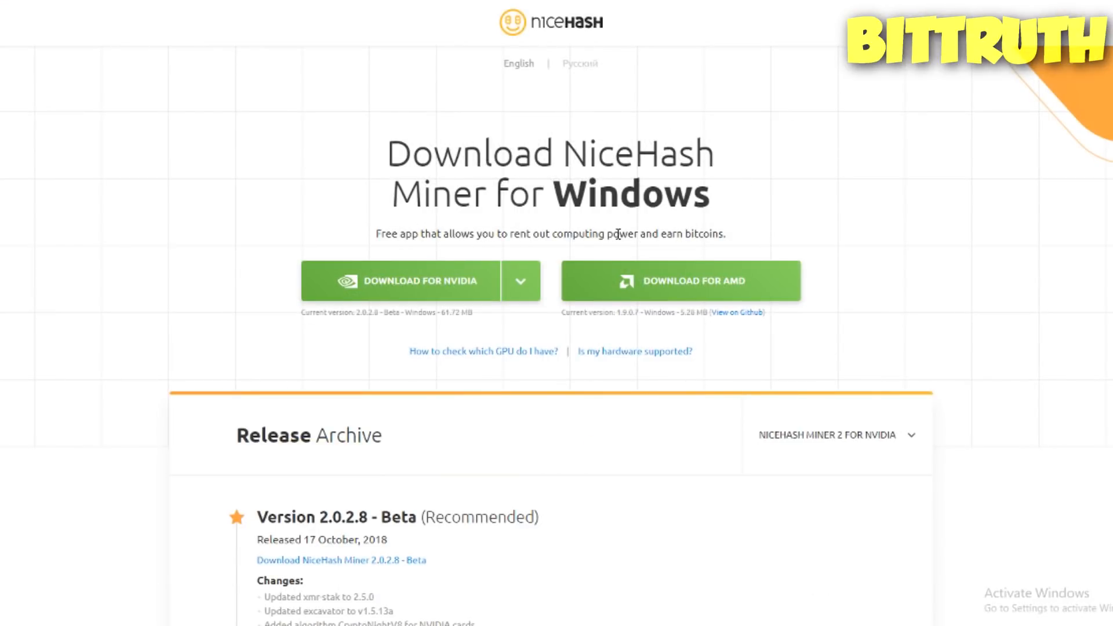
mouse_move(757, 234)
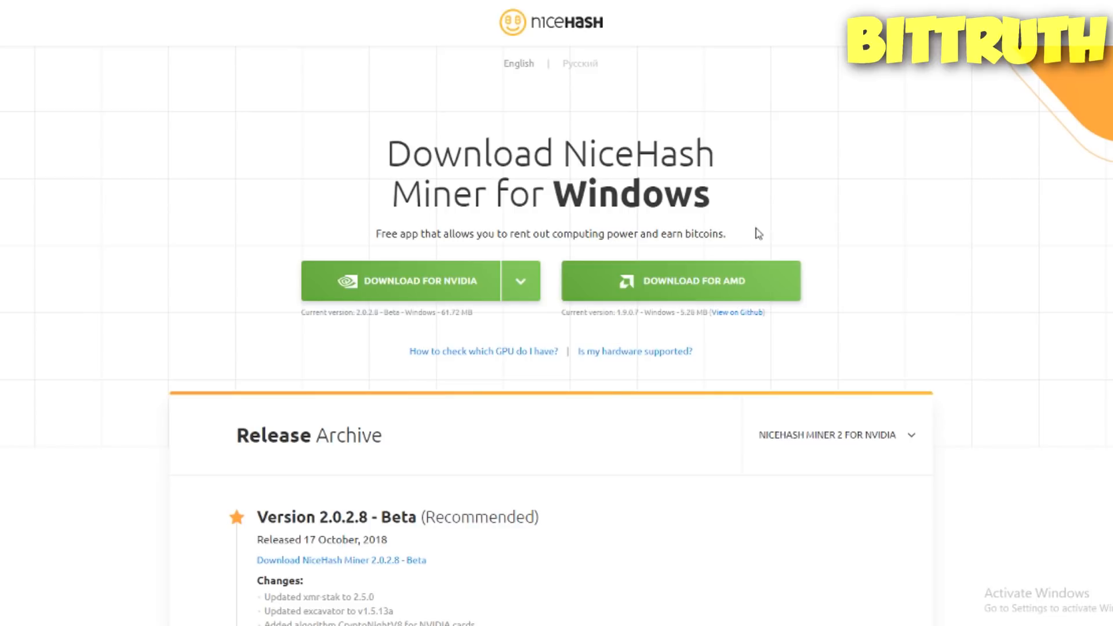
mouse_move(679, 287)
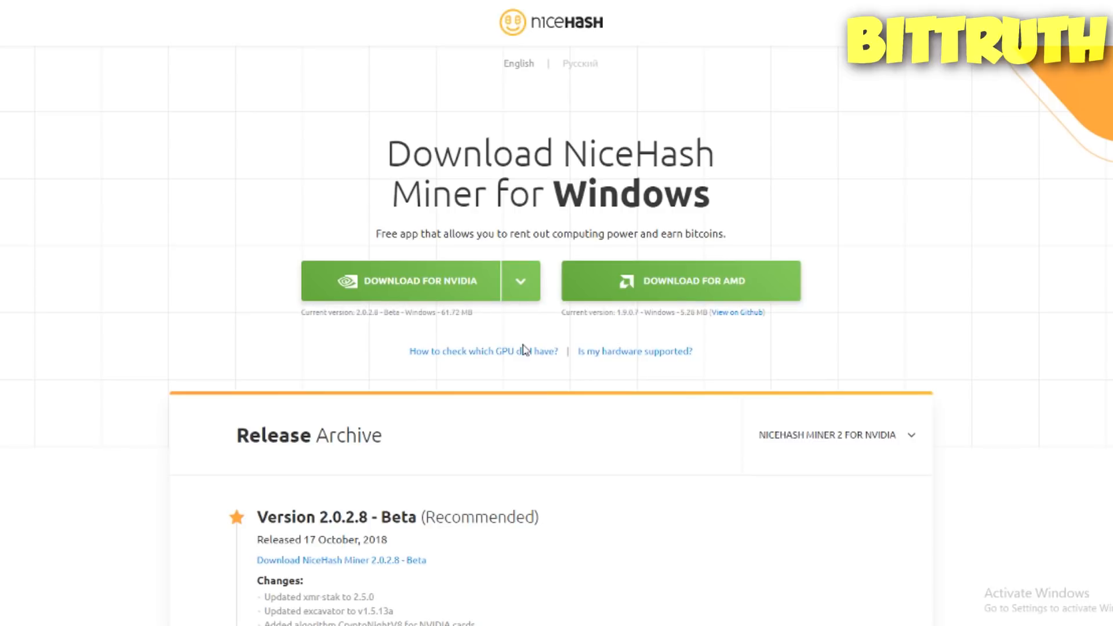
mouse_move(526, 349)
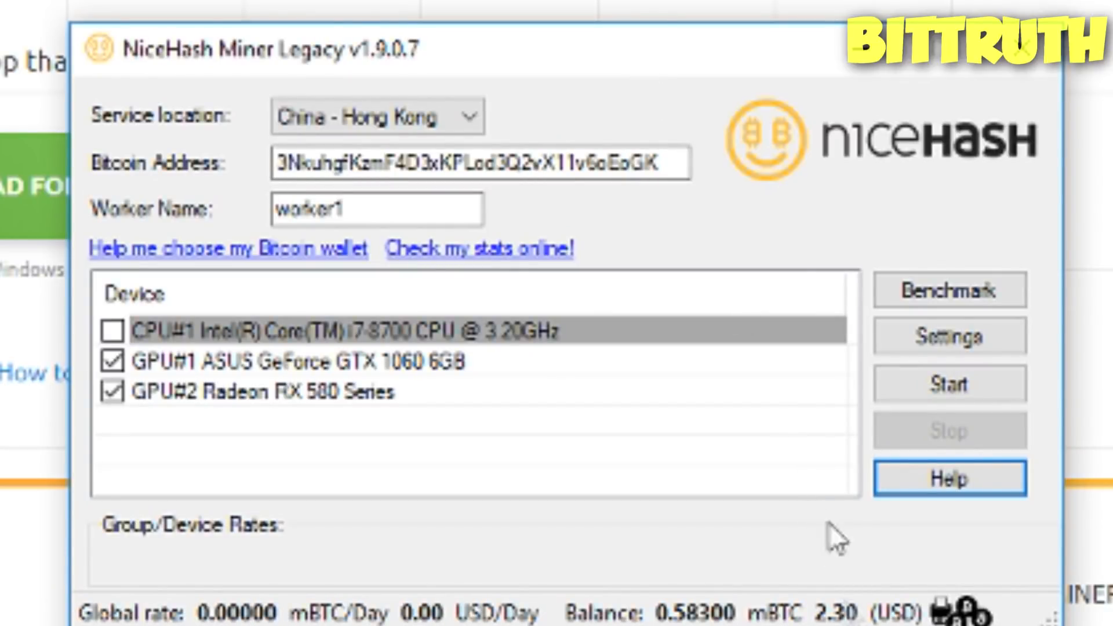
mouse_move(468, 405)
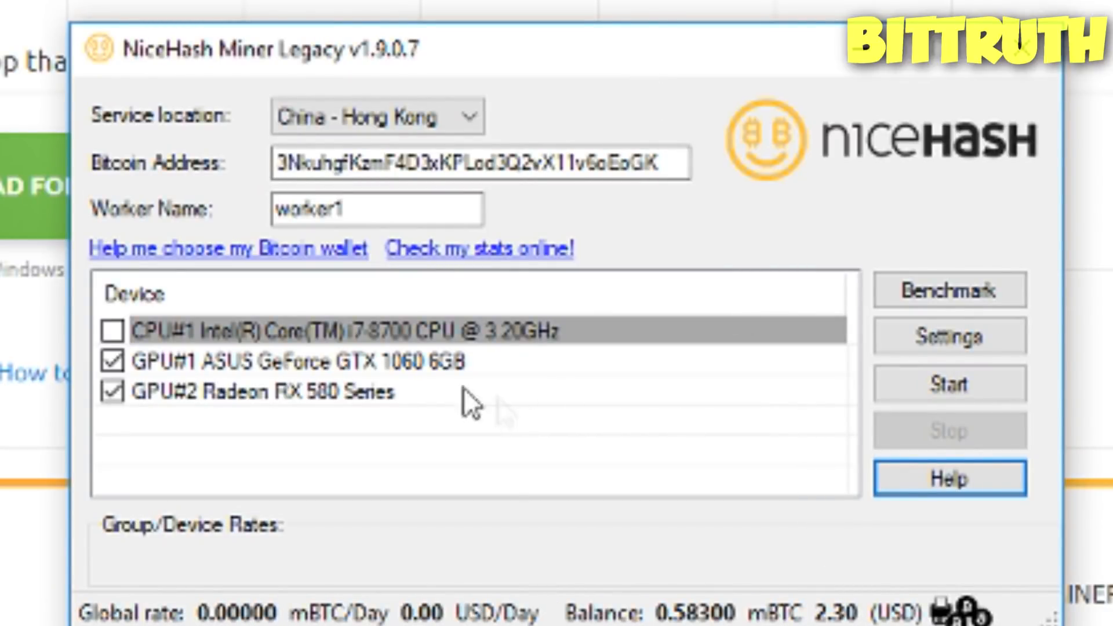
left_click(298, 361)
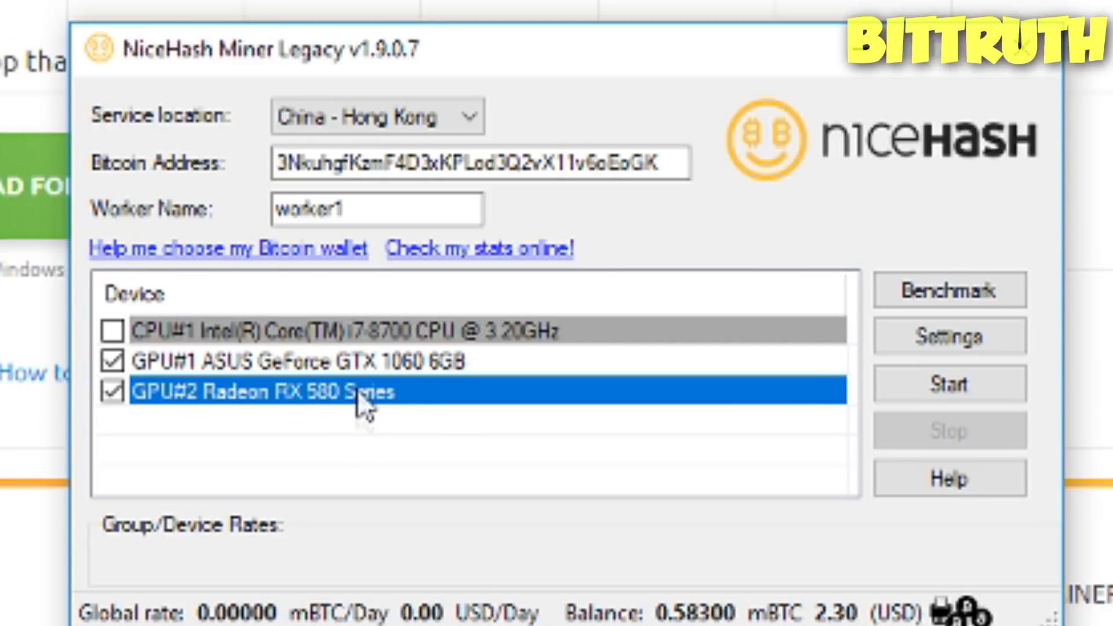
mouse_move(389, 453)
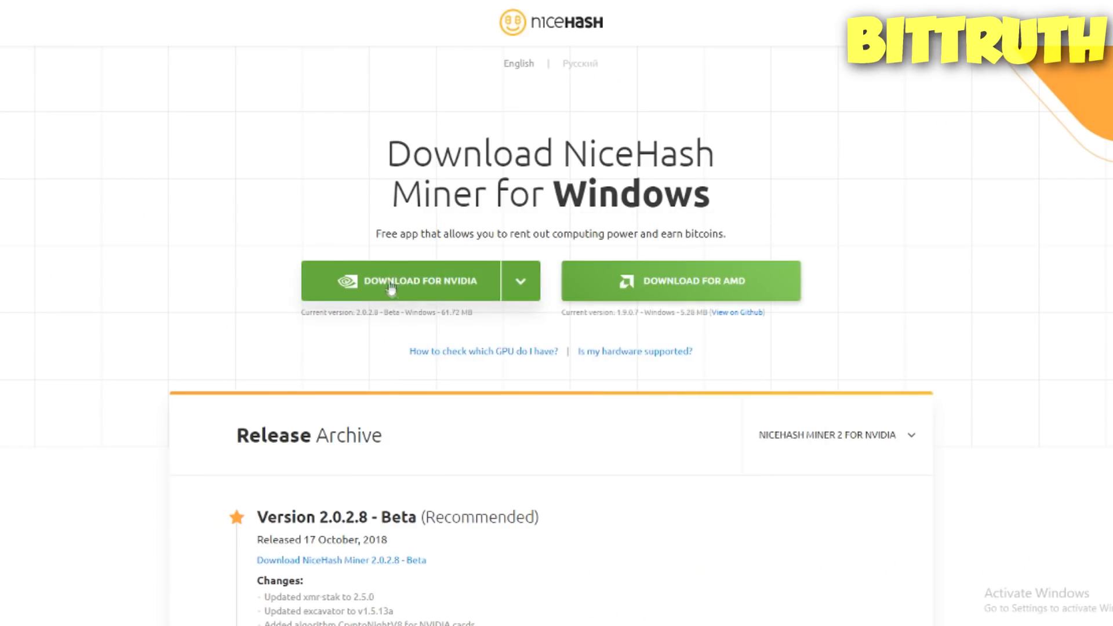
mouse_move(651, 303)
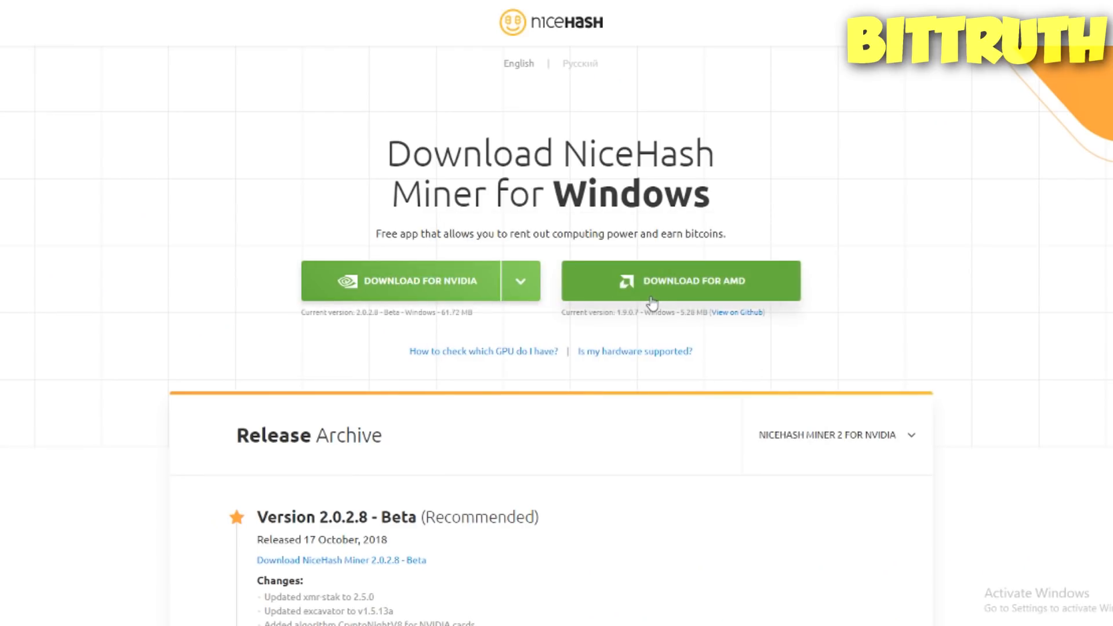
Step: Download nhm_windows_1.9.0.7.zip from the GitHub 1.9.0.7 release assets
left_click(736, 312)
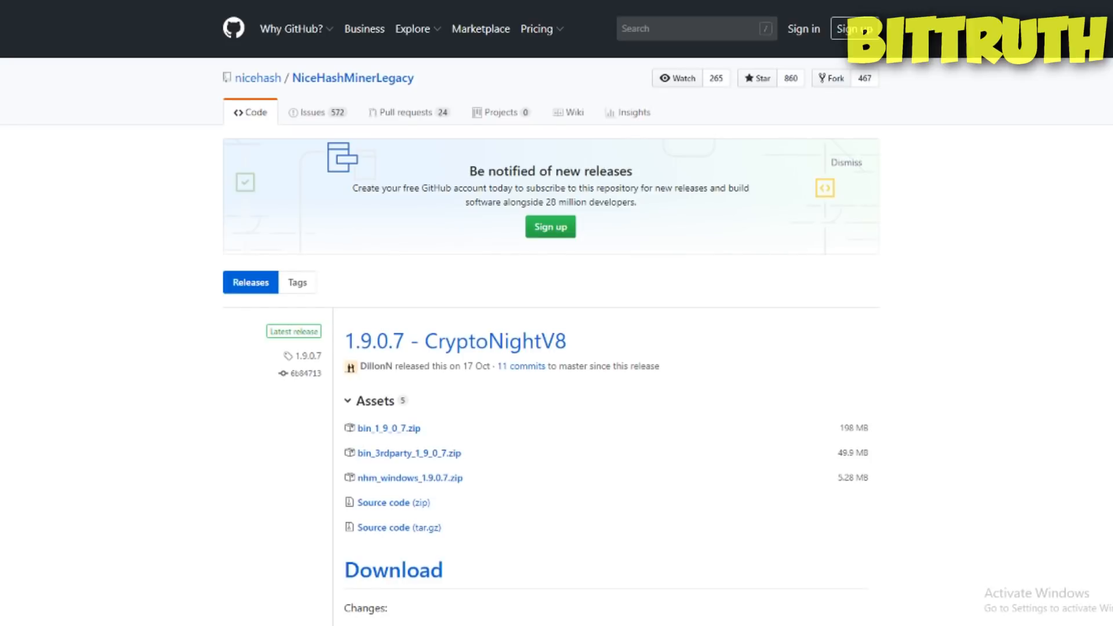
mouse_move(714, 327)
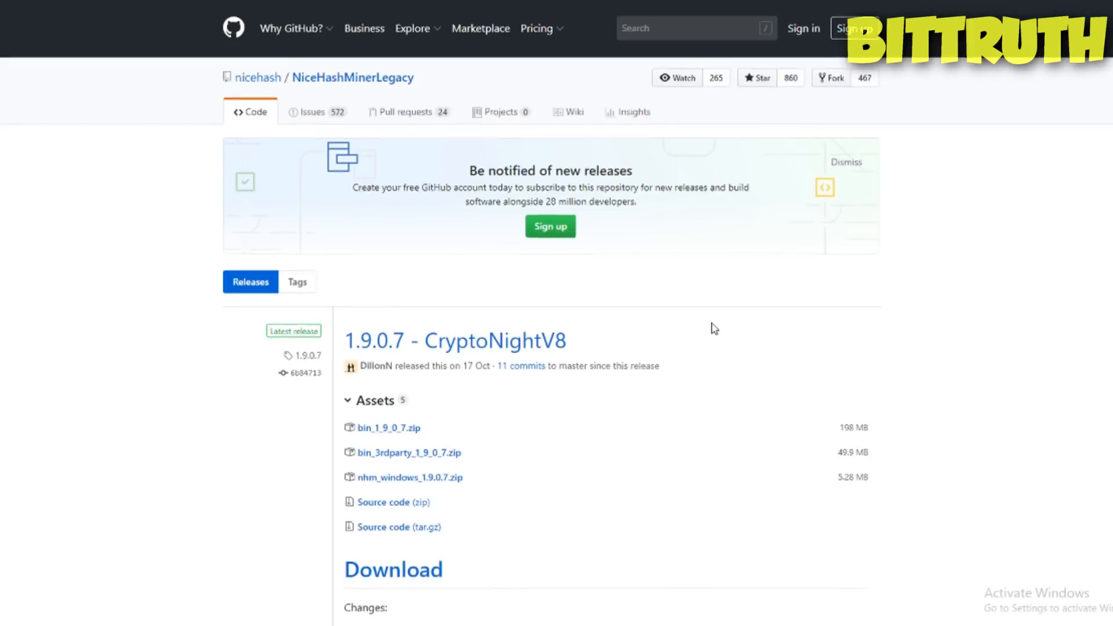
scroll("down", 3)
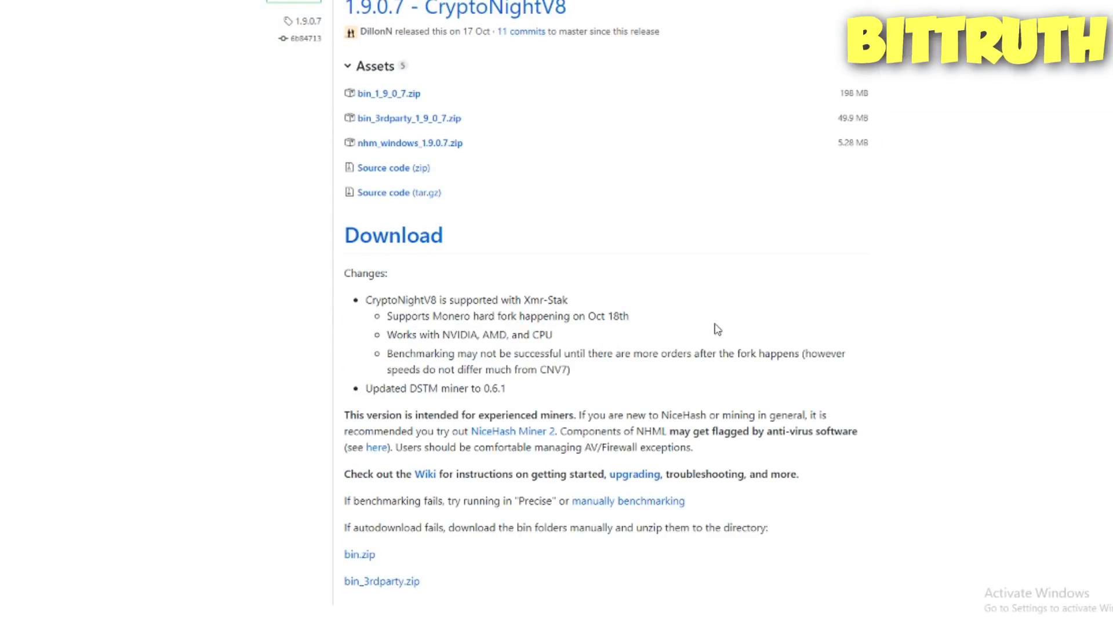
scroll("up", 3)
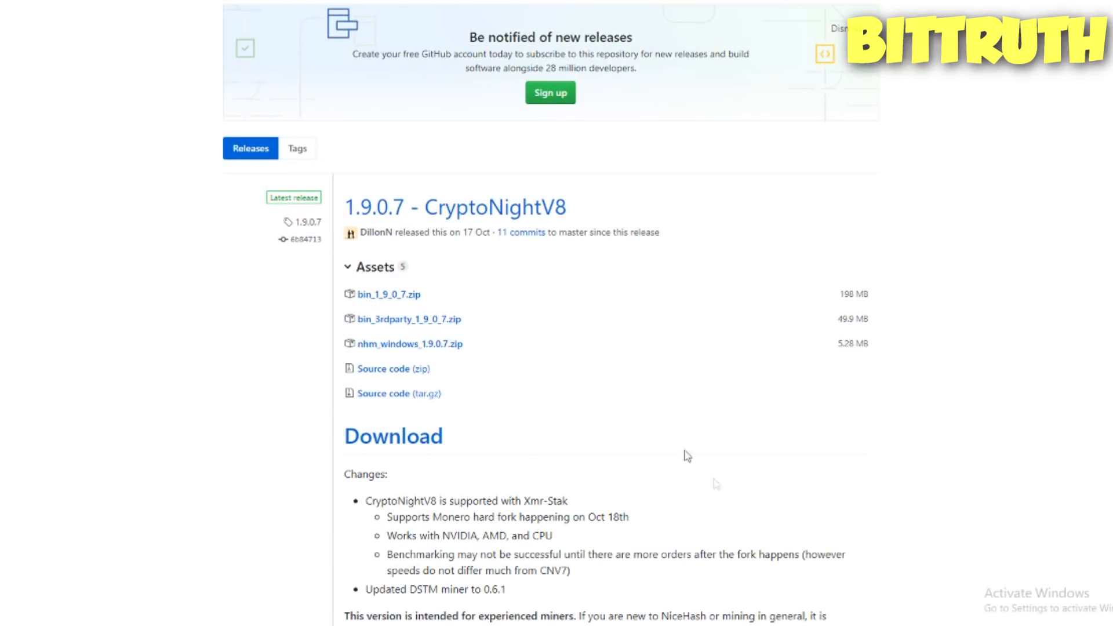
mouse_move(383, 348)
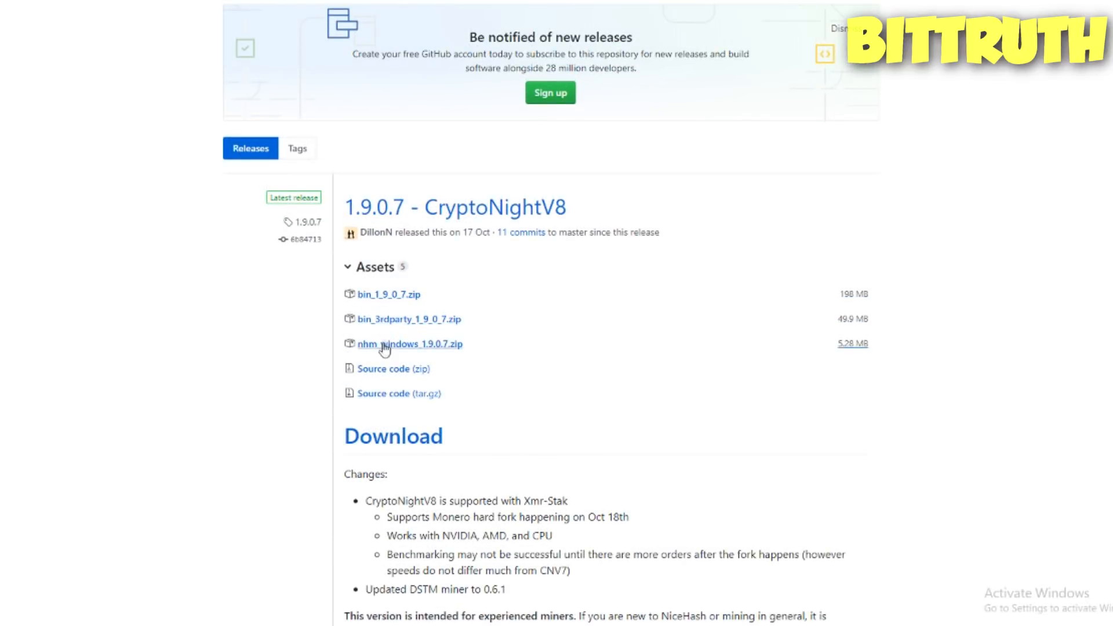
mouse_move(392, 348)
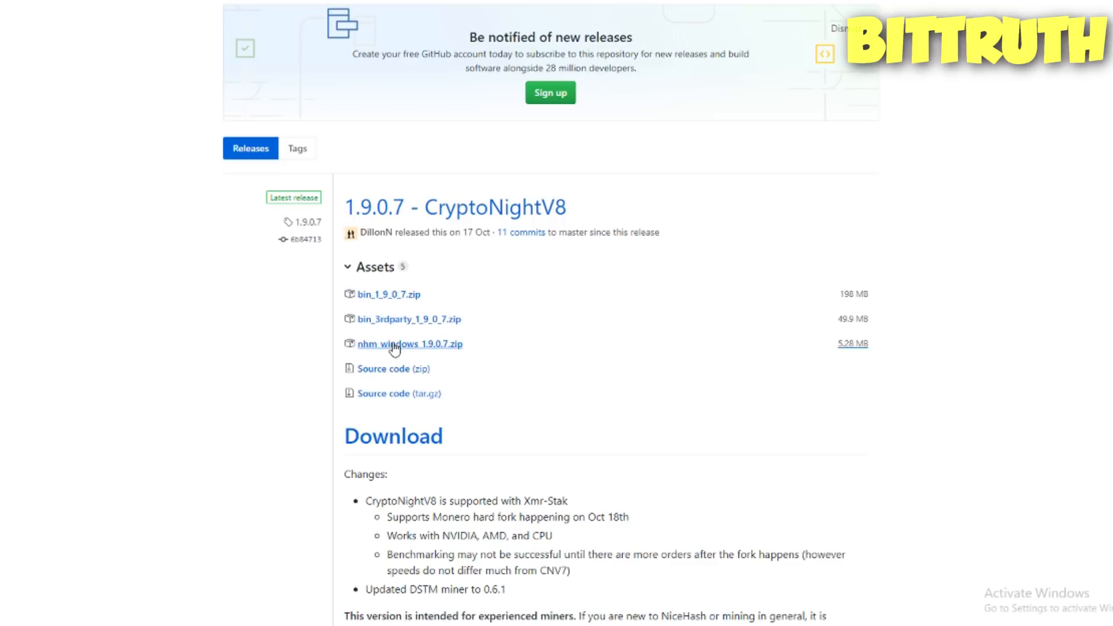
mouse_move(443, 349)
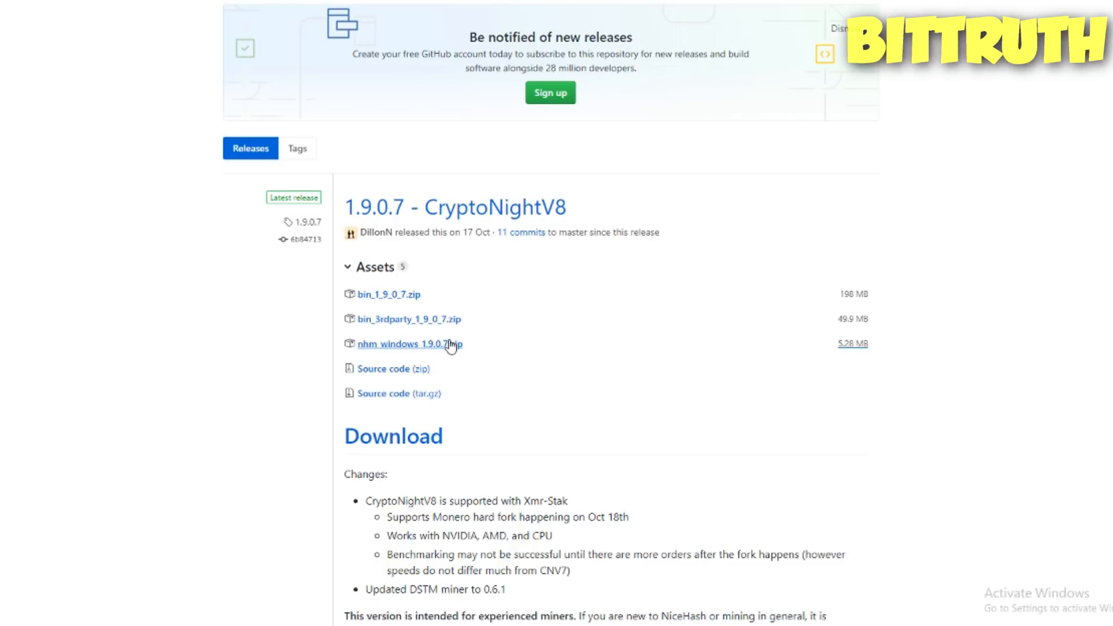
left_click(409, 343)
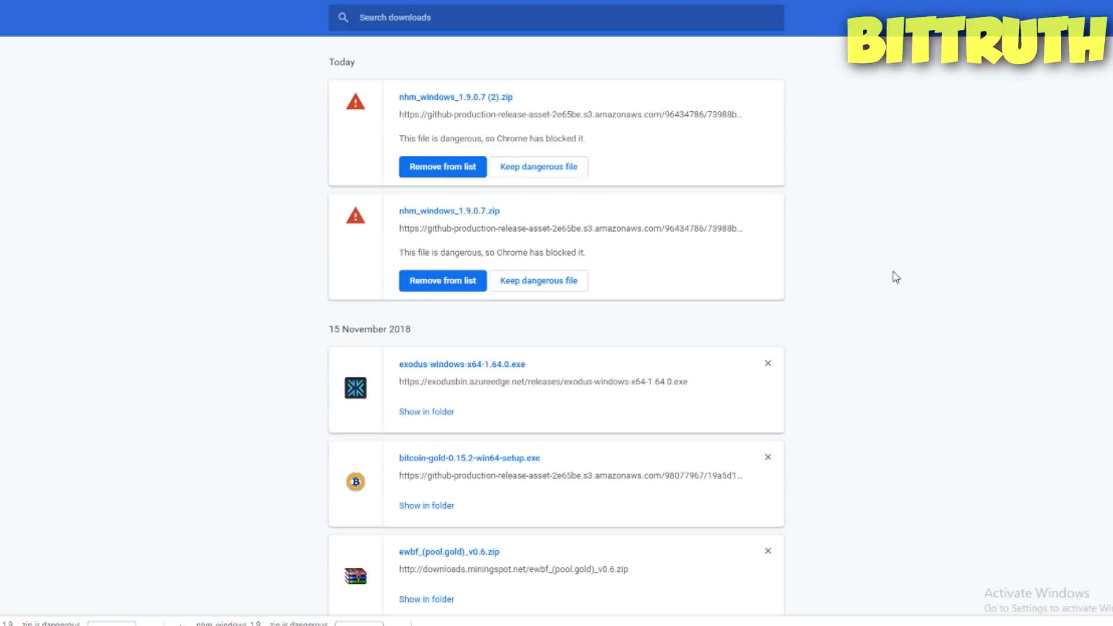
mouse_move(572, 178)
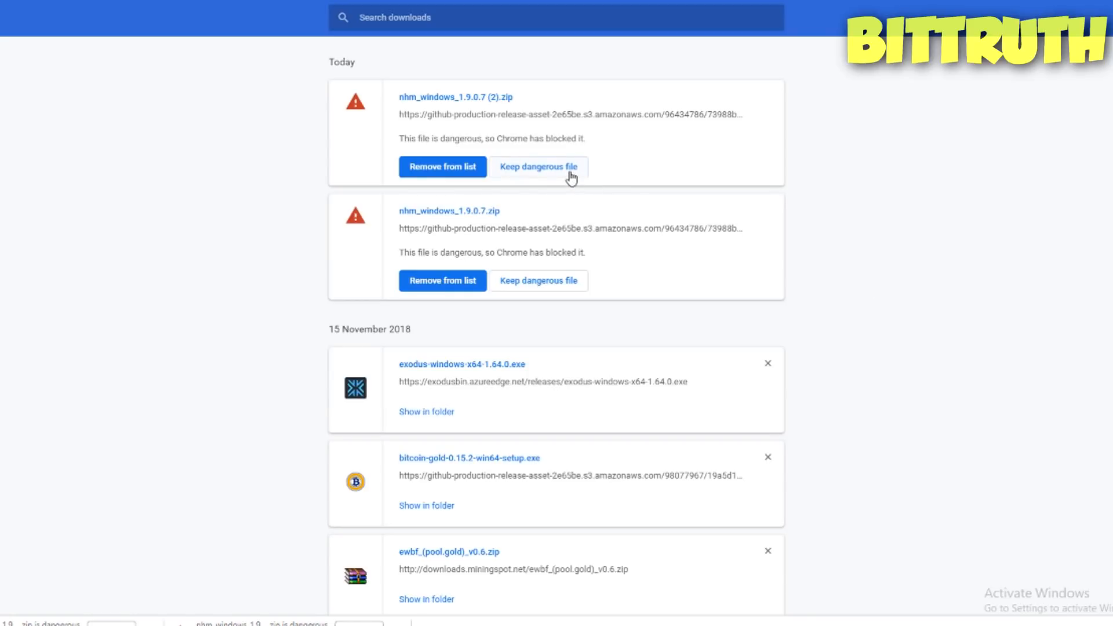
mouse_move(580, 178)
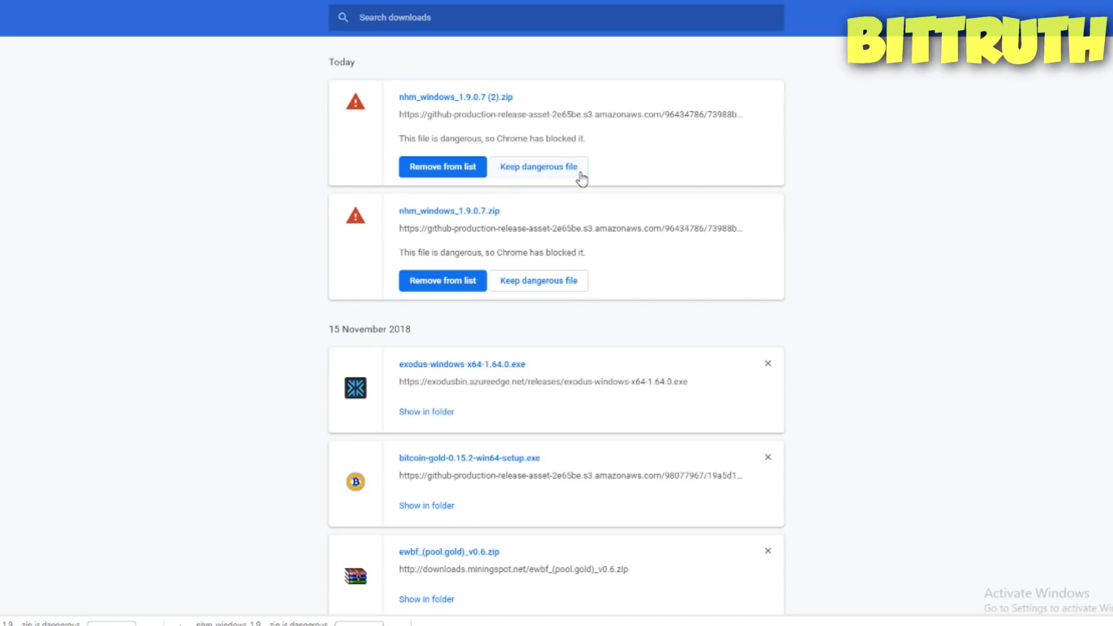
Step: Keep the flagged nhm_windows_1.9.0.7 zip anyway and reveal it in File Explorer
left_click(538, 166)
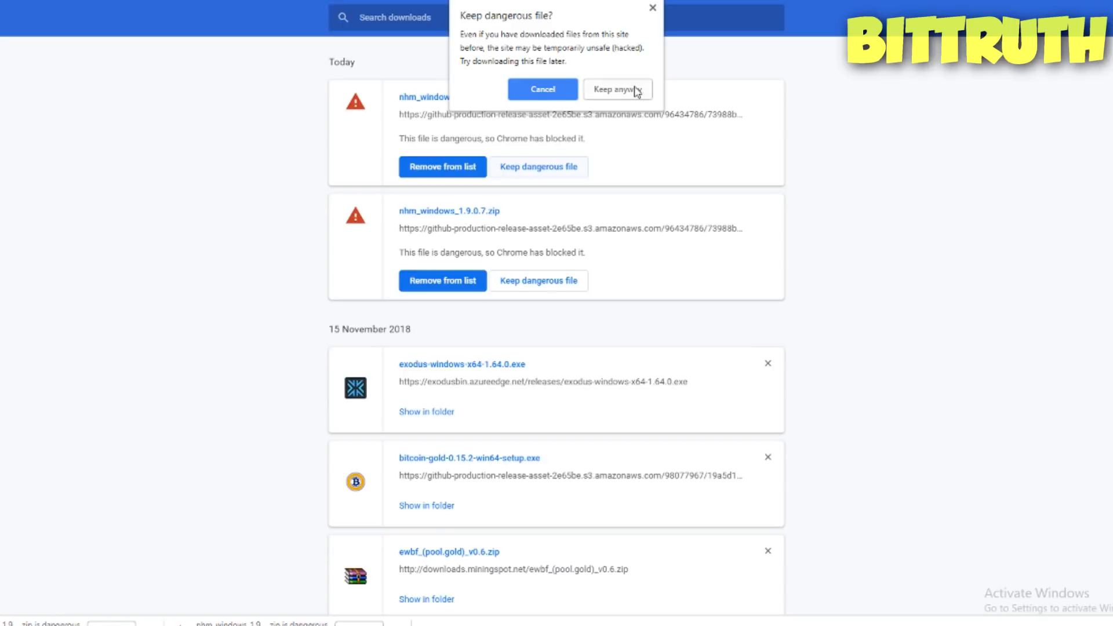
left_click(616, 89)
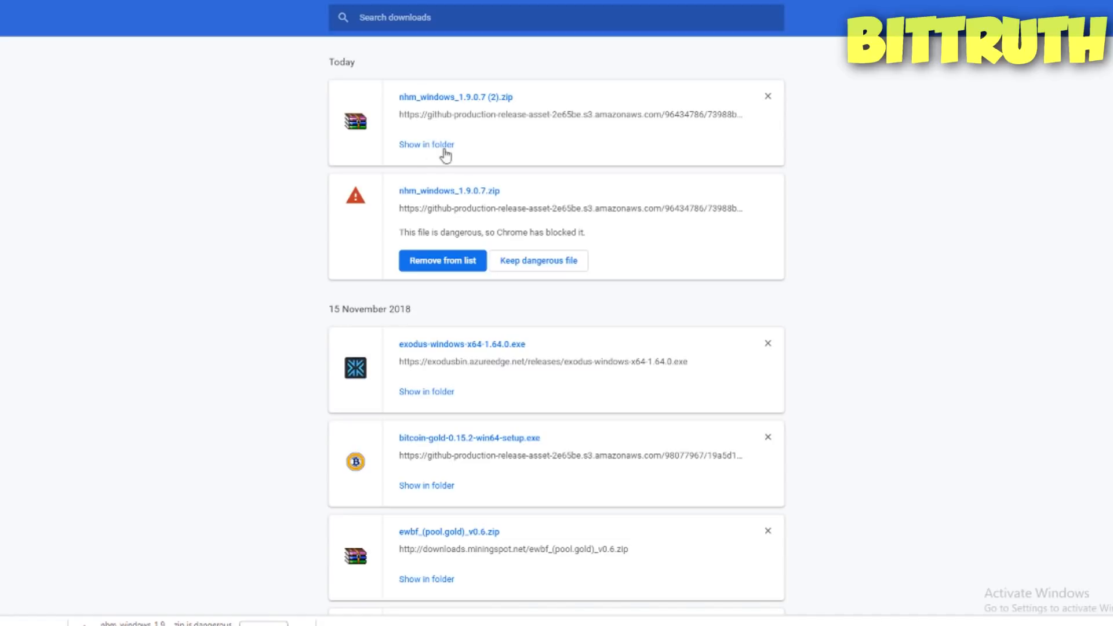
left_click(426, 145)
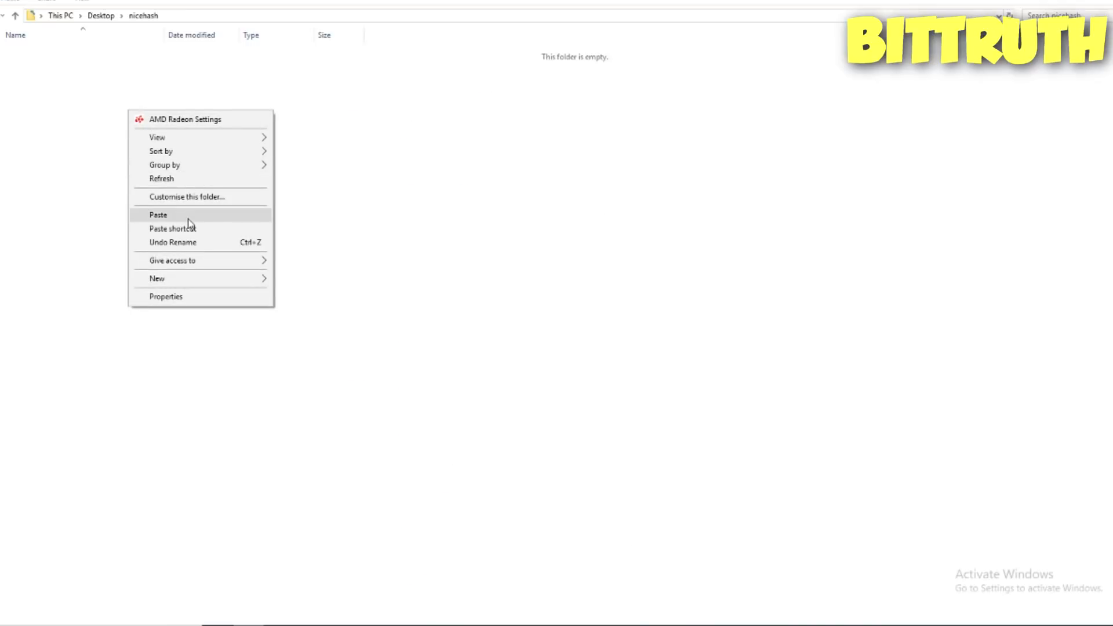
Step: Paste and extract the zip into Desktop\nicehash, then run NiceHashMinerLegacy
left_click(157, 215)
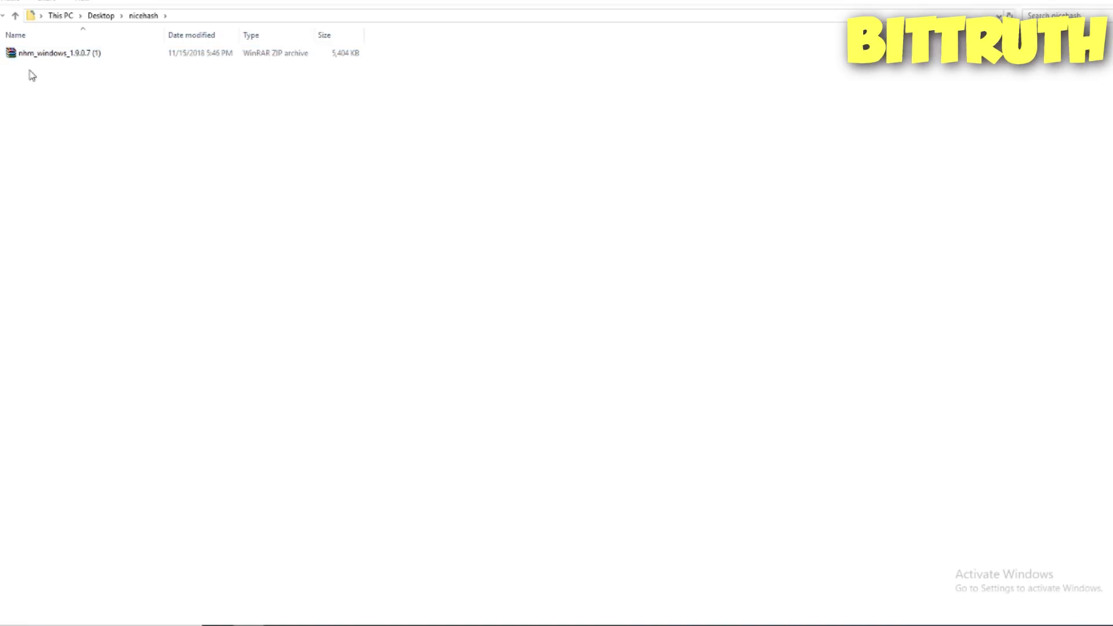
right_click(67, 64)
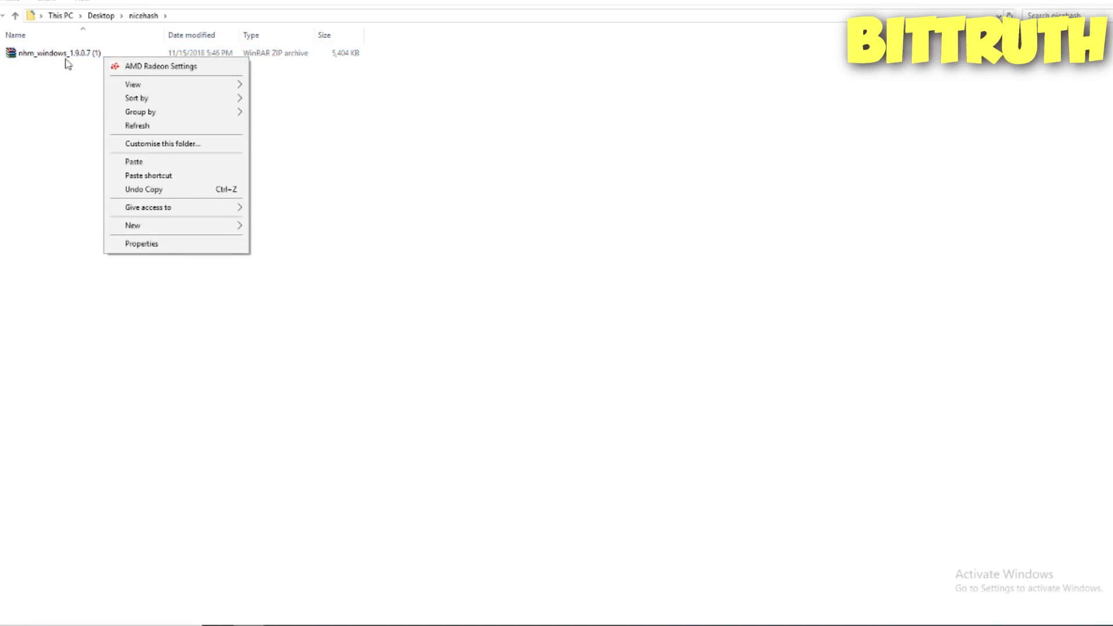
right_click(53, 53)
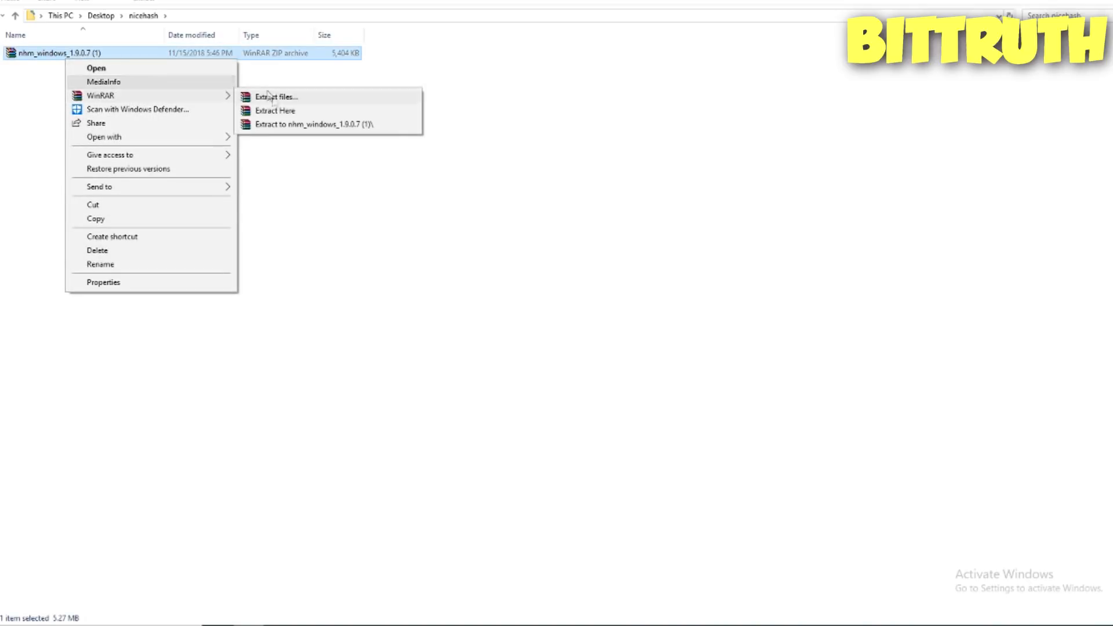
mouse_move(275, 111)
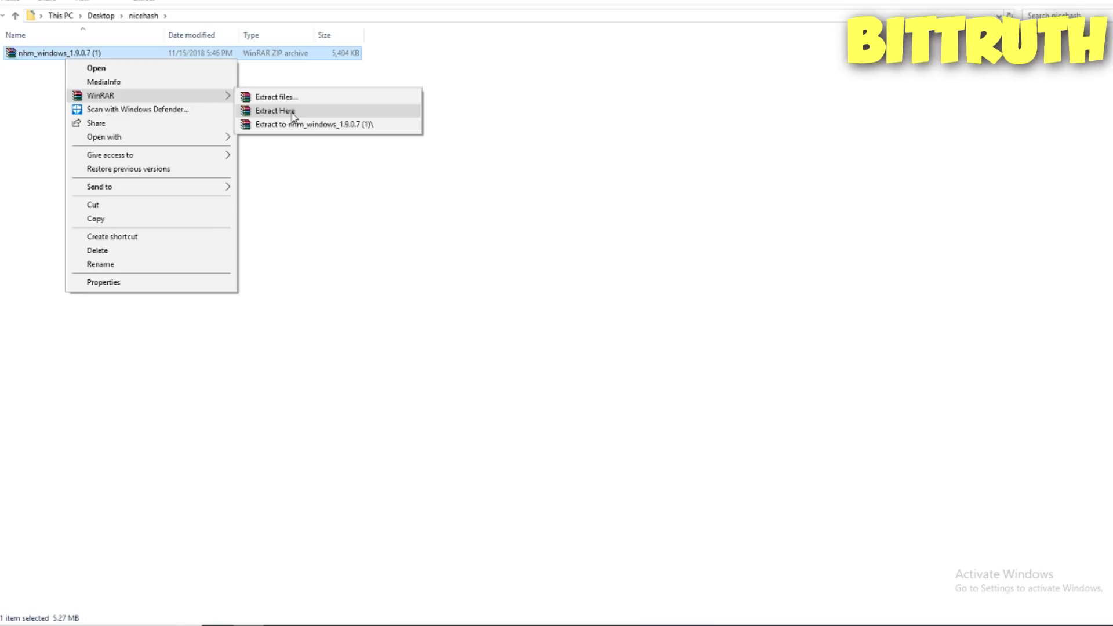
left_click(274, 110)
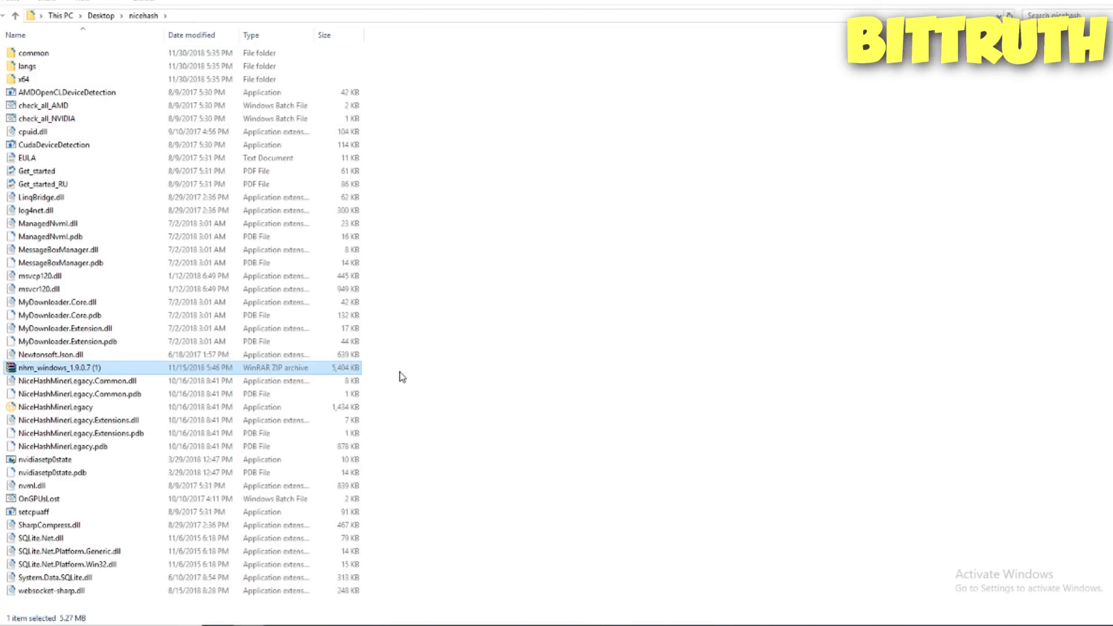
mouse_move(120, 420)
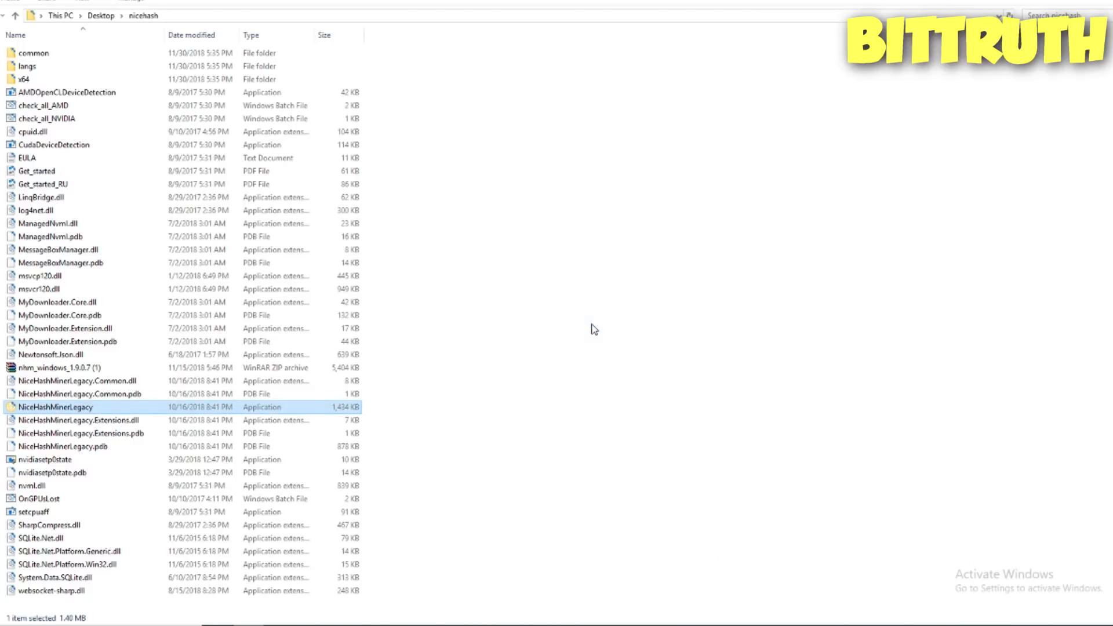
double_click(56, 407)
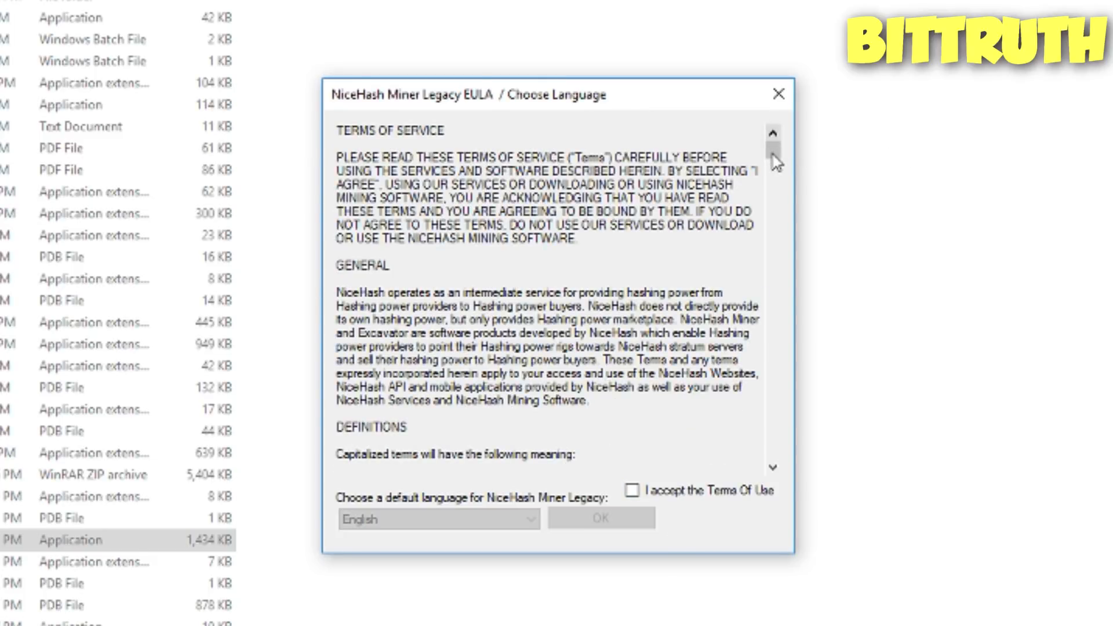
Step: Accept the Terms Of Use with English left as the language
scroll("down", 3)
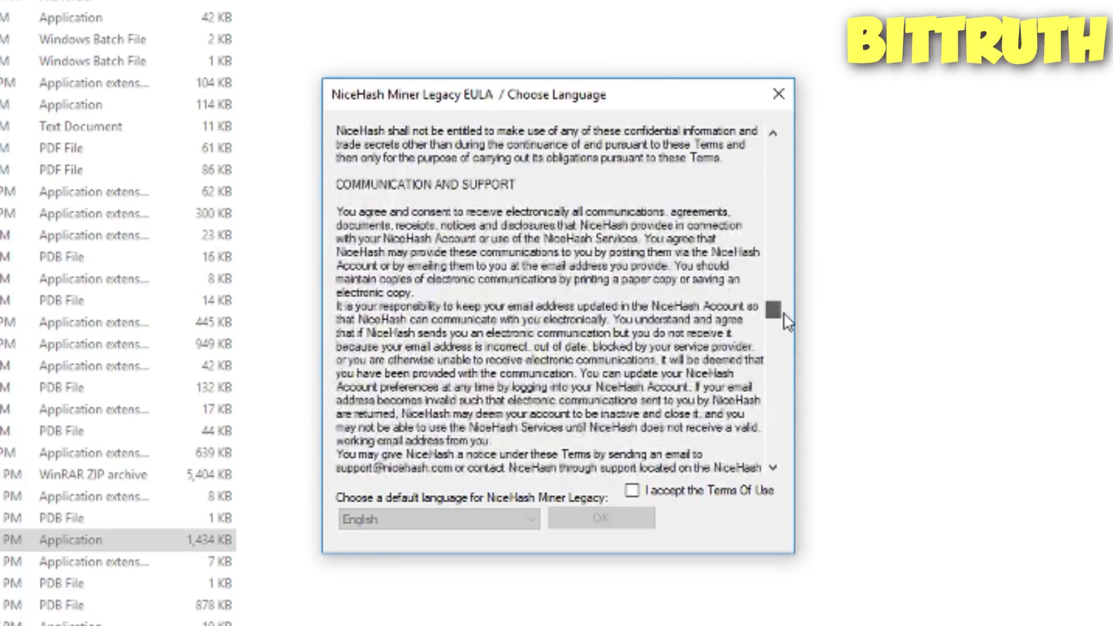
scroll("up", 3)
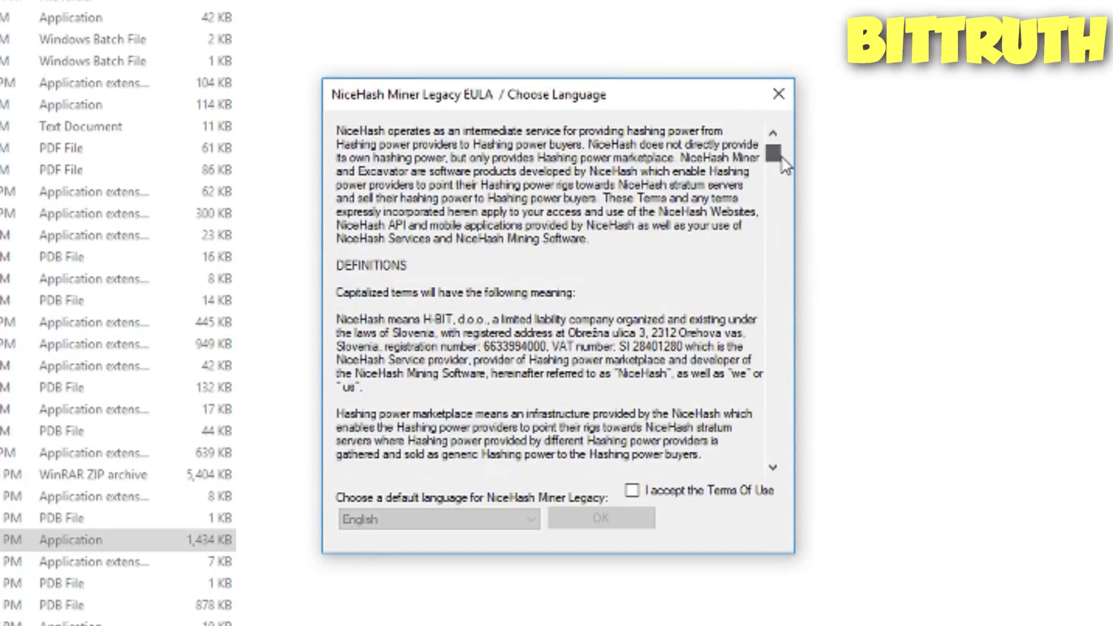
mouse_move(683, 591)
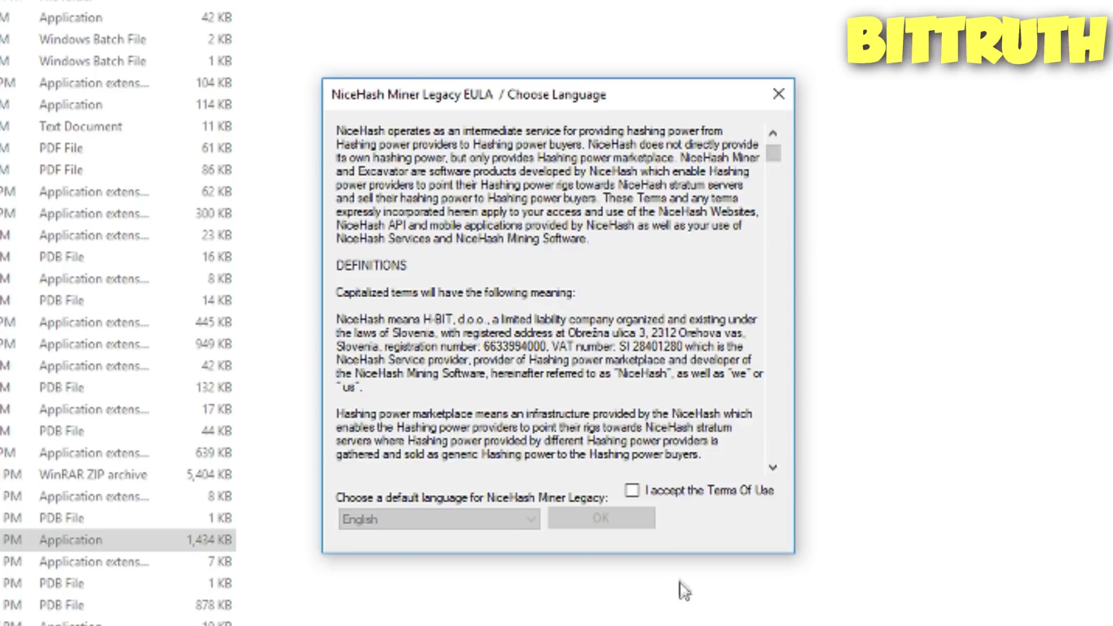
mouse_move(689, 571)
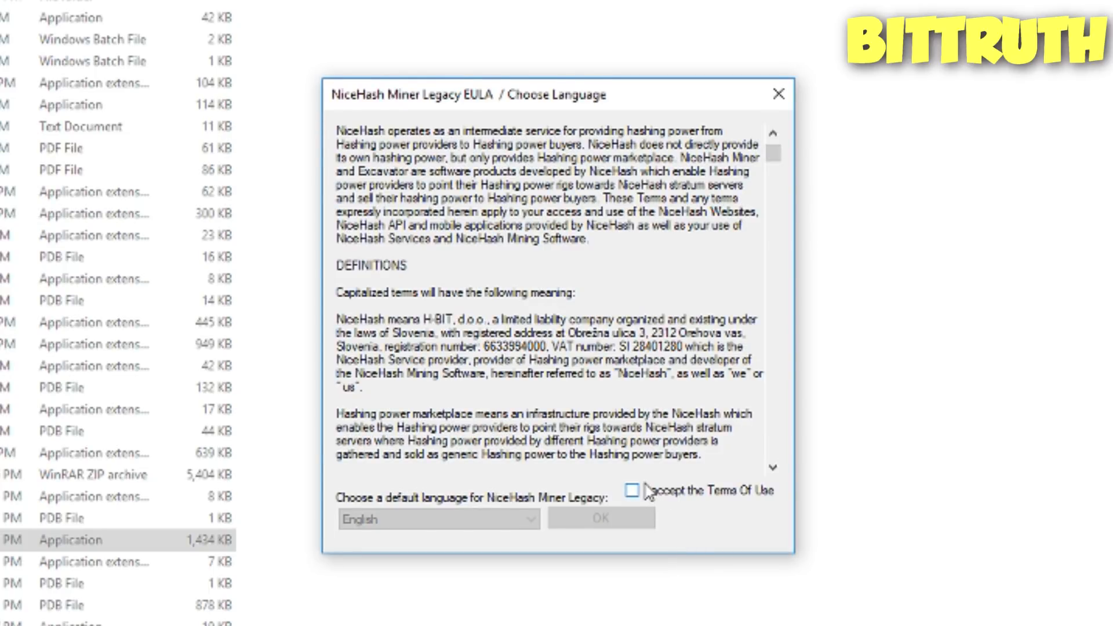
left_click(632, 490)
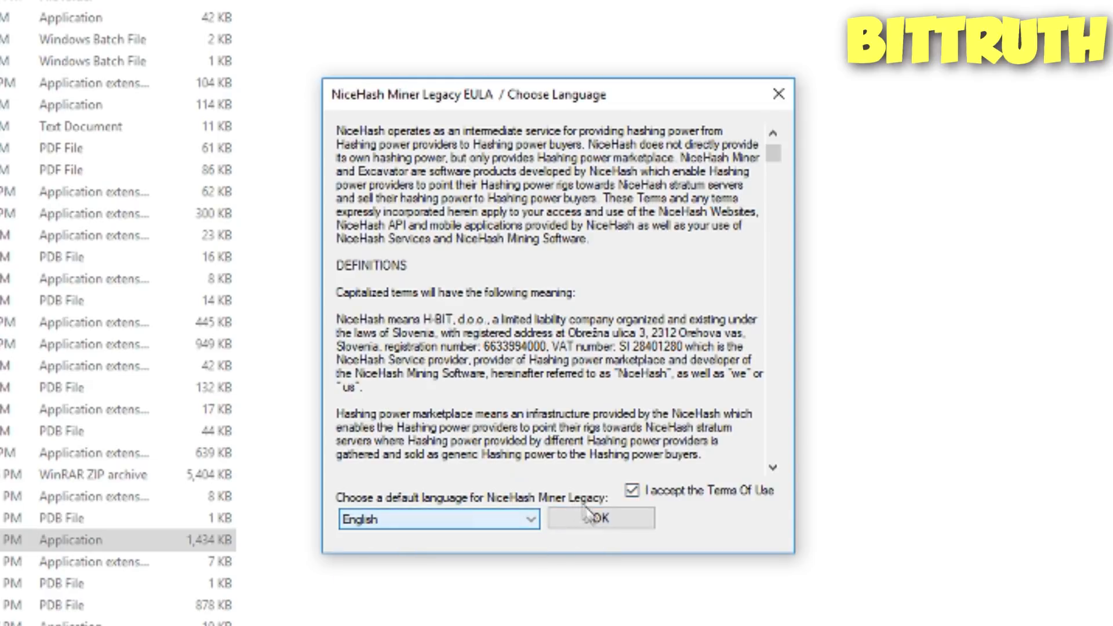
left_click(600, 518)
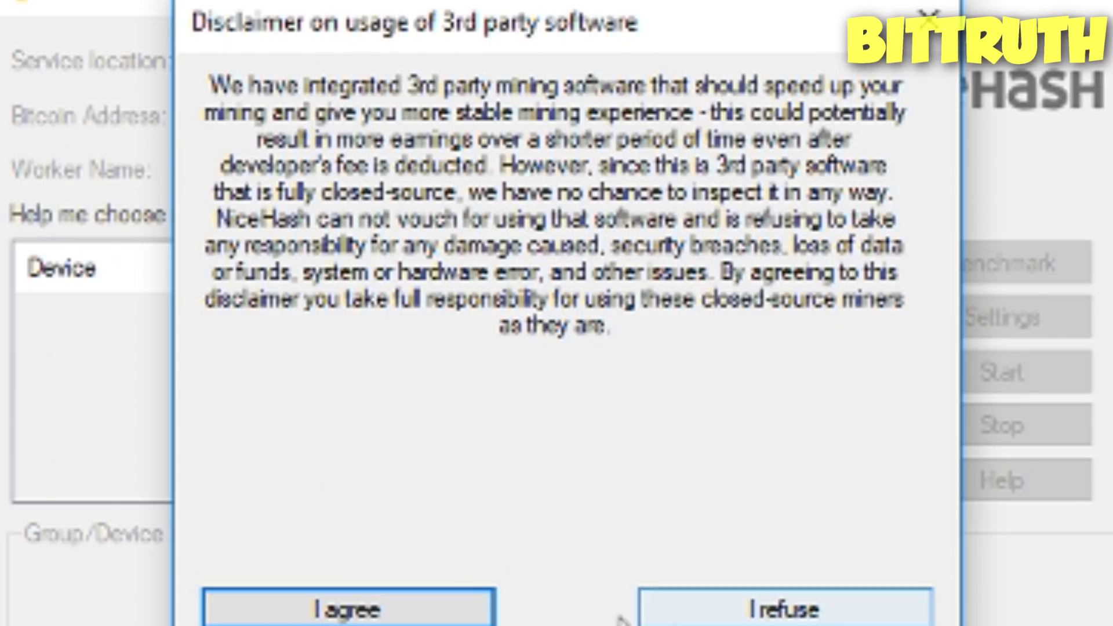
mouse_move(468, 103)
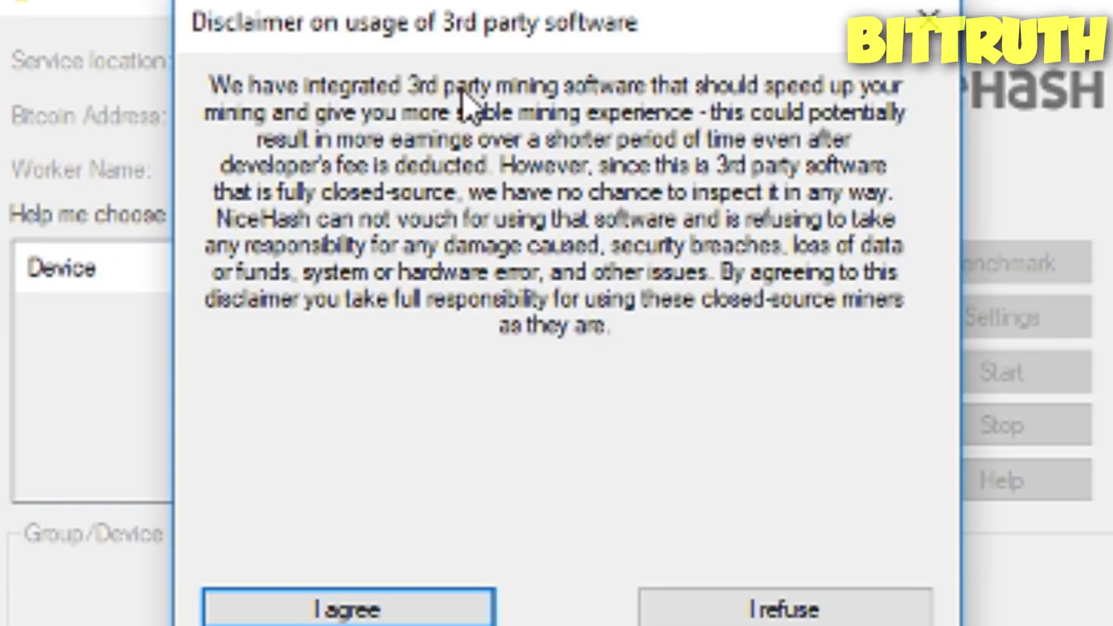
mouse_move(753, 128)
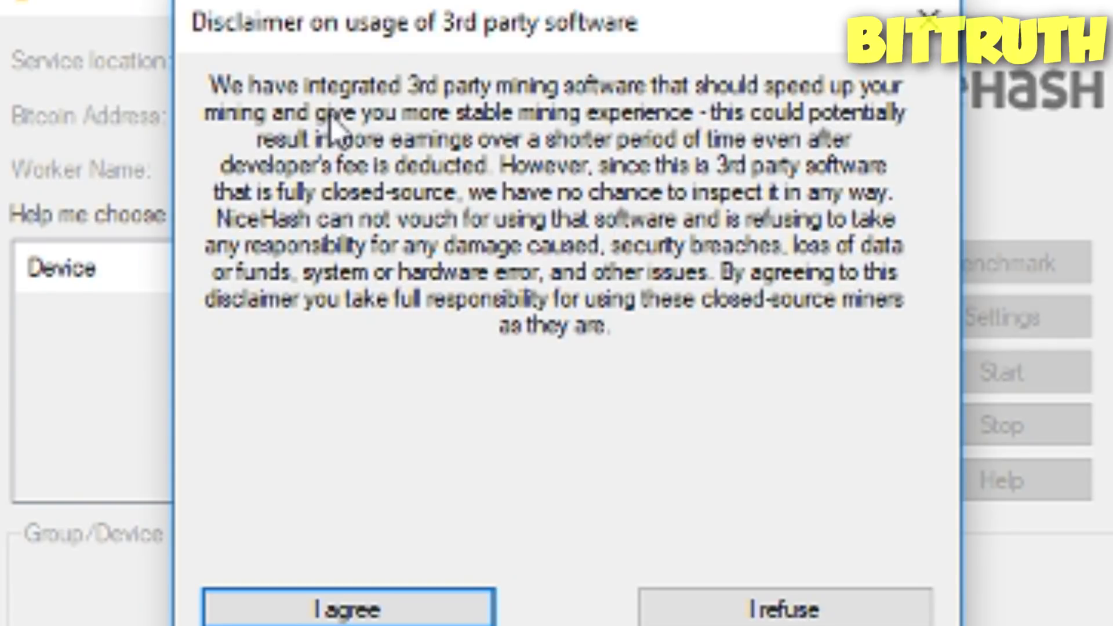
mouse_move(518, 124)
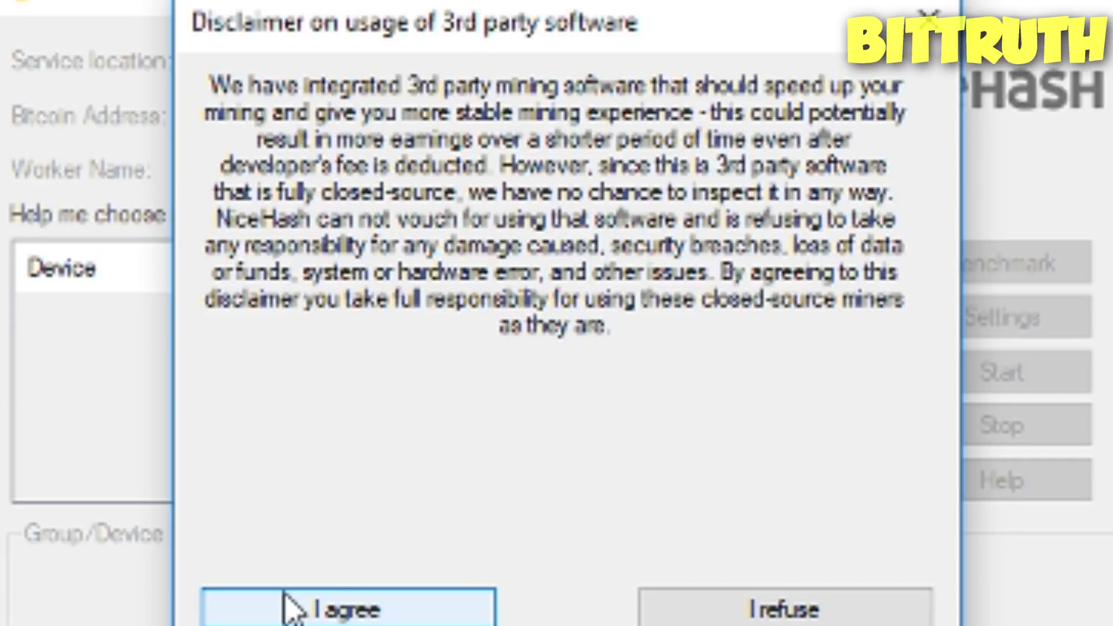
Step: Agree to the 3rd-party software disclaimer to reach the v1.9.0.7 main window
left_click(348, 607)
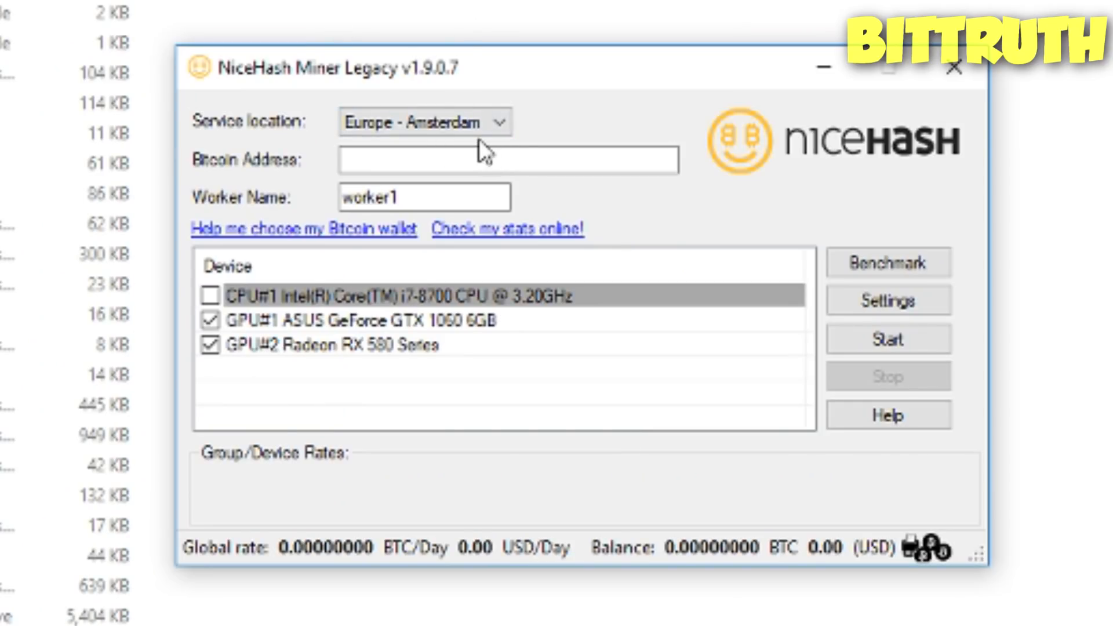
mouse_move(621, 266)
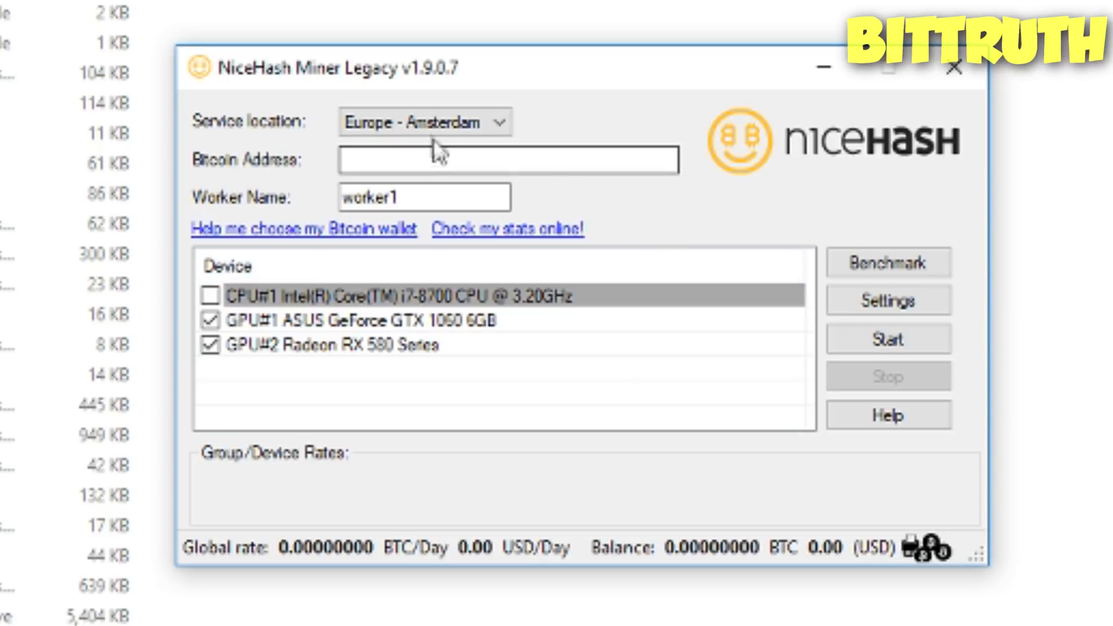
Step: Set the service location to Japan - Tokyo and reopen the region list
left_click(423, 196)
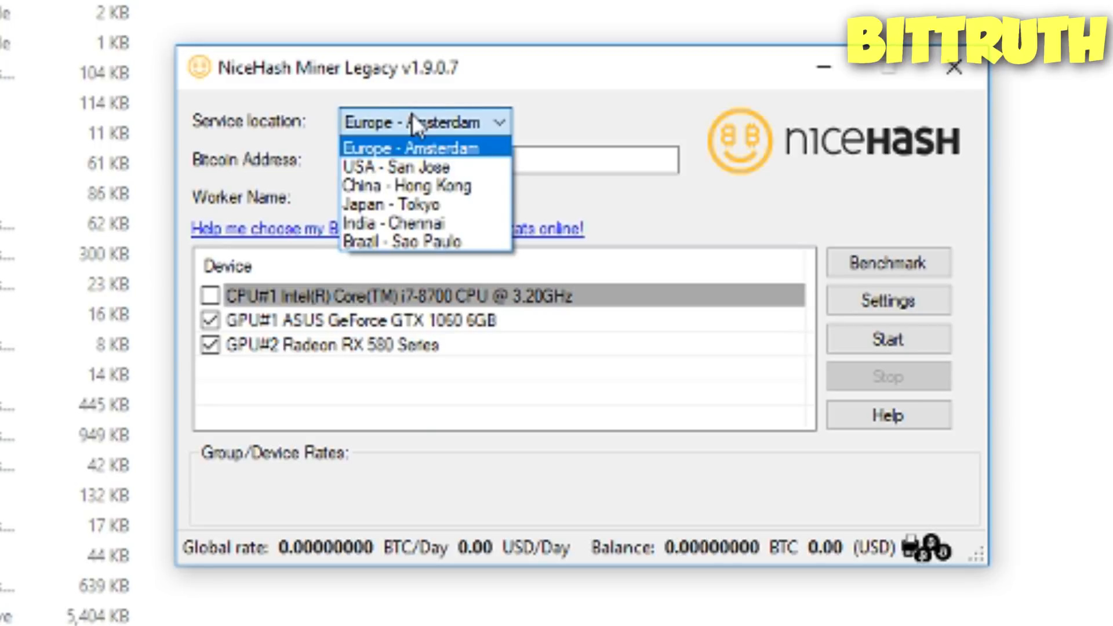
mouse_move(412, 203)
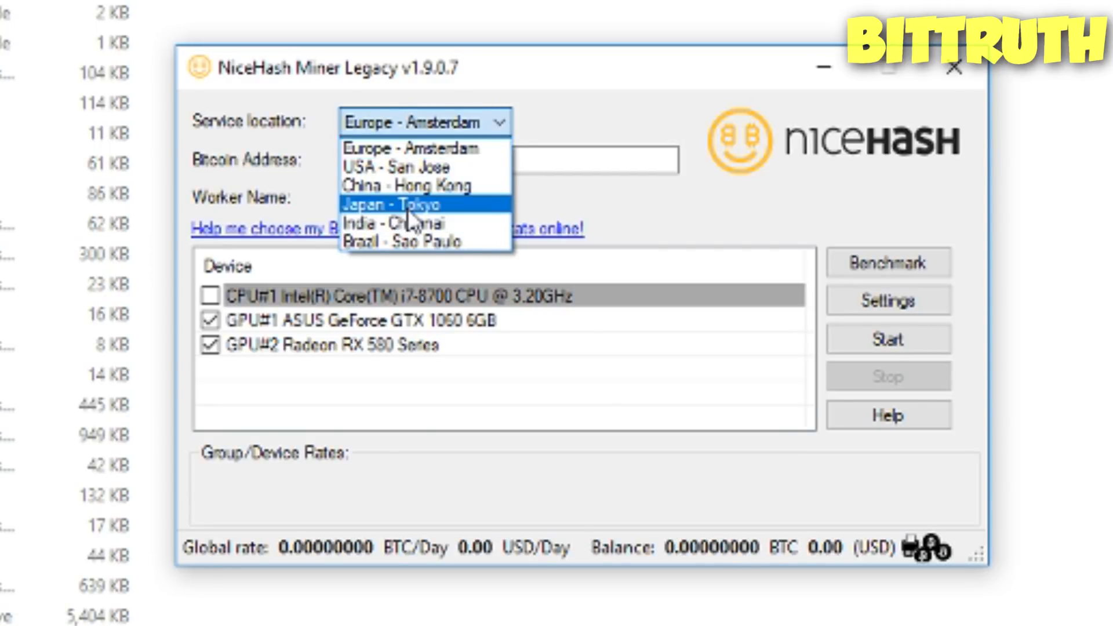
left_click(389, 204)
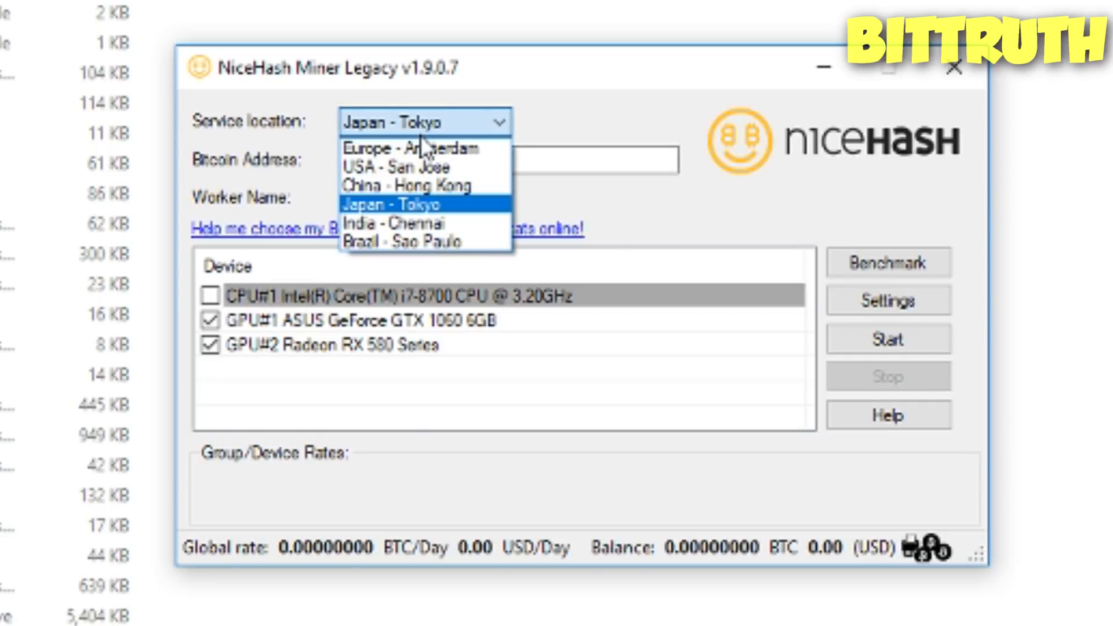
left_click(389, 203)
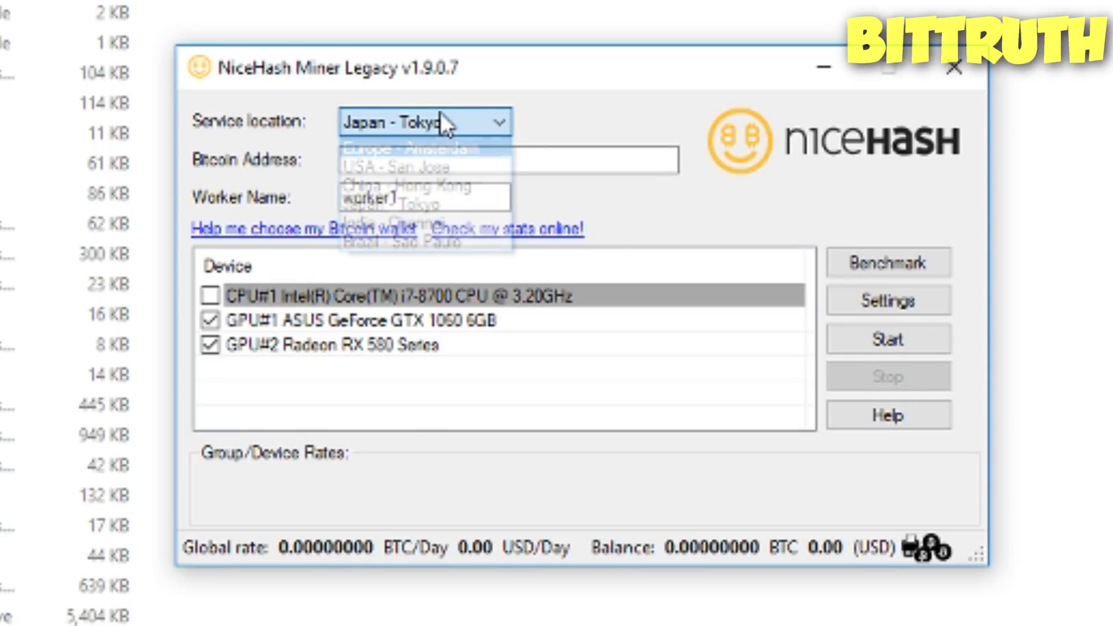
left_click(420, 204)
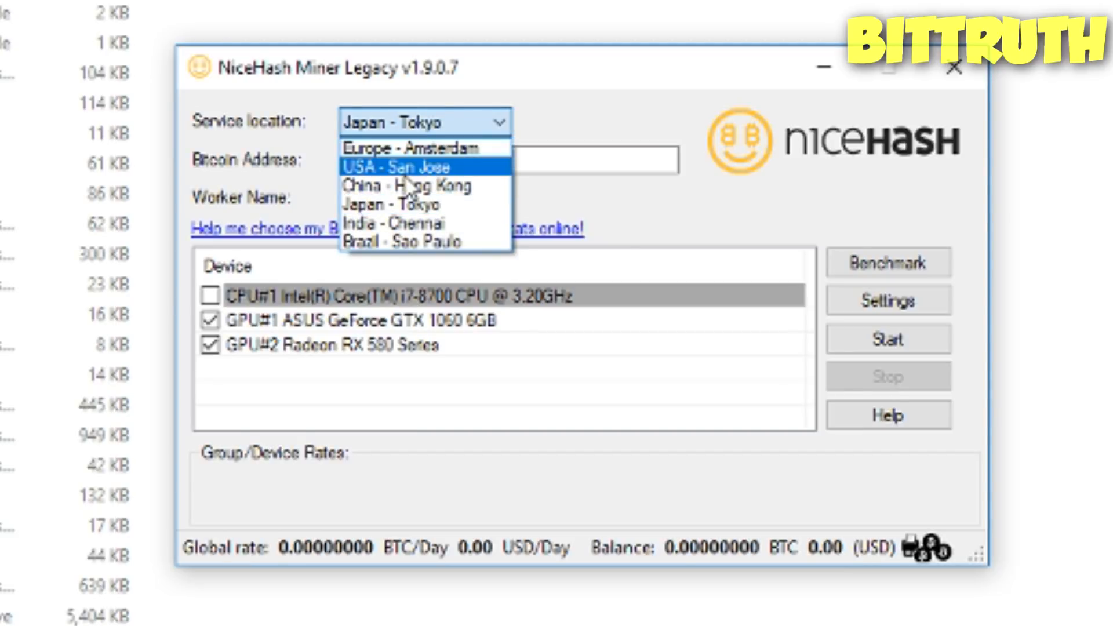
mouse_move(426, 222)
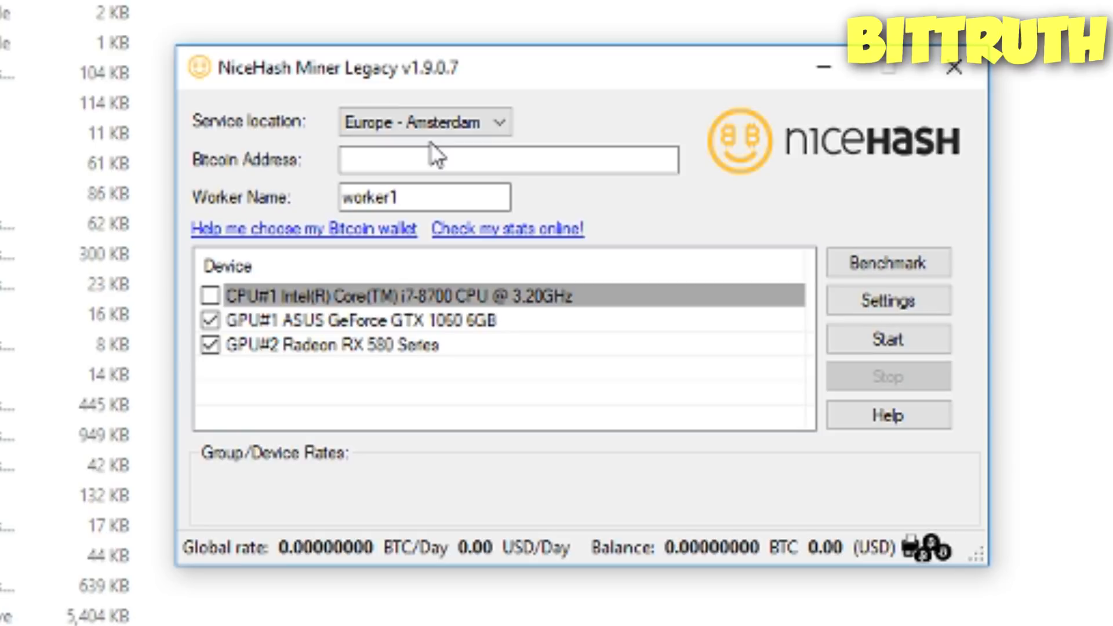
mouse_move(236, 165)
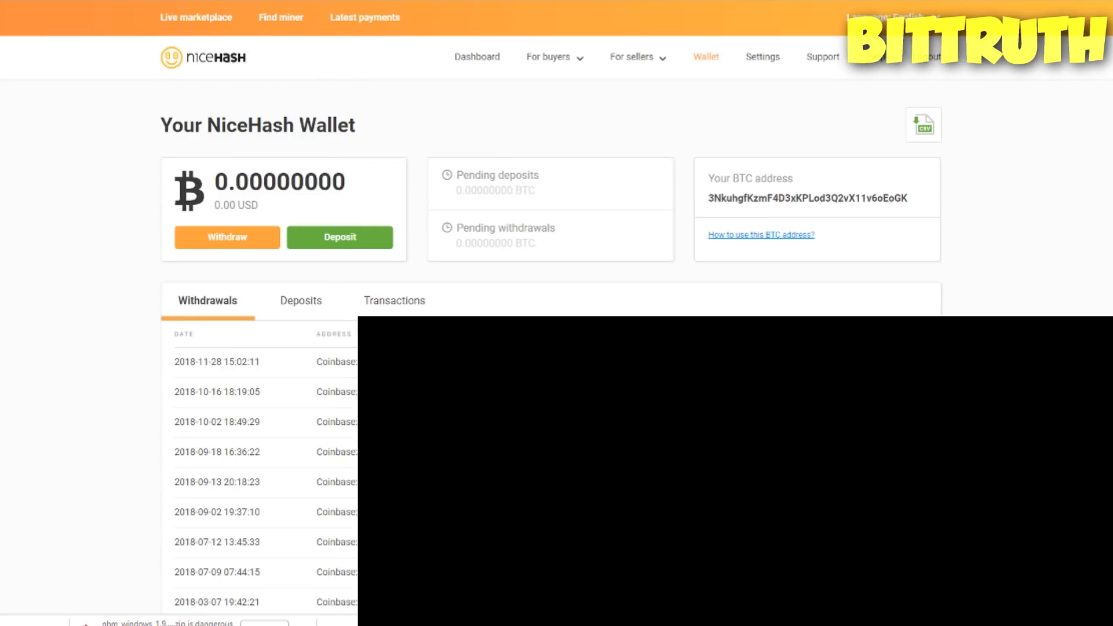
mouse_move(708, 204)
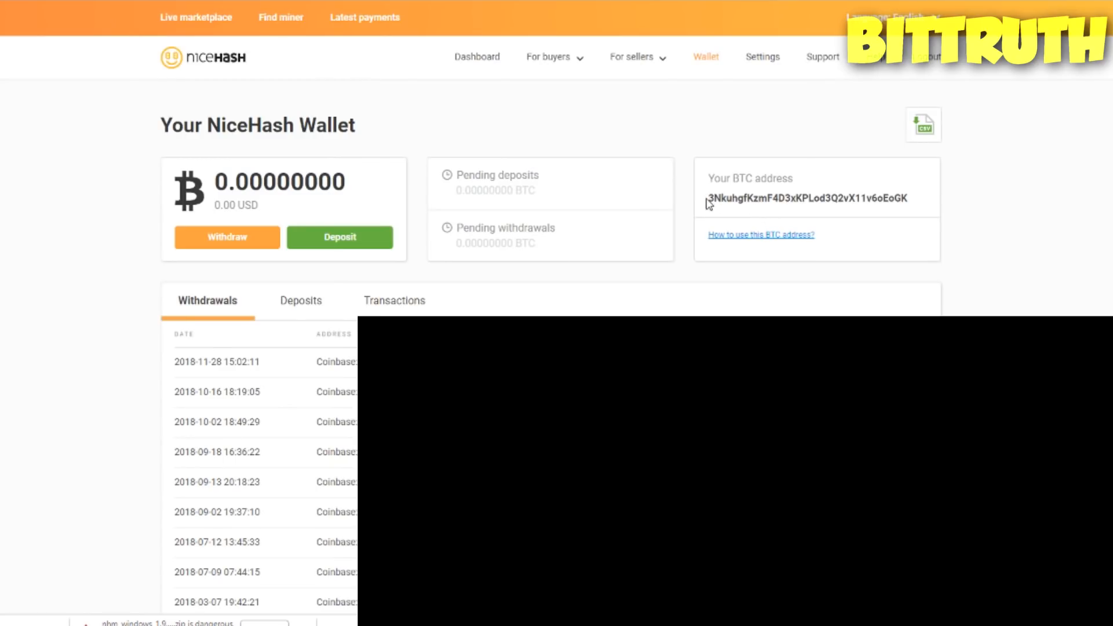
right_click(806, 198)
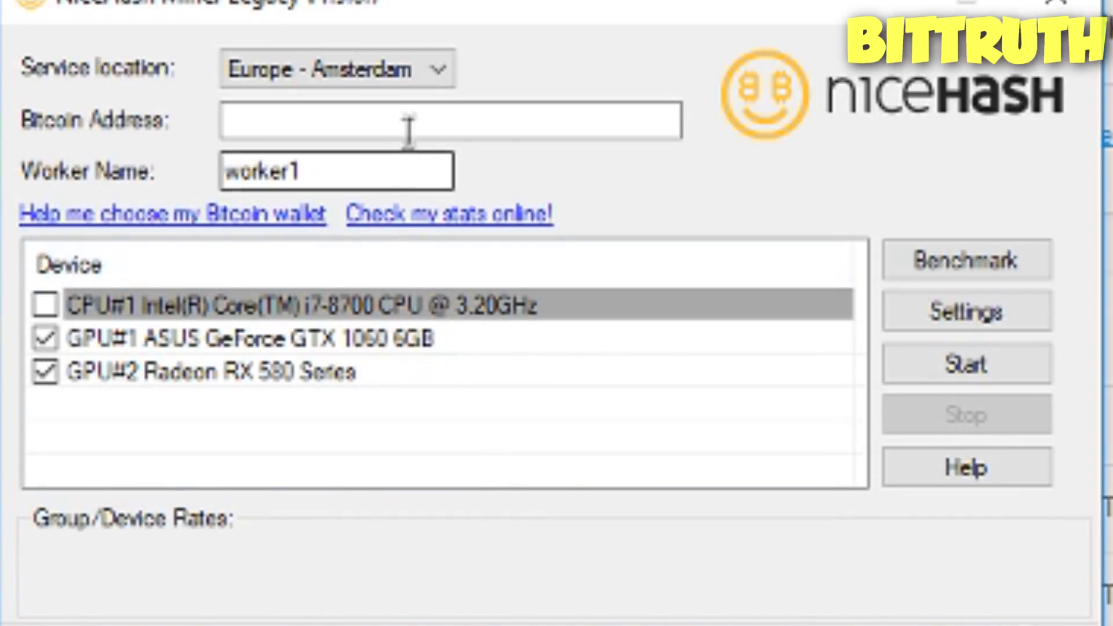
type("3NkuhgfKzmF4D3xKPLod3Q2vX11v6oEoGK")
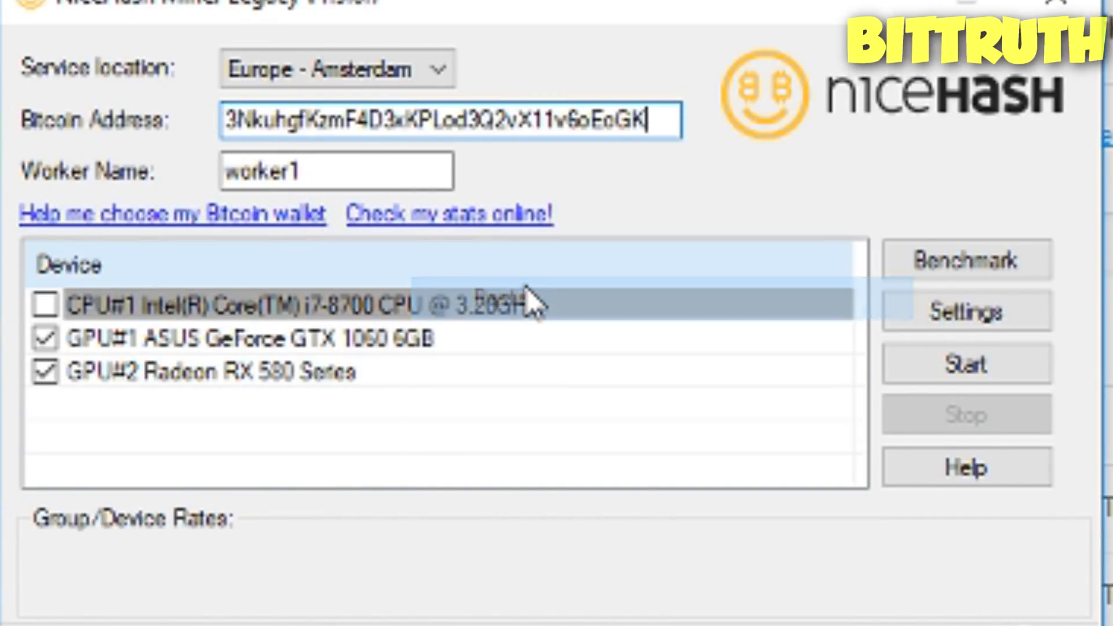
mouse_move(454, 160)
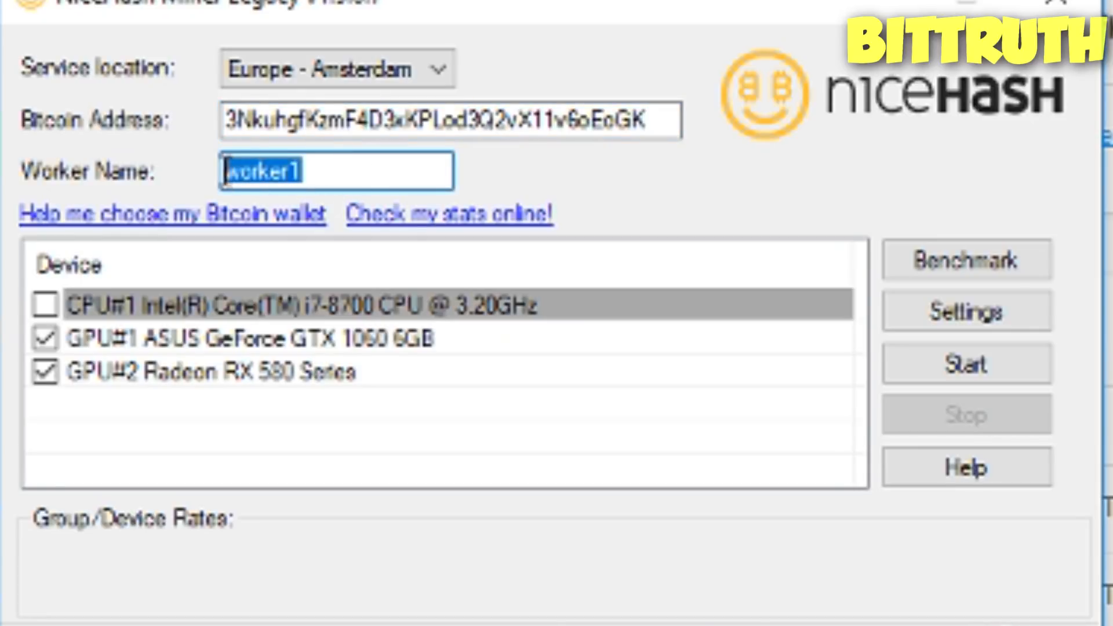
mouse_move(475, 171)
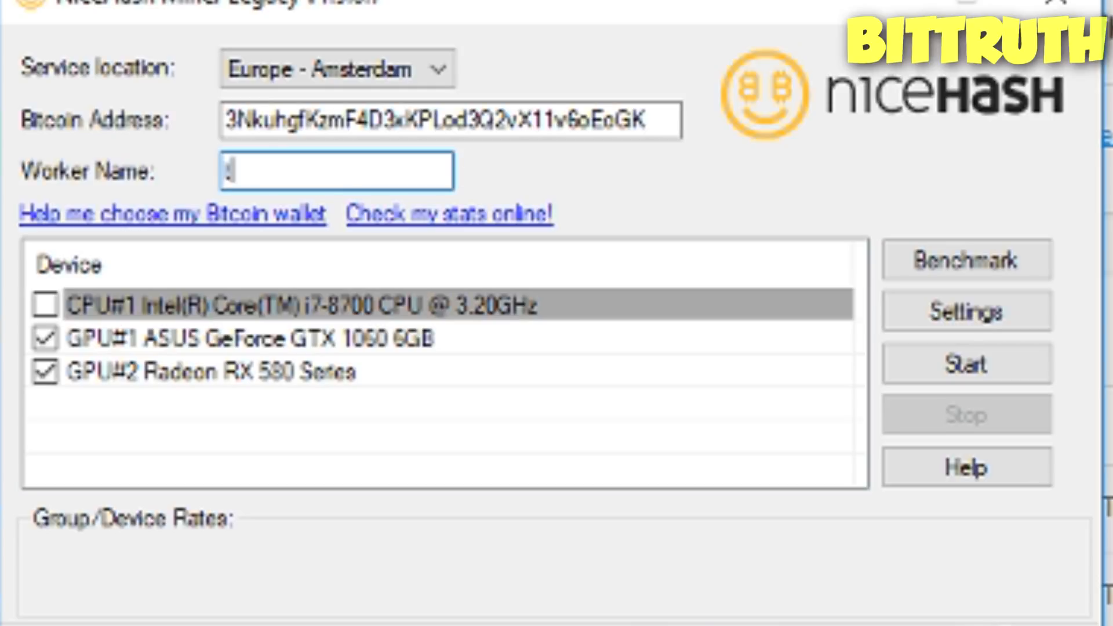
type("test")
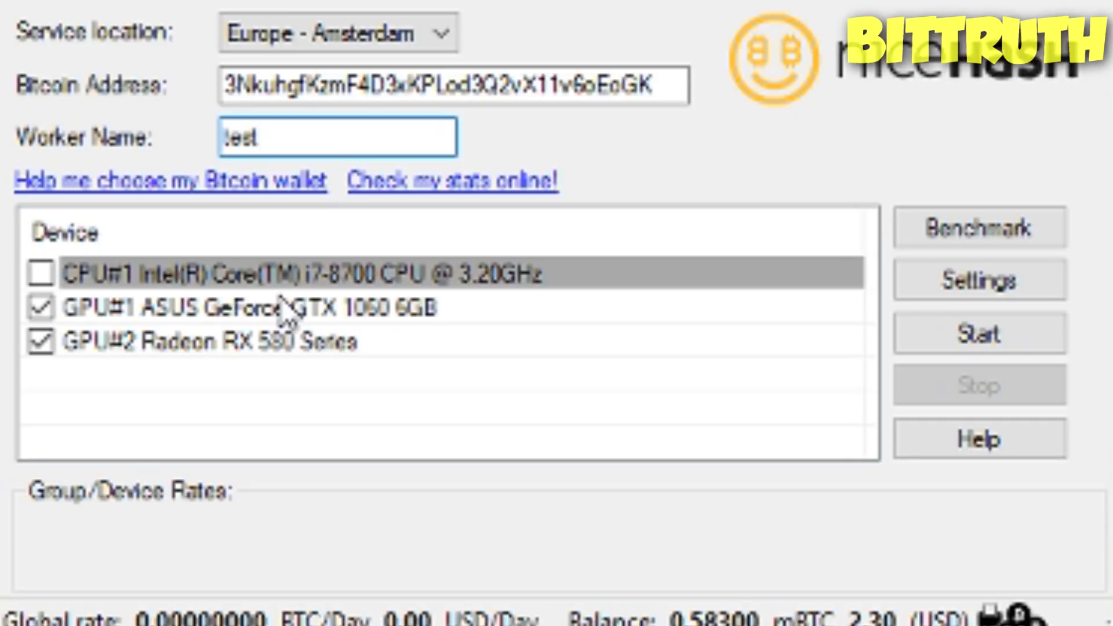
left_click(980, 334)
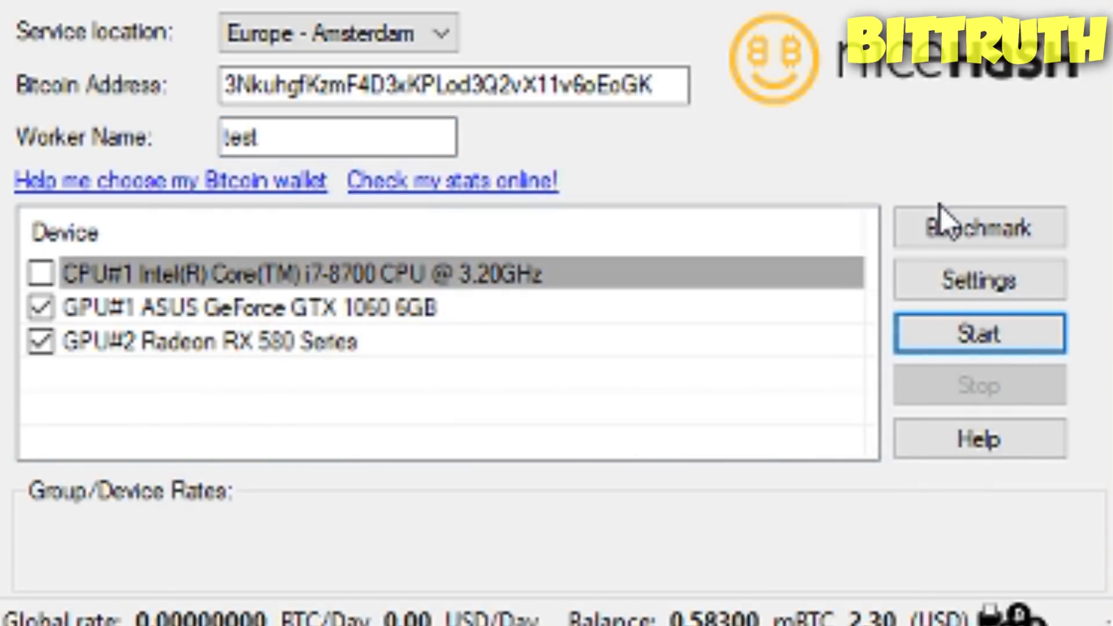
Step: Open the Standard benchmark window and scroll through the GPUs' enabled algorithms
left_click(980, 227)
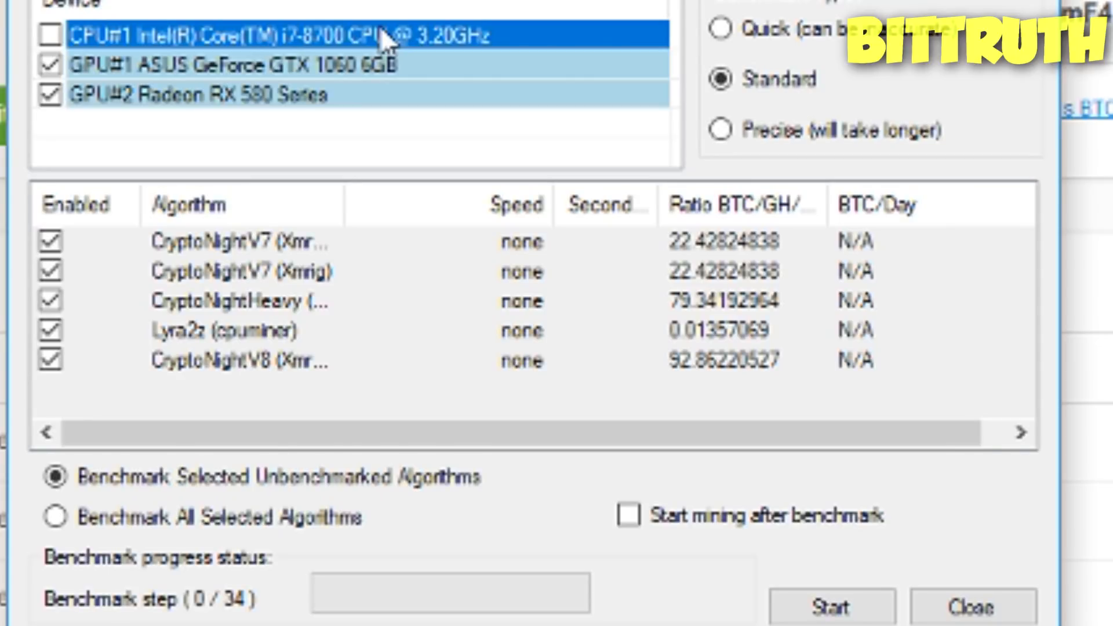
mouse_move(387, 66)
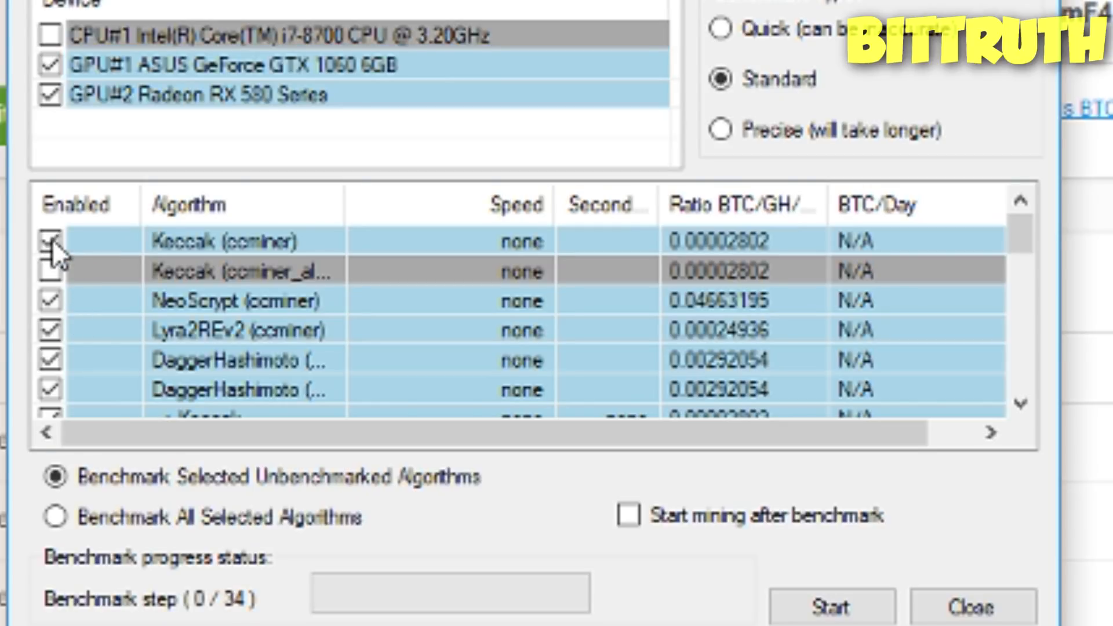
scroll("down", 3)
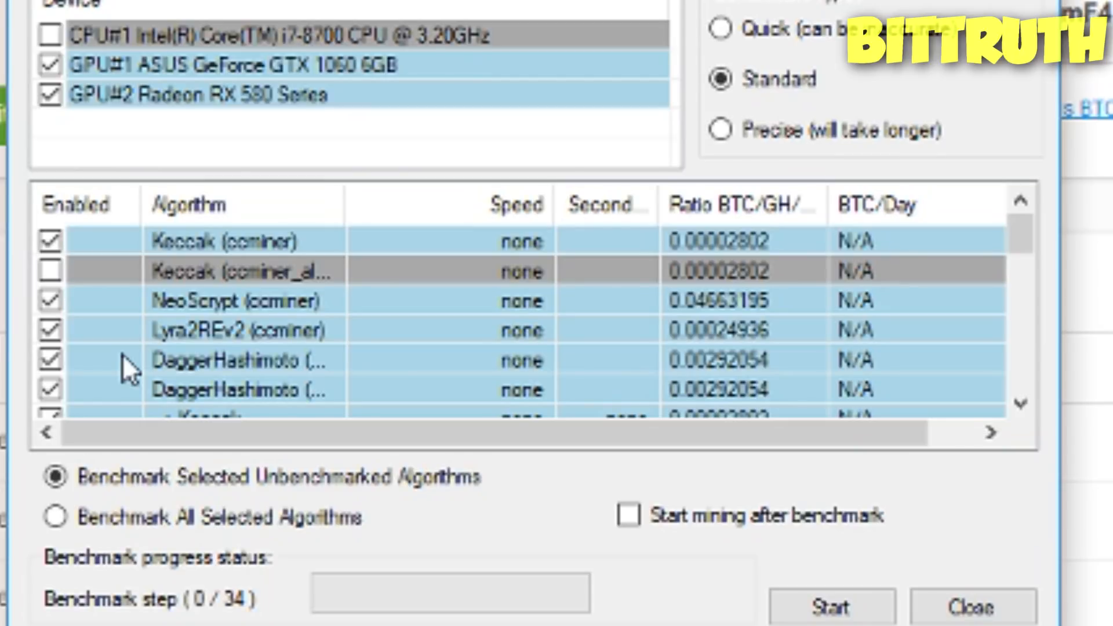
mouse_move(756, 22)
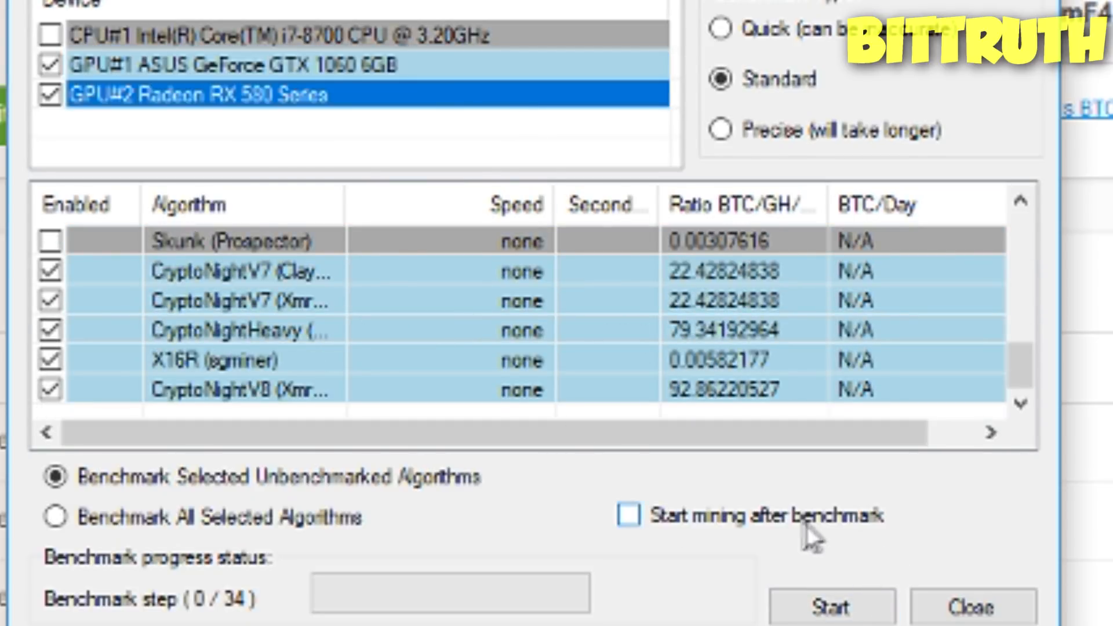
mouse_move(808, 535)
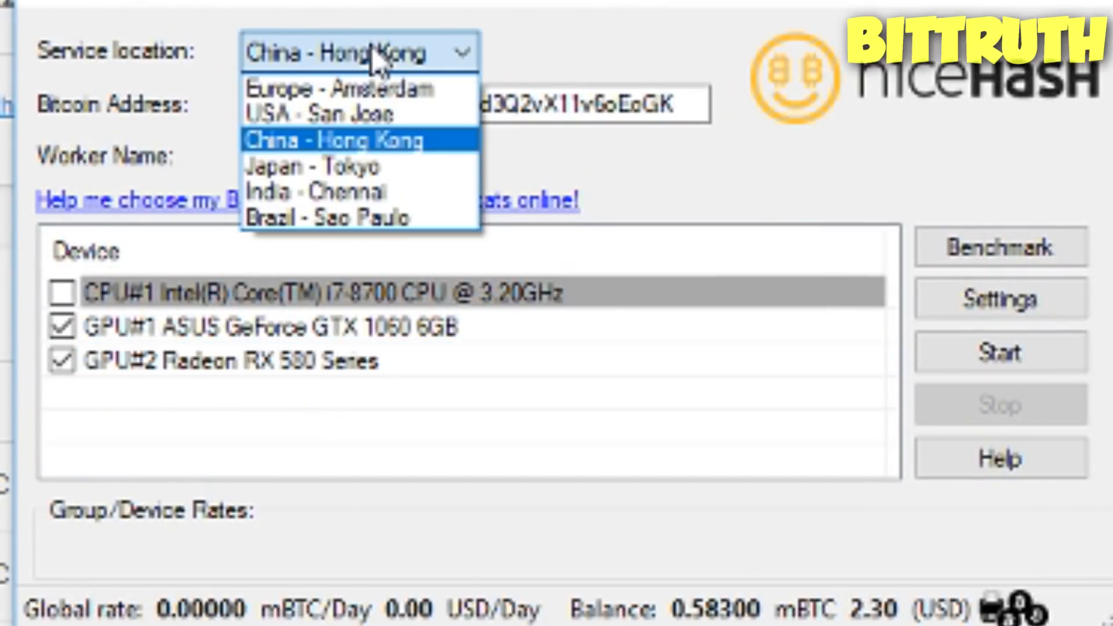
mouse_move(355, 89)
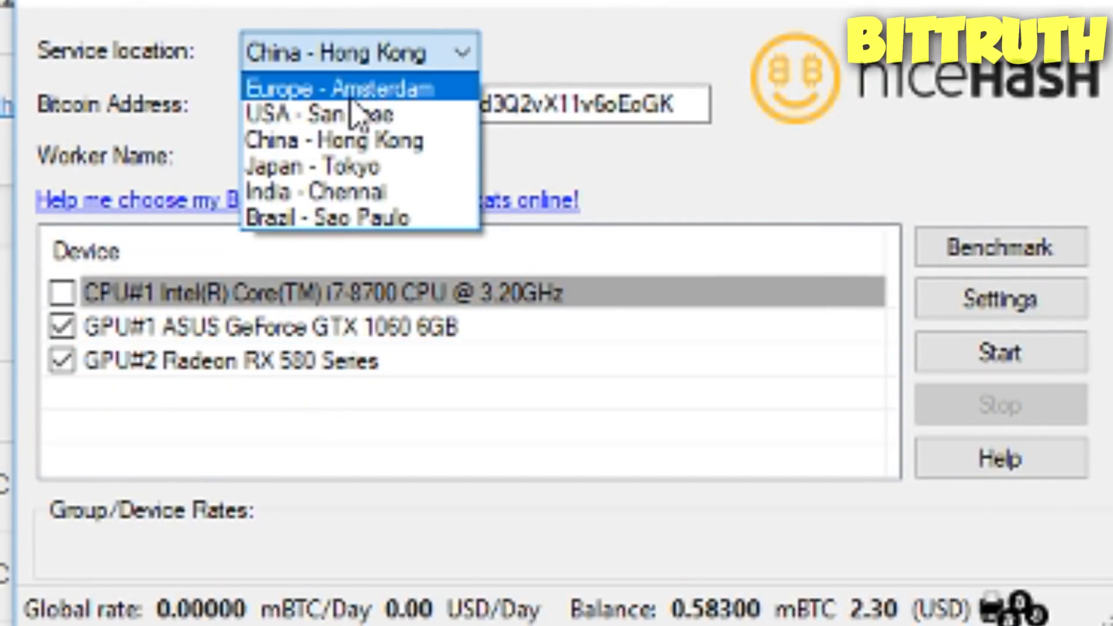
mouse_move(348, 114)
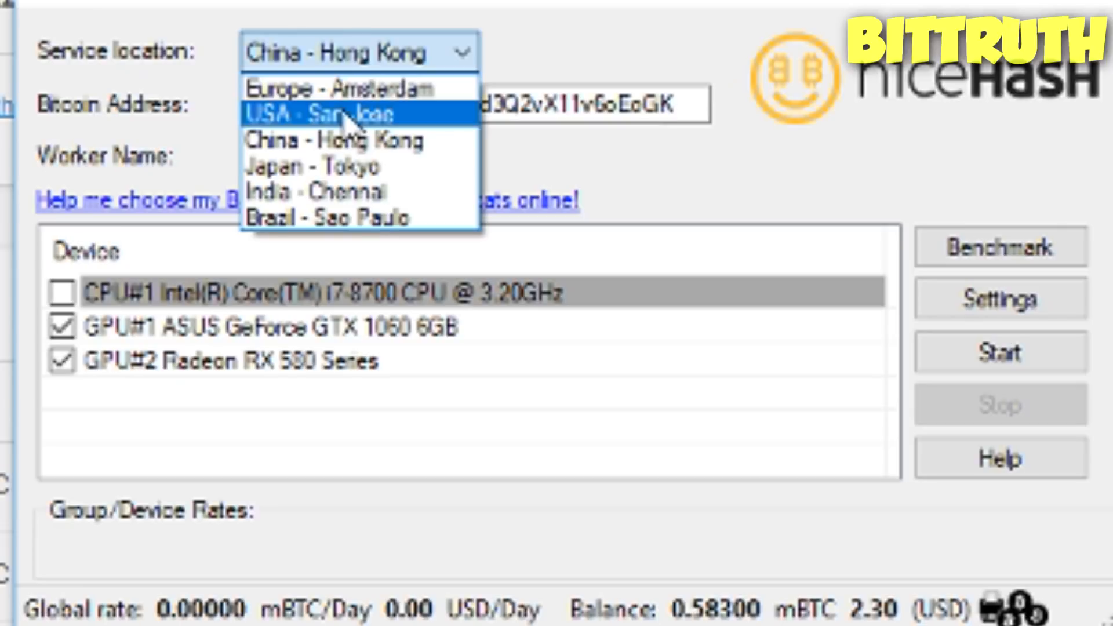
mouse_move(341, 88)
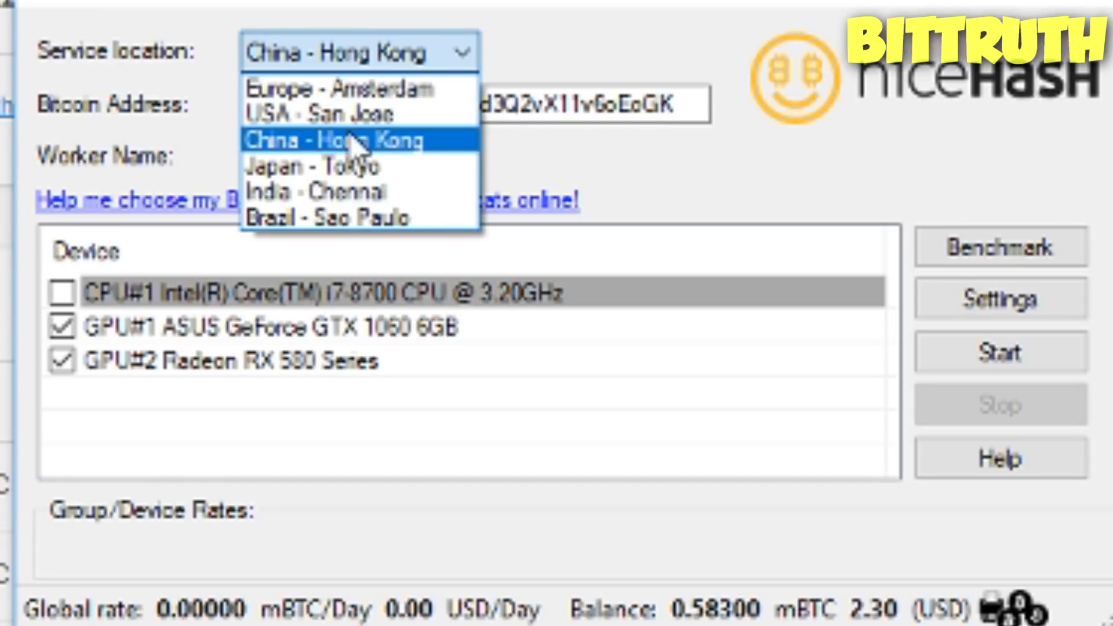
Step: Choose China - Hong Kong as service location and start mining on both GPUs
left_click(334, 141)
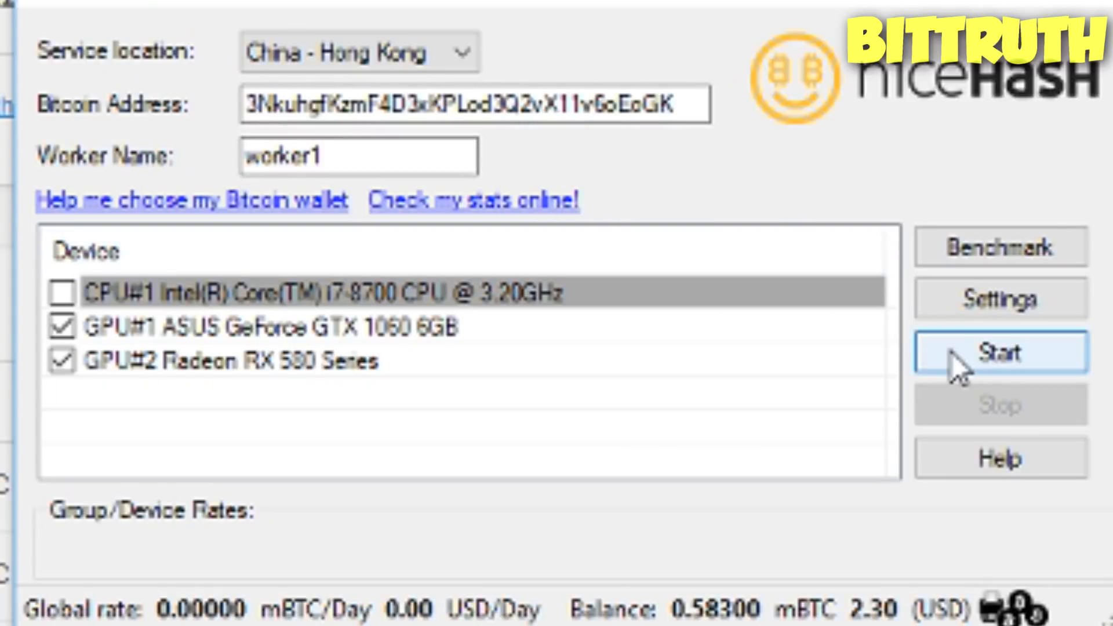
left_click(999, 353)
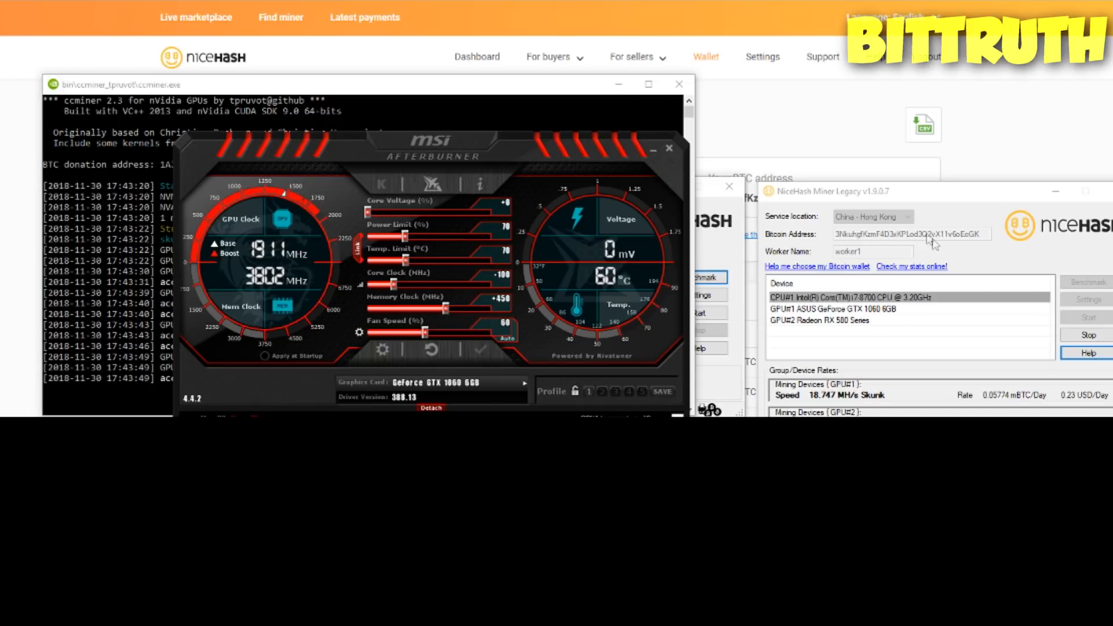
Step: Minimize MSI Afterburner and the mining console to reveal the NiceHash wallet page
left_click(668, 148)
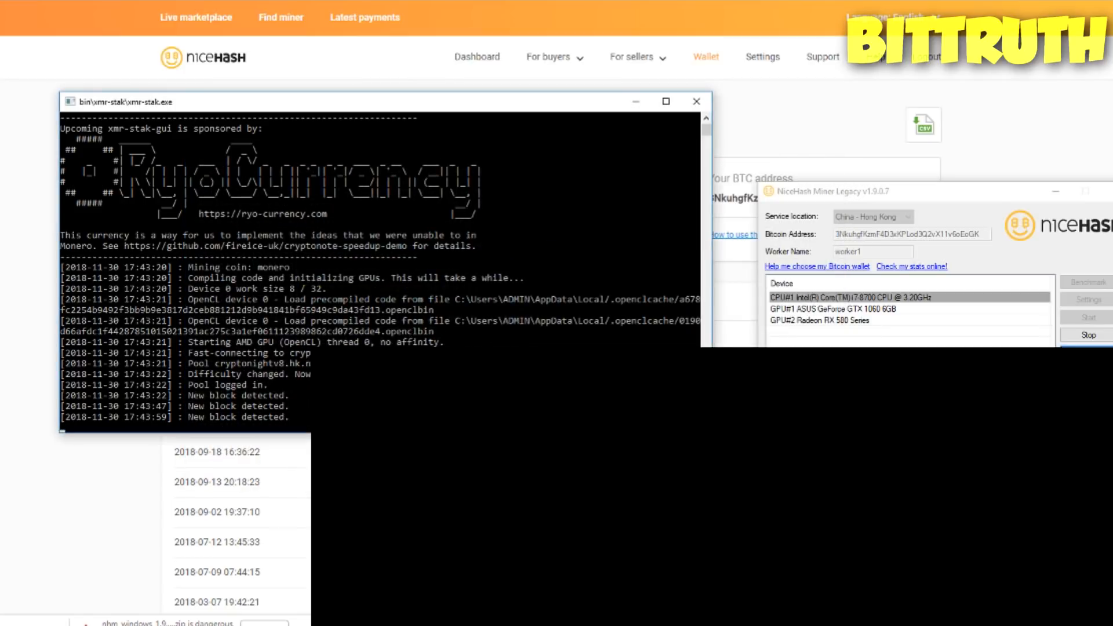
left_click(696, 101)
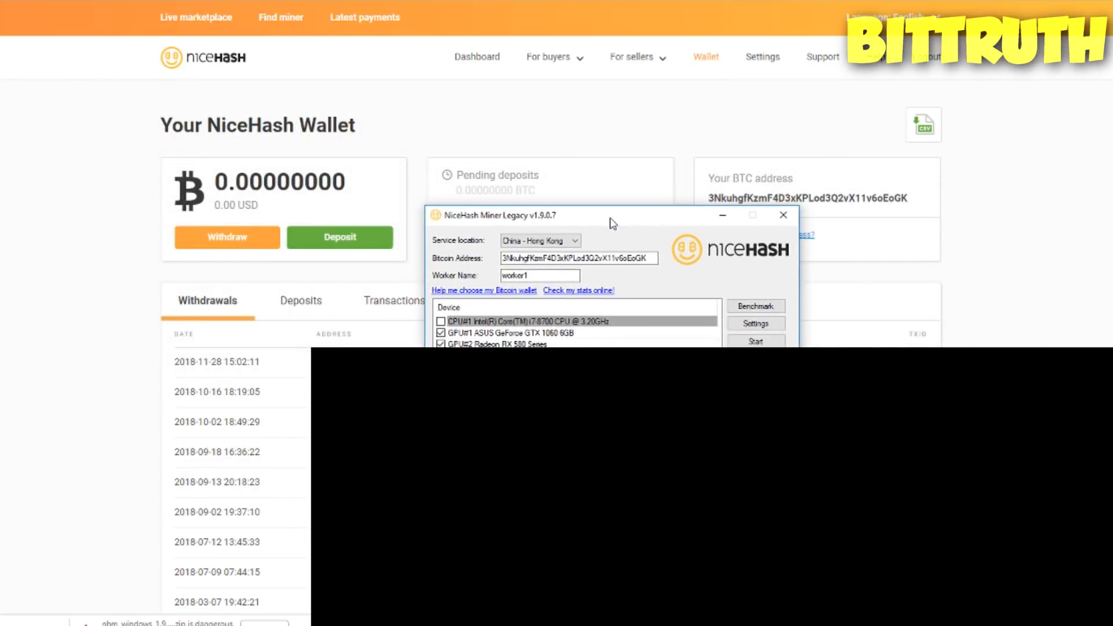
mouse_move(651, 242)
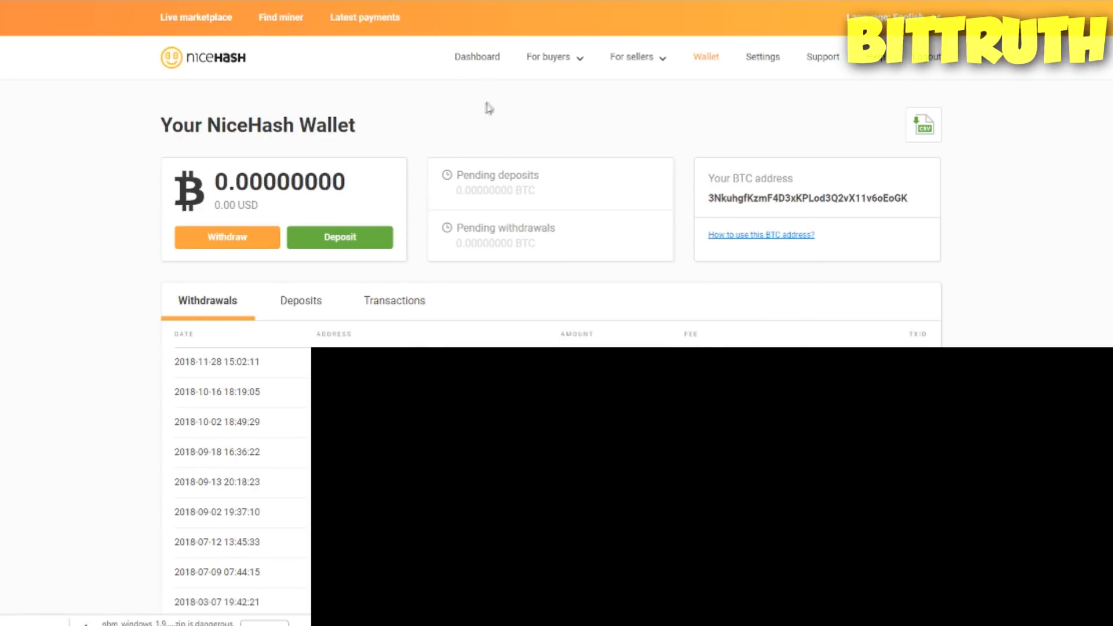
mouse_move(480, 64)
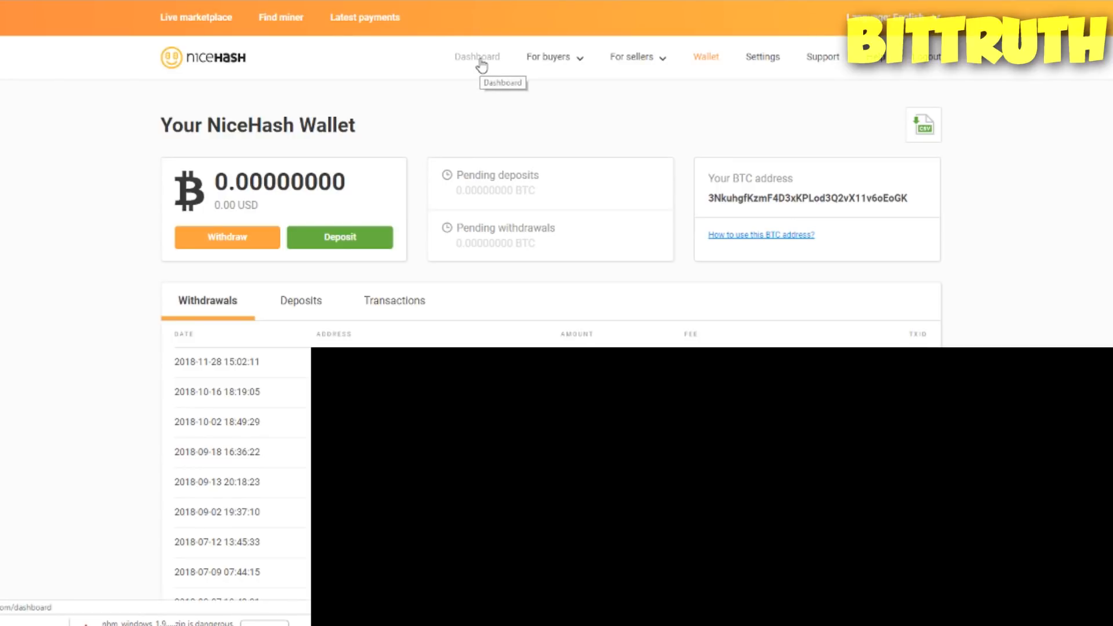
Step: Go from the NiceHash Dashboard to the Find miner page
left_click(478, 56)
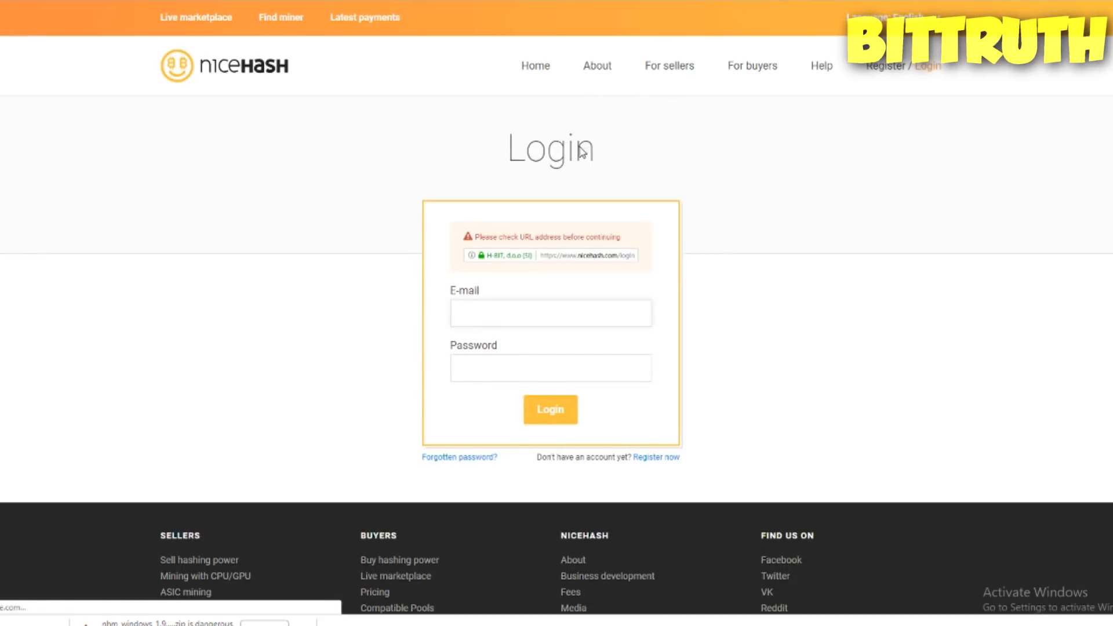
mouse_move(348, 99)
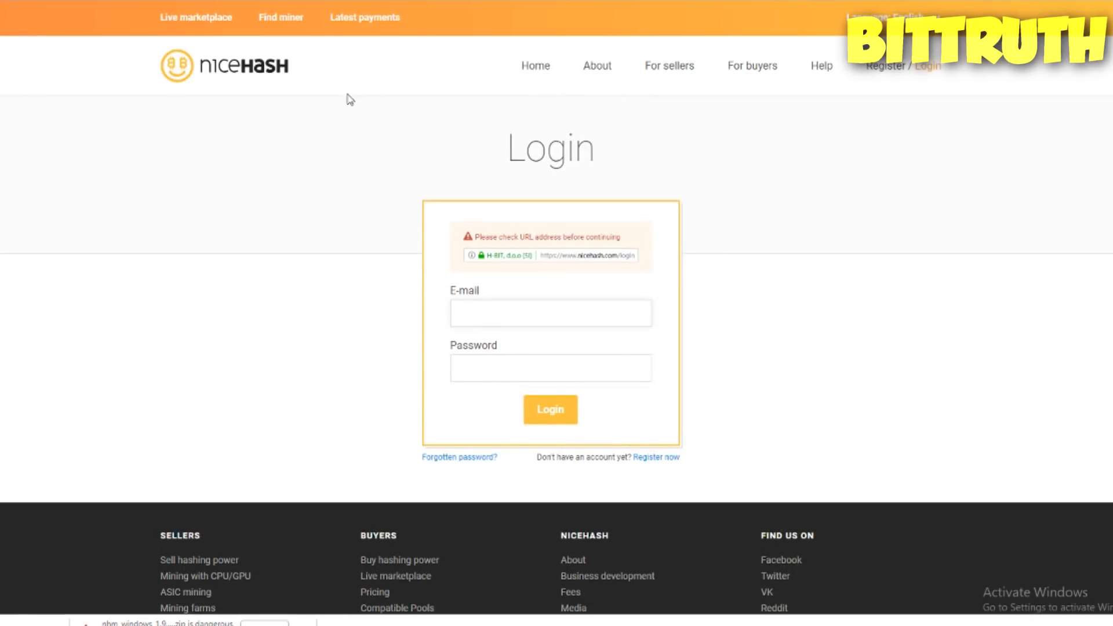
left_click(281, 17)
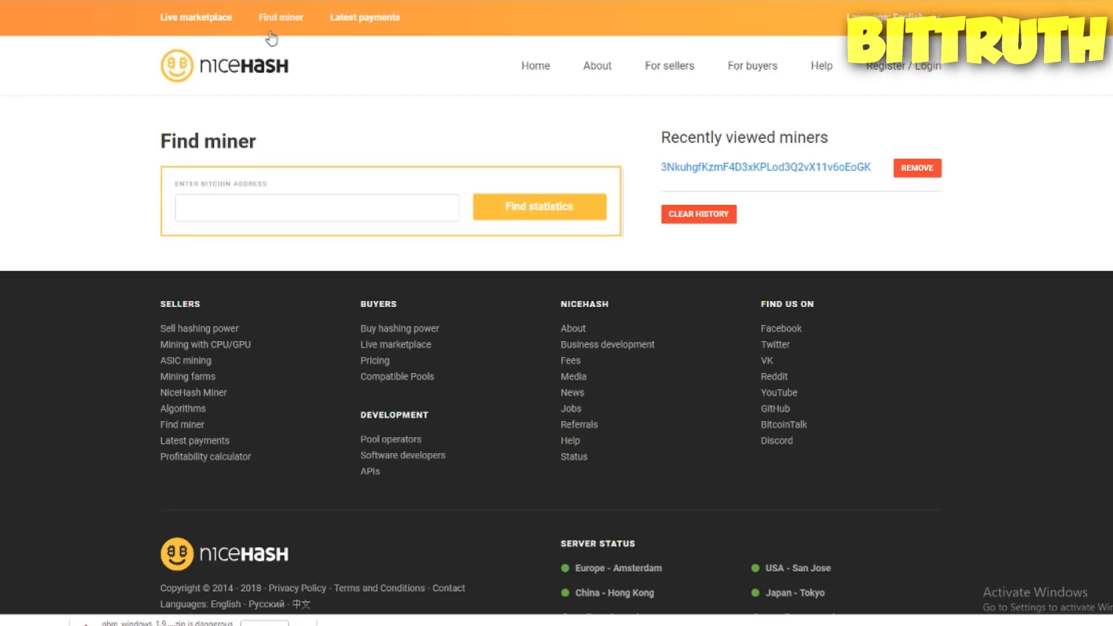
mouse_move(684, 171)
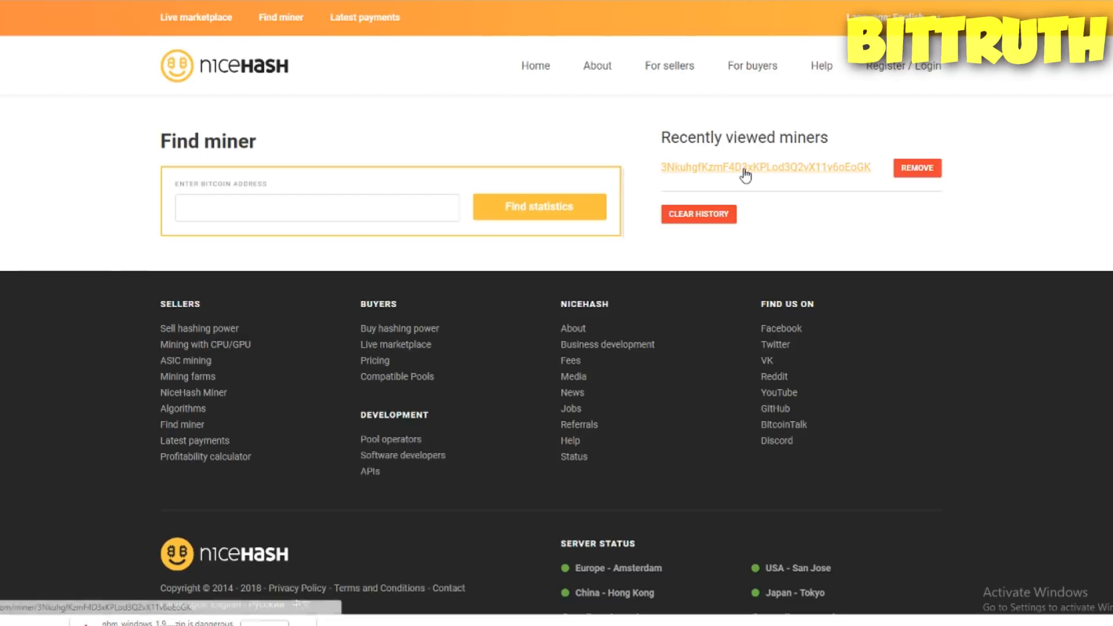
Step: Open the wallet address's stats and scroll through profitability and payment history
left_click(765, 167)
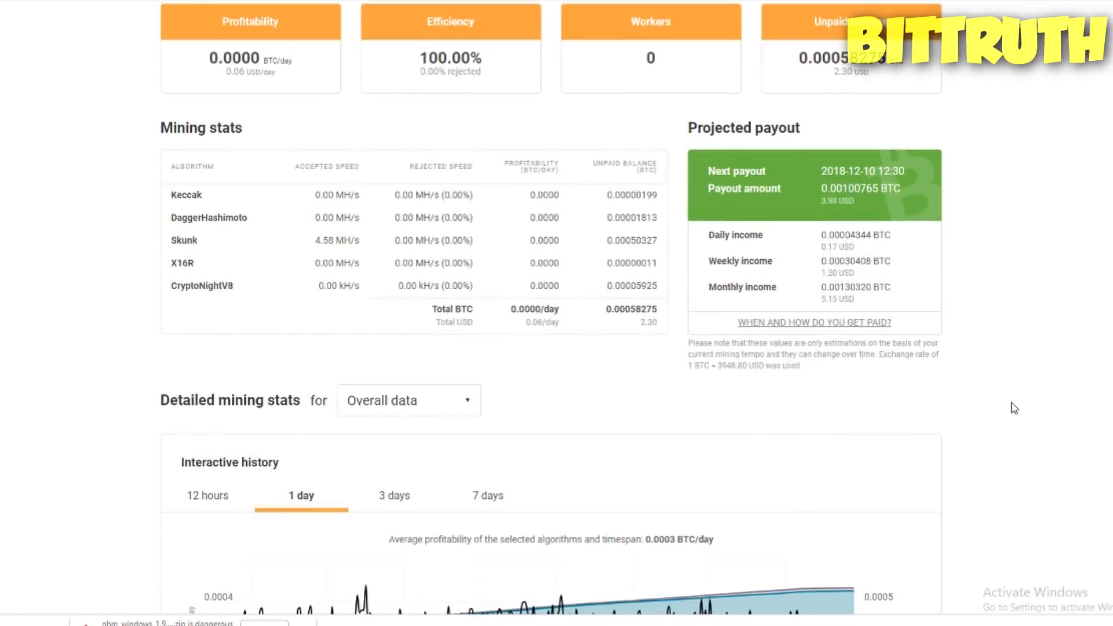
scroll("down", 3)
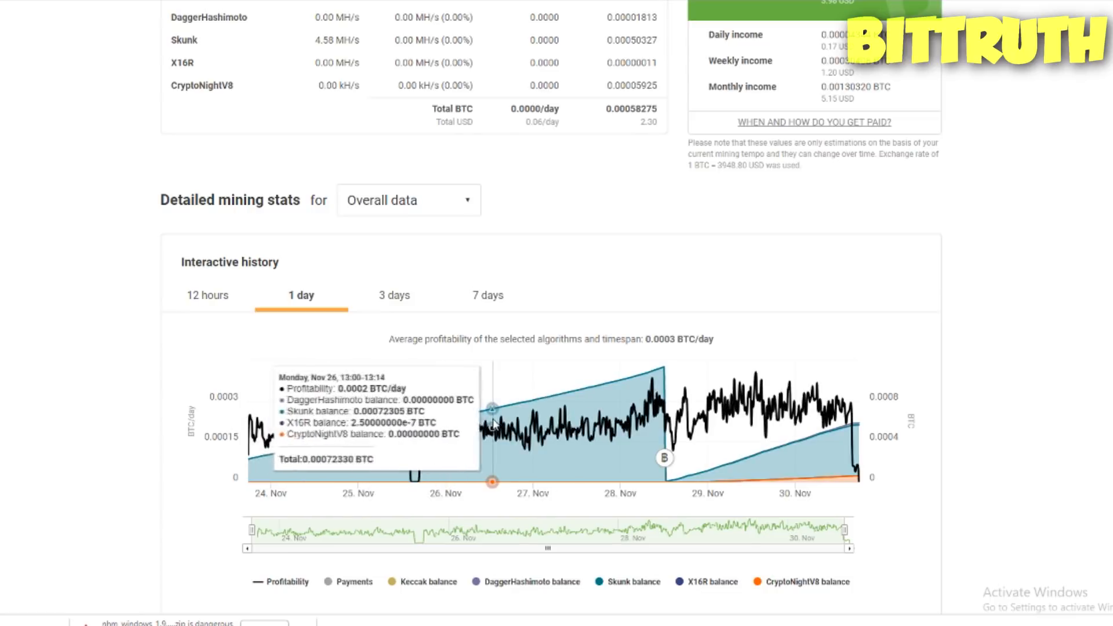
mouse_move(663, 458)
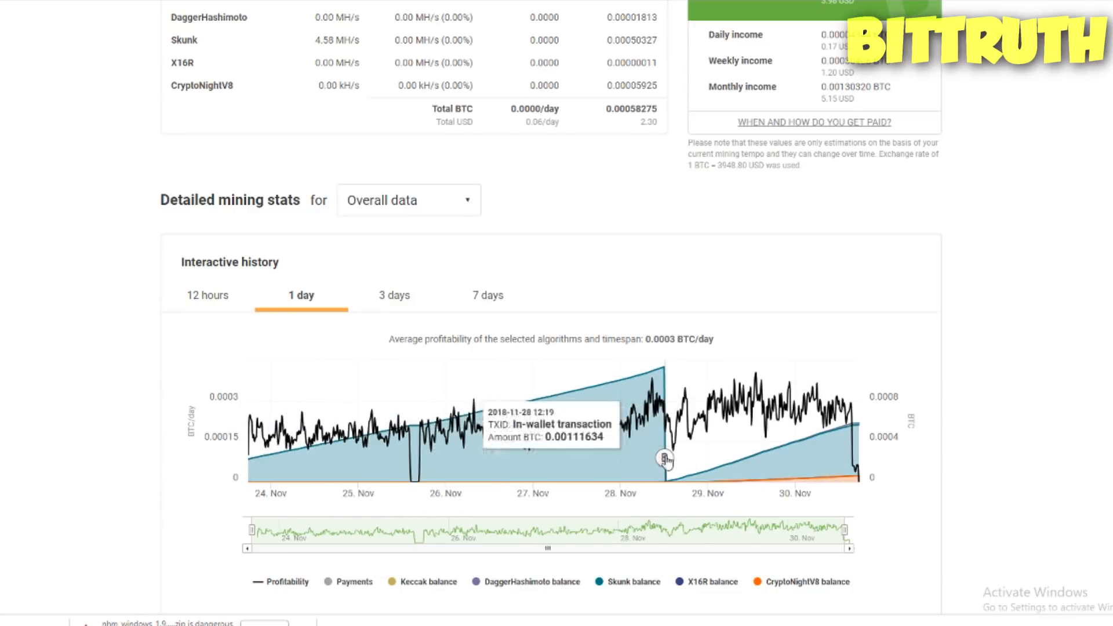
mouse_move(666, 458)
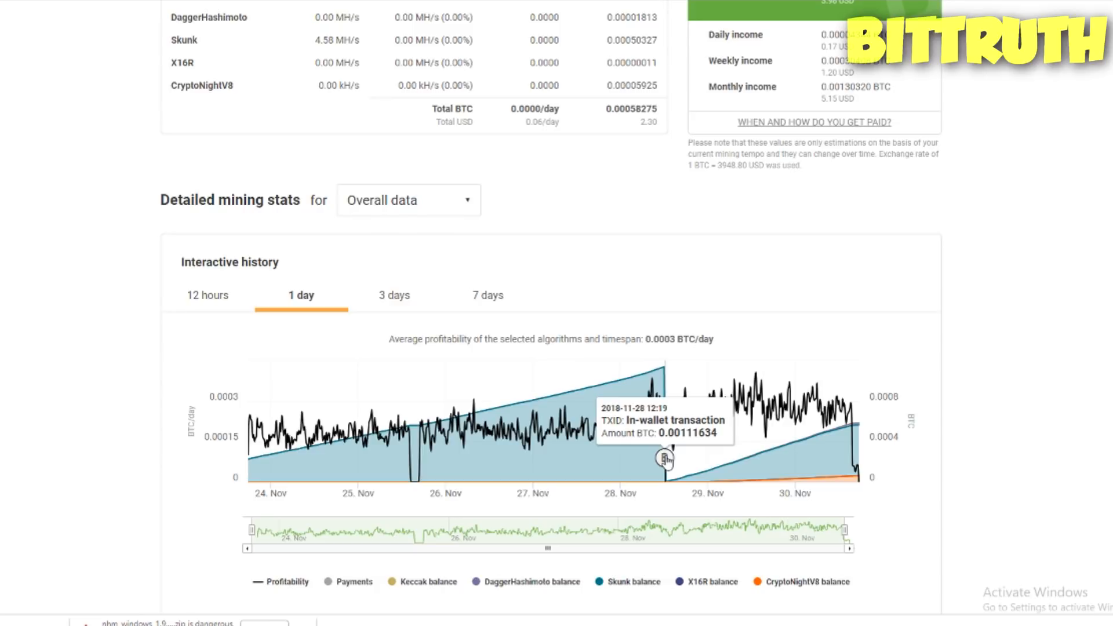
scroll("down", 3)
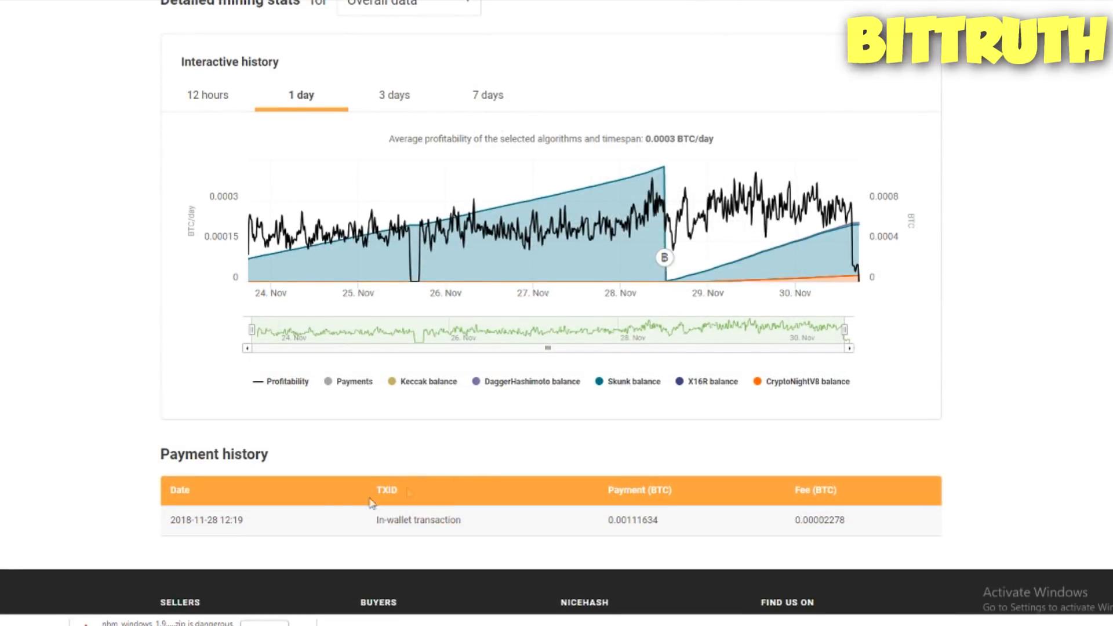
mouse_move(573, 504)
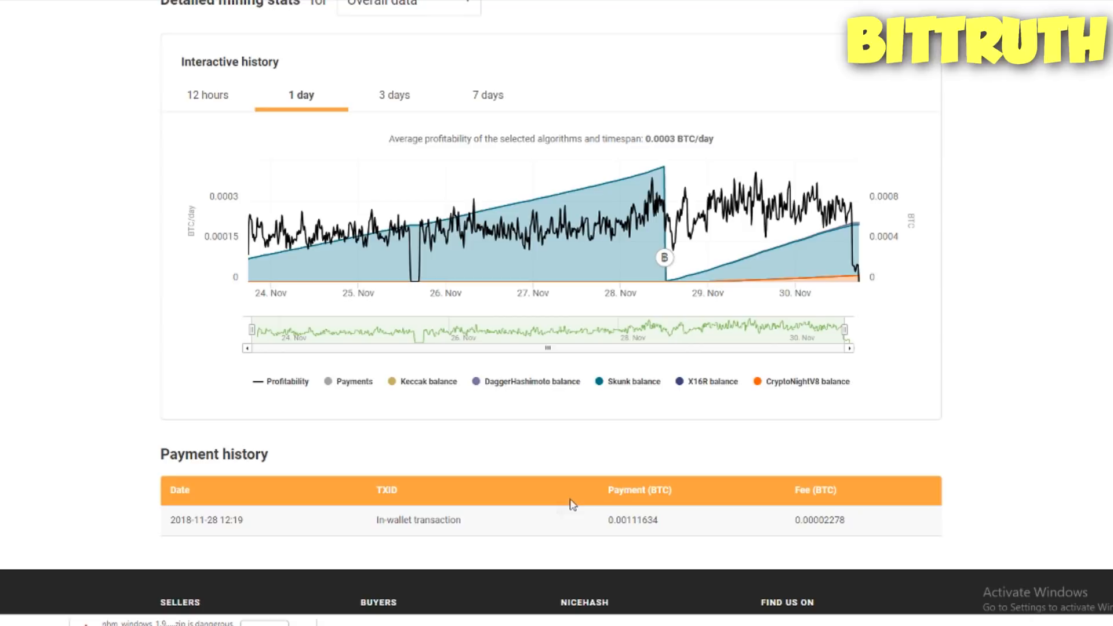
mouse_move(582, 445)
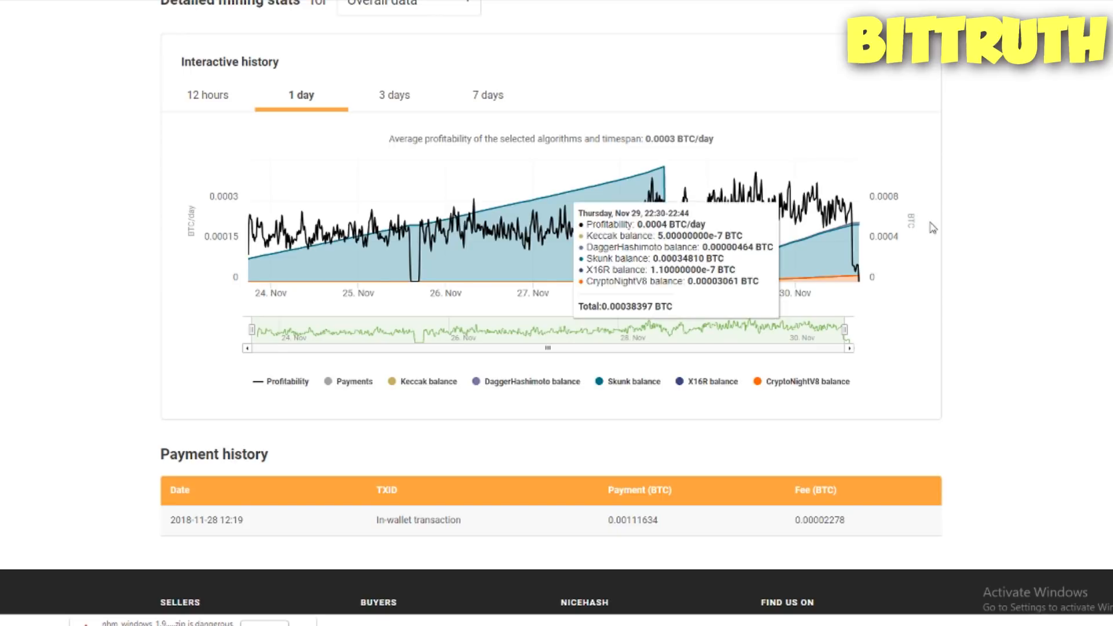
scroll("up", 3)
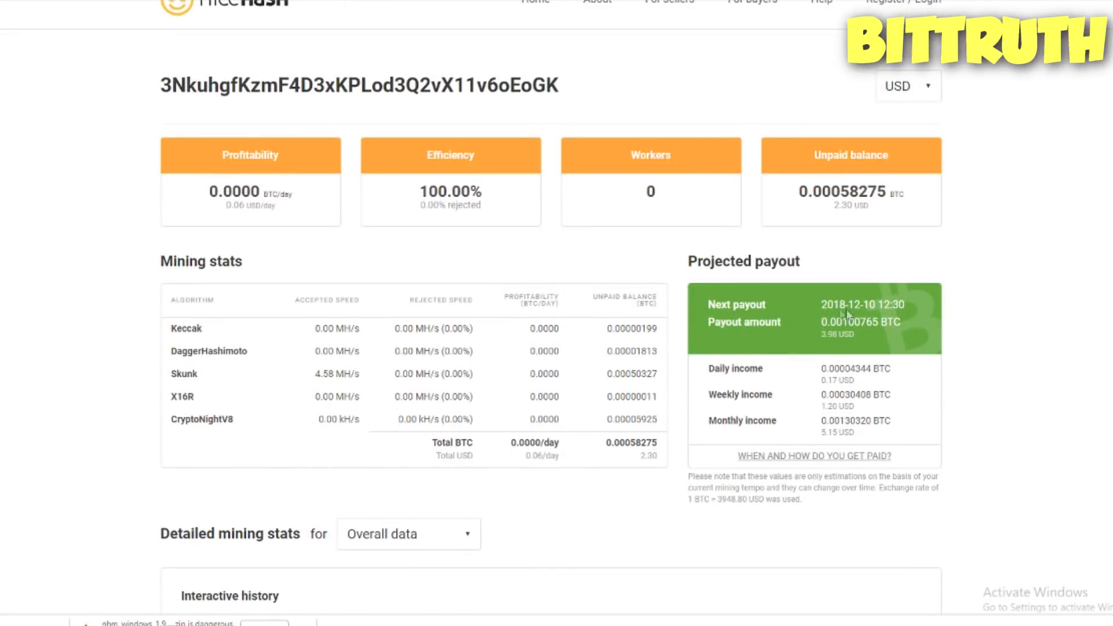
mouse_move(374, 210)
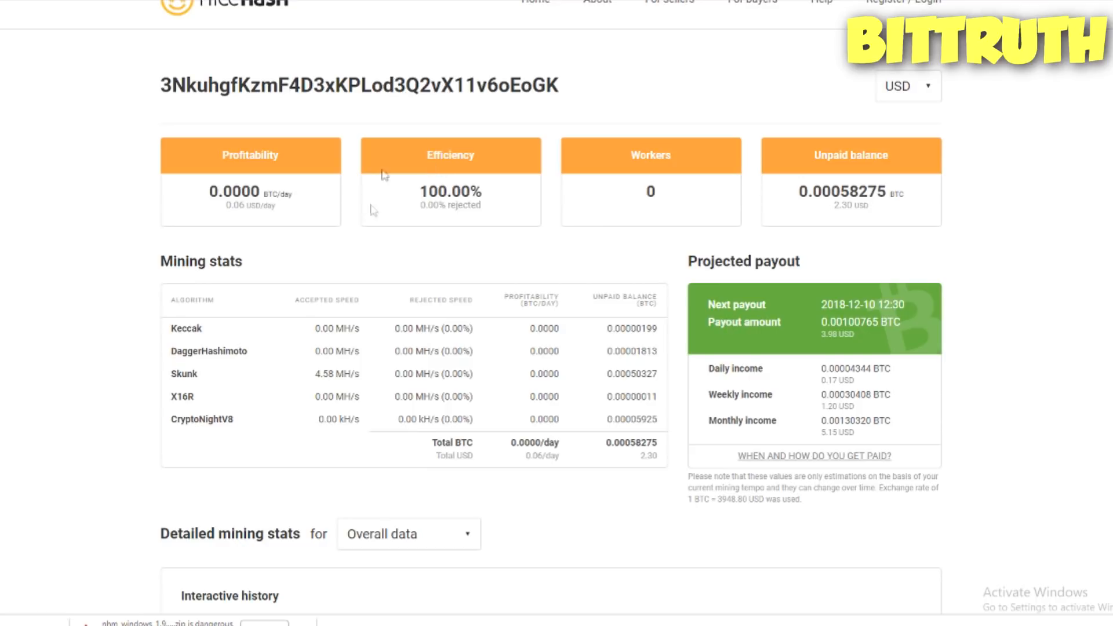
mouse_move(265, 202)
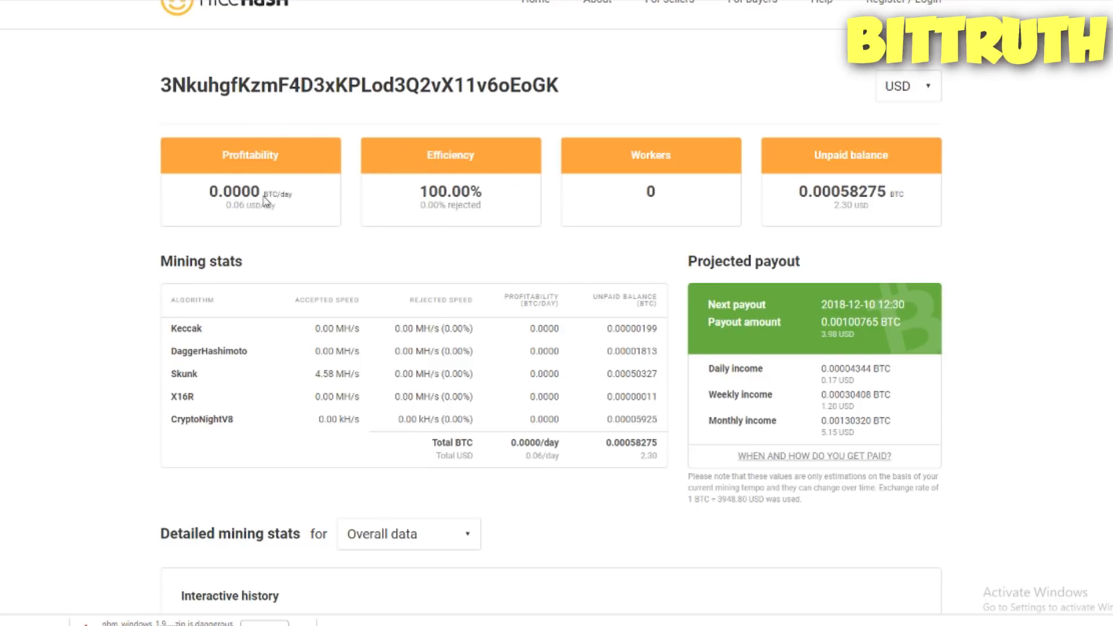
mouse_move(865, 189)
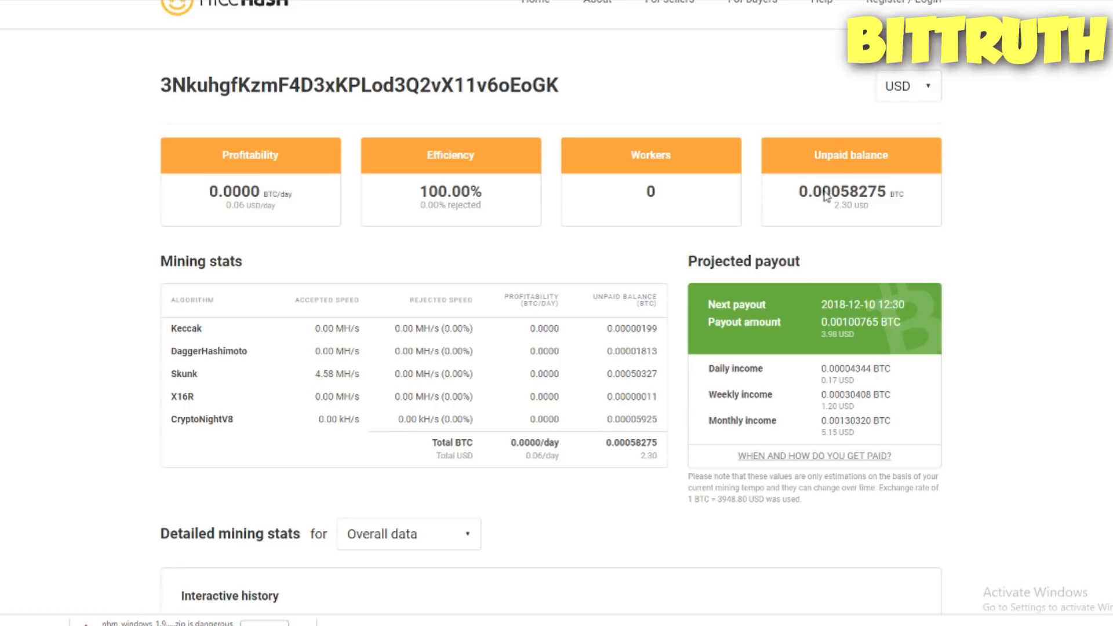
mouse_move(852, 337)
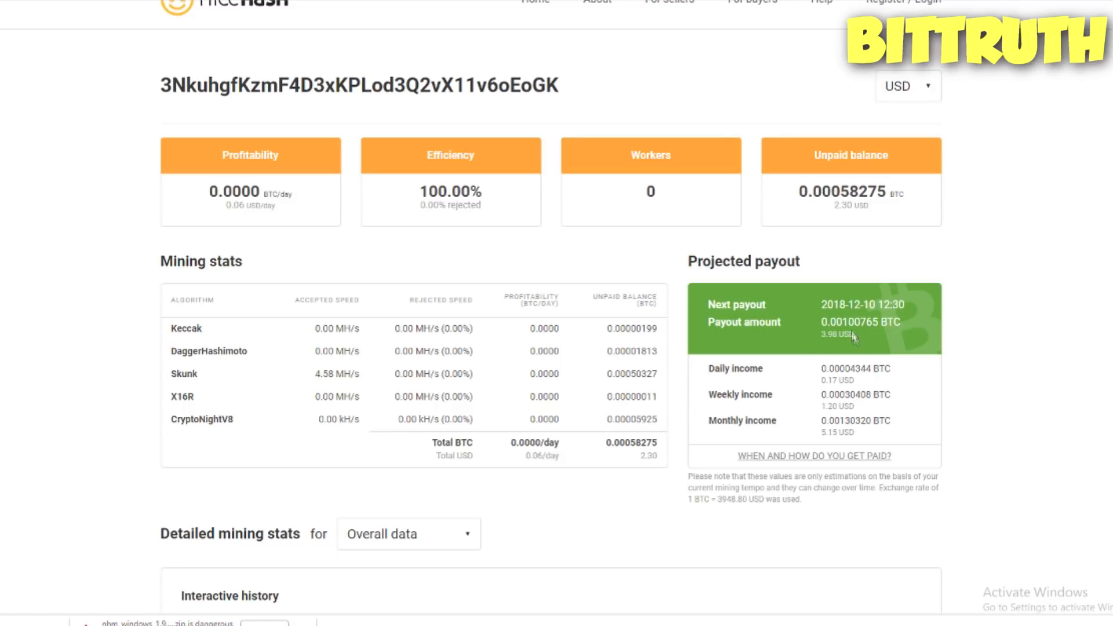
mouse_move(845, 349)
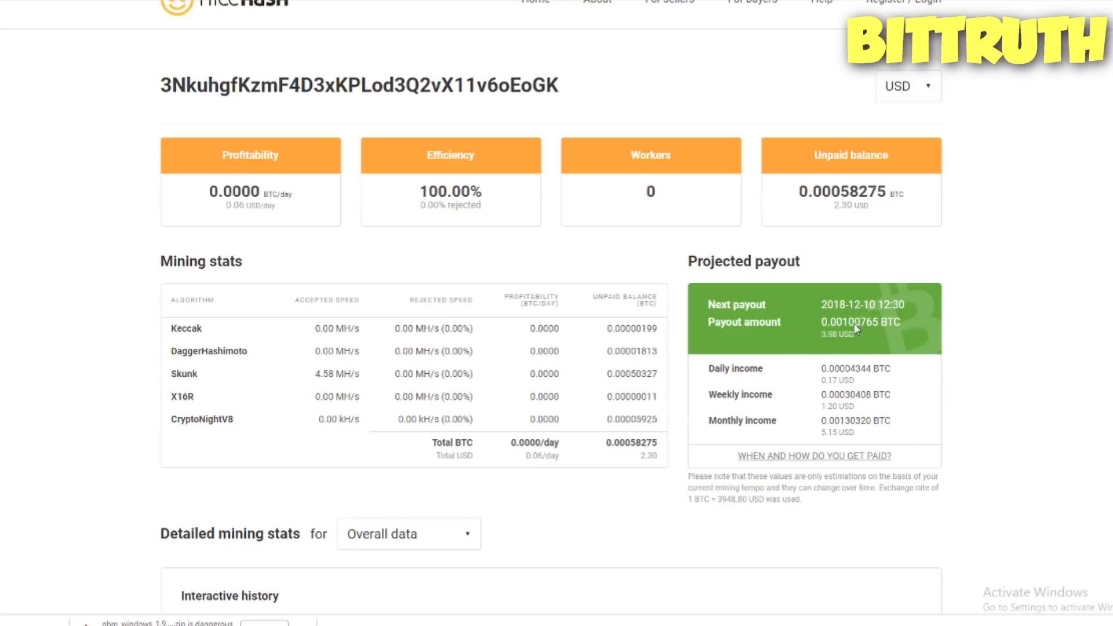
scroll("down", 3)
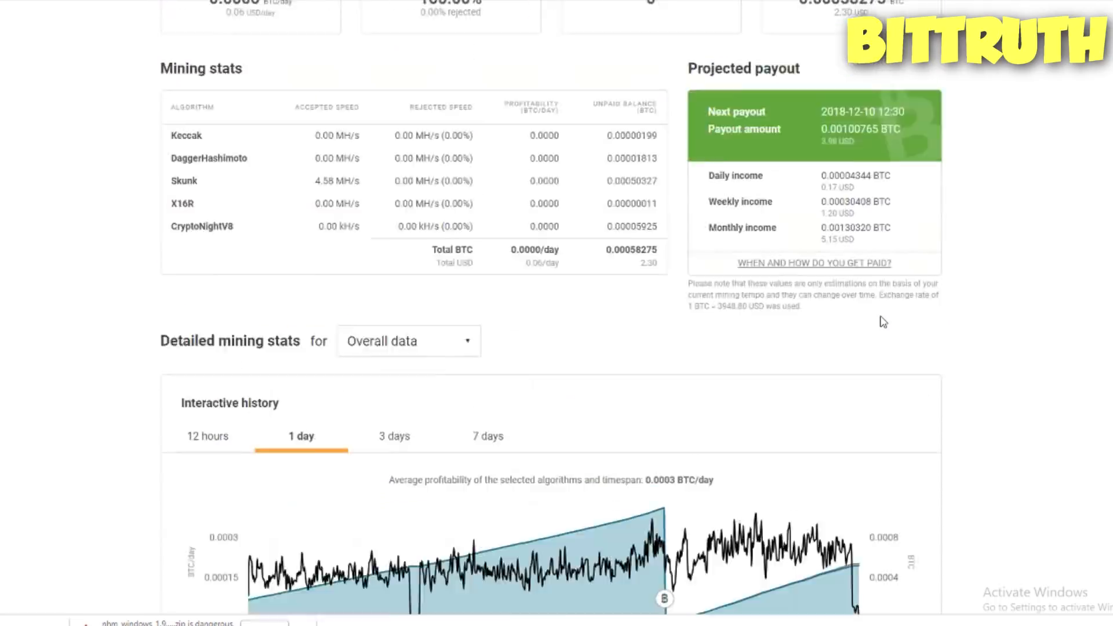
scroll("up", 3)
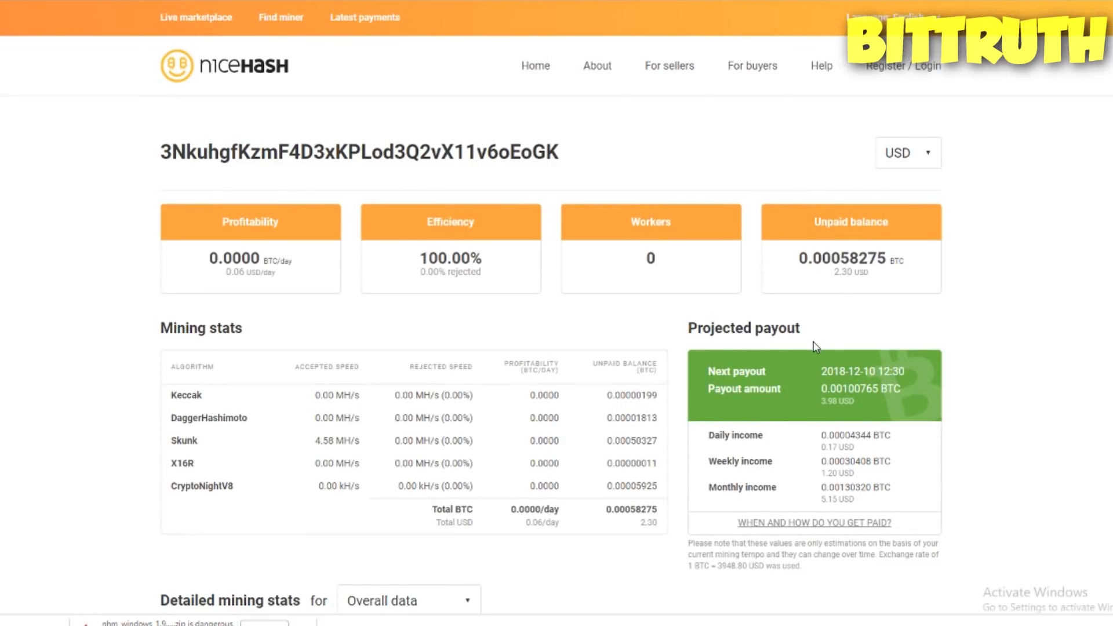